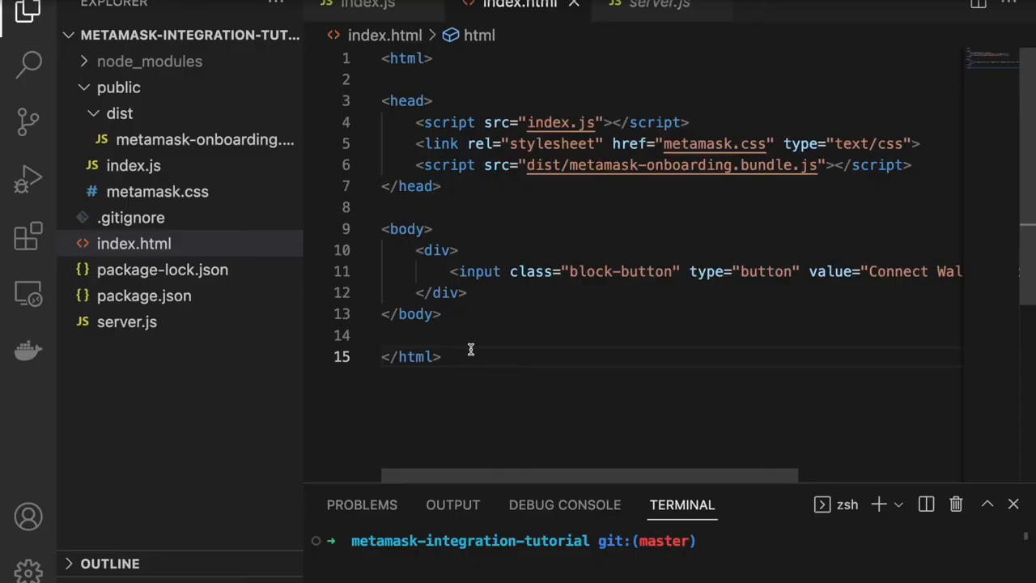
mouse_move(402, 238)
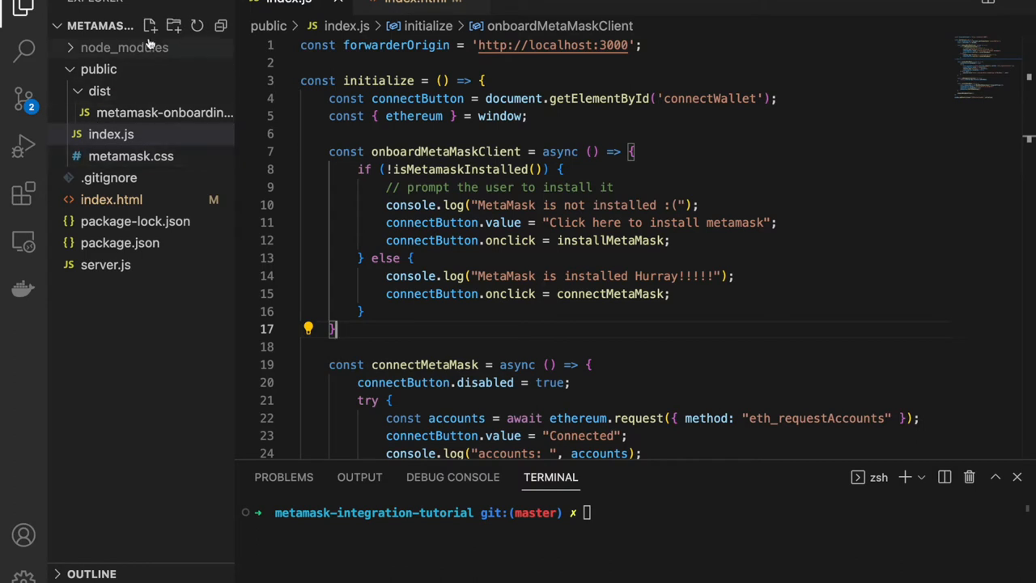
Create public/wallet.js, load it and the web3 CDN in index.html, and install nodemon.
text(wallet)
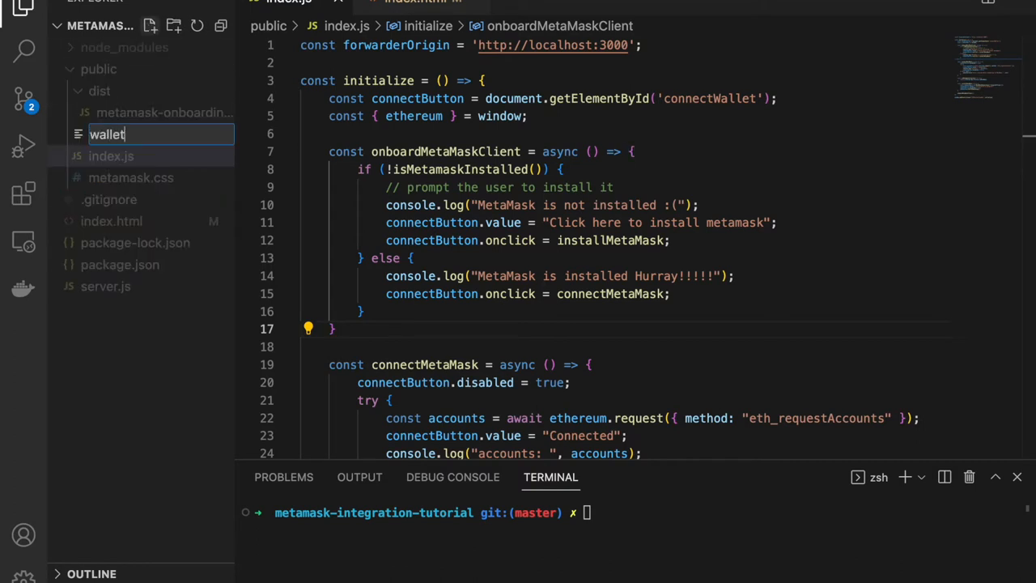
key(Enter)
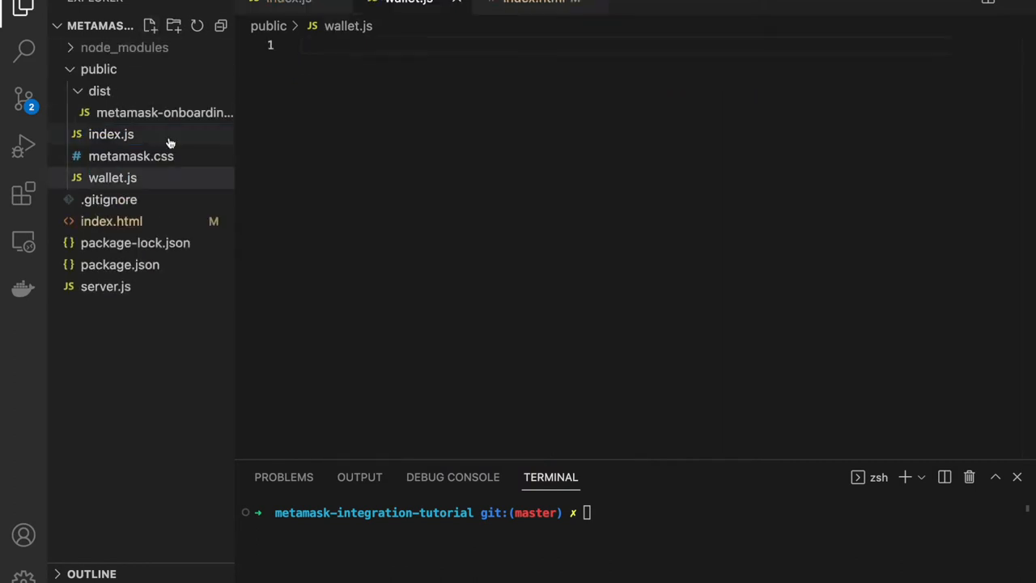
click(550, 4)
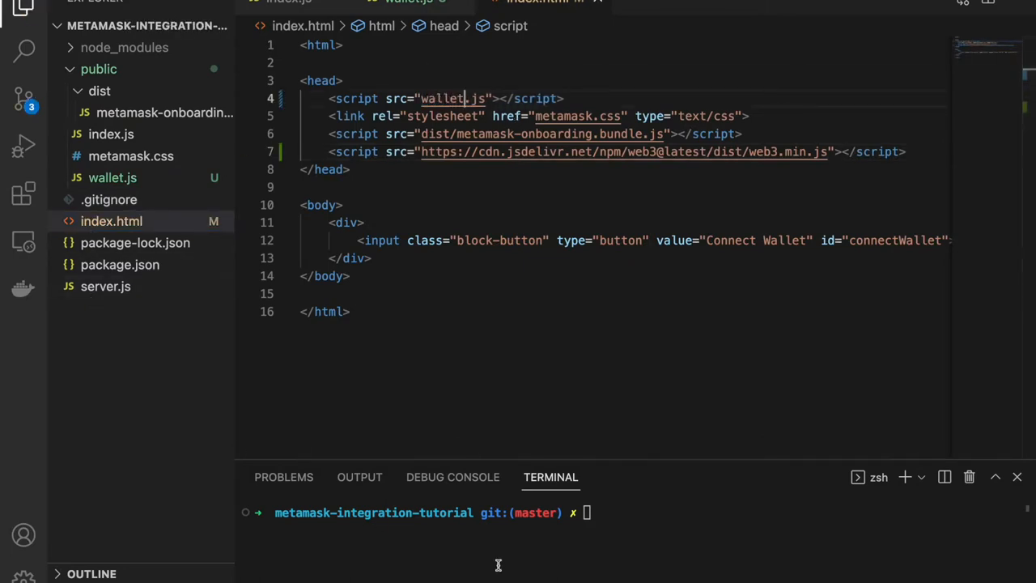
text(npm i)
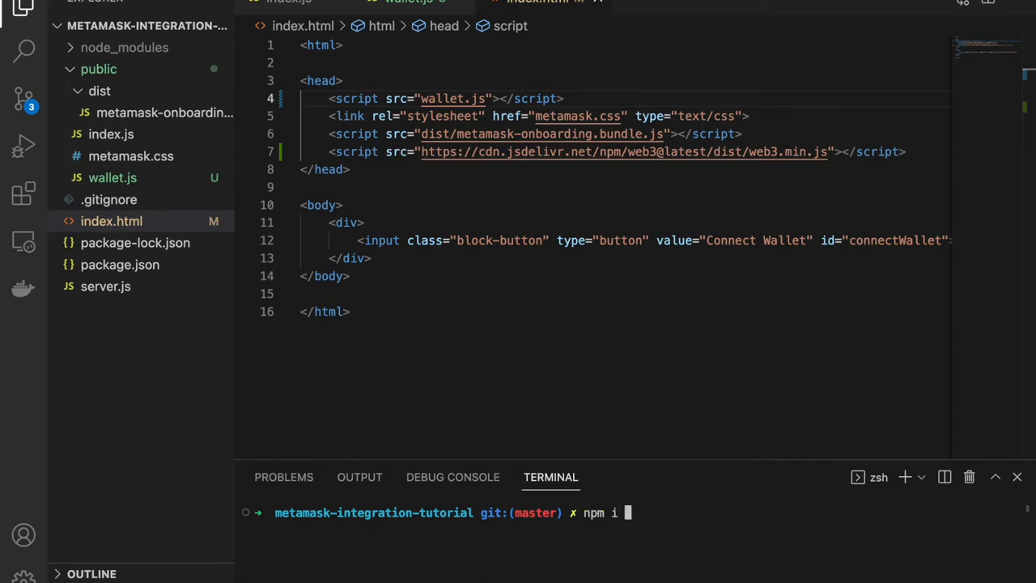
text(nodemon)
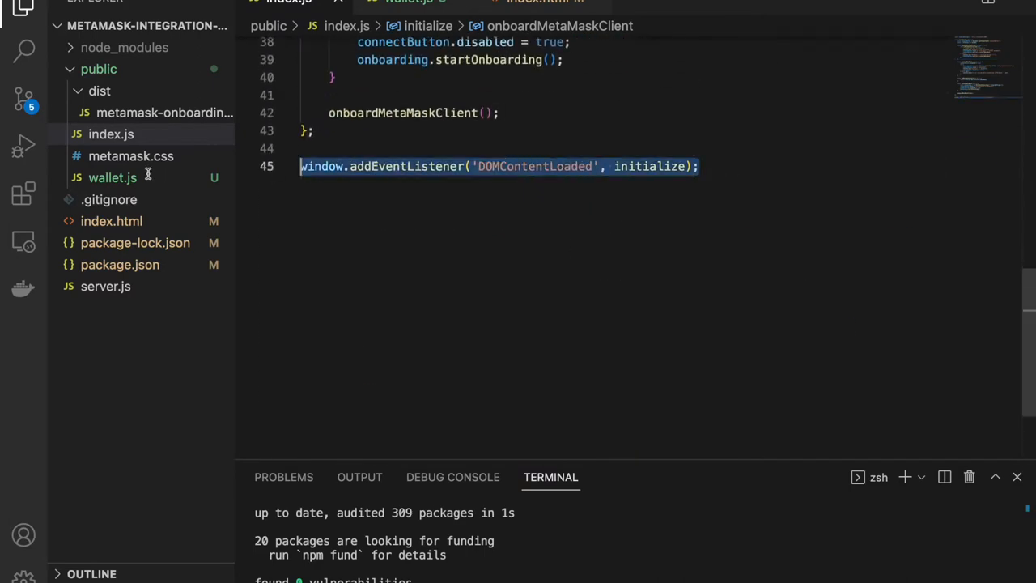
In wallet.js, register initialize on DOMContentLoaded and start an async connect function inside it.
click(112, 177)
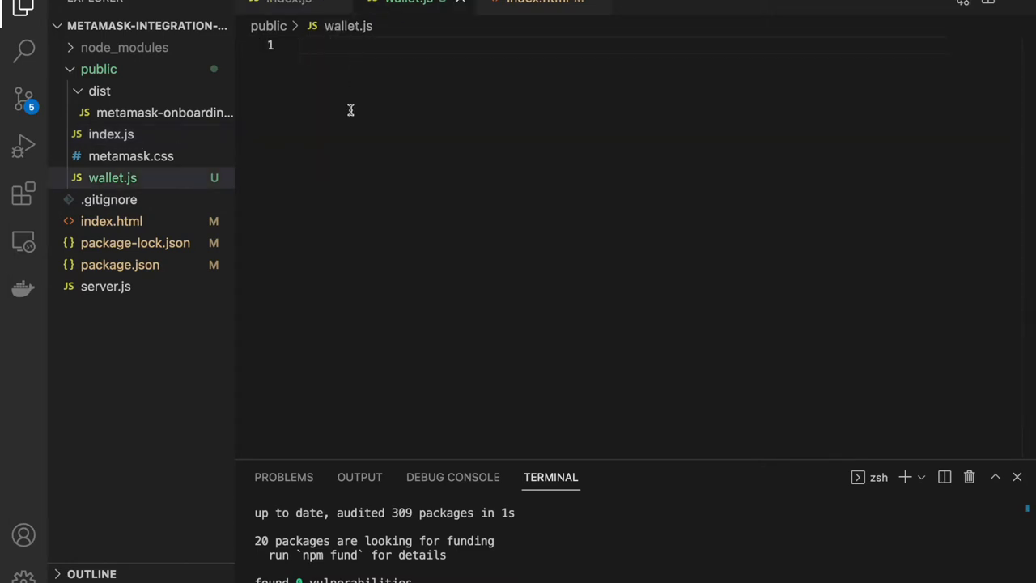
text(window.addEventListener('DOMContentLoaded', initialize);)
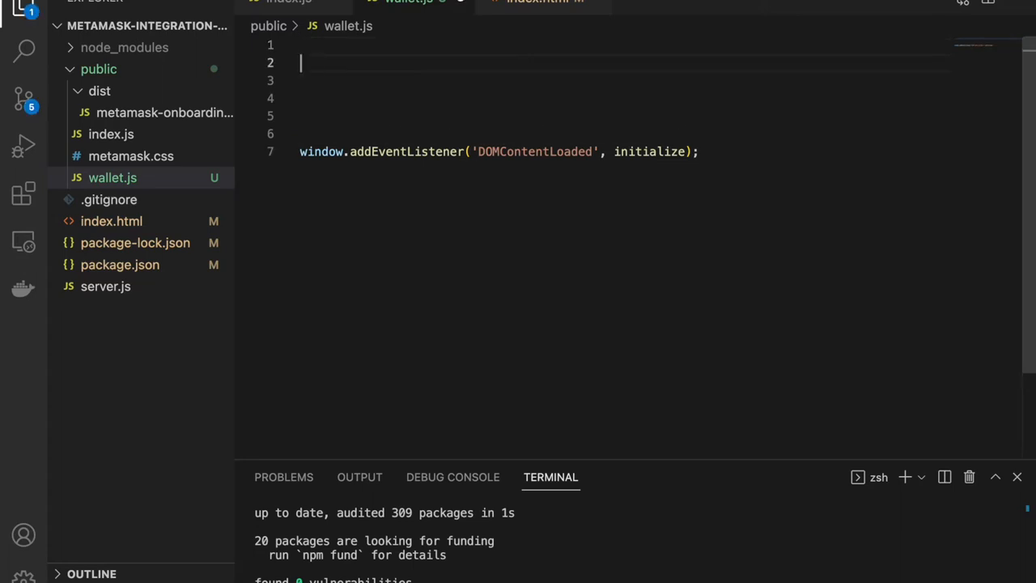
text(const initialize = () => {)
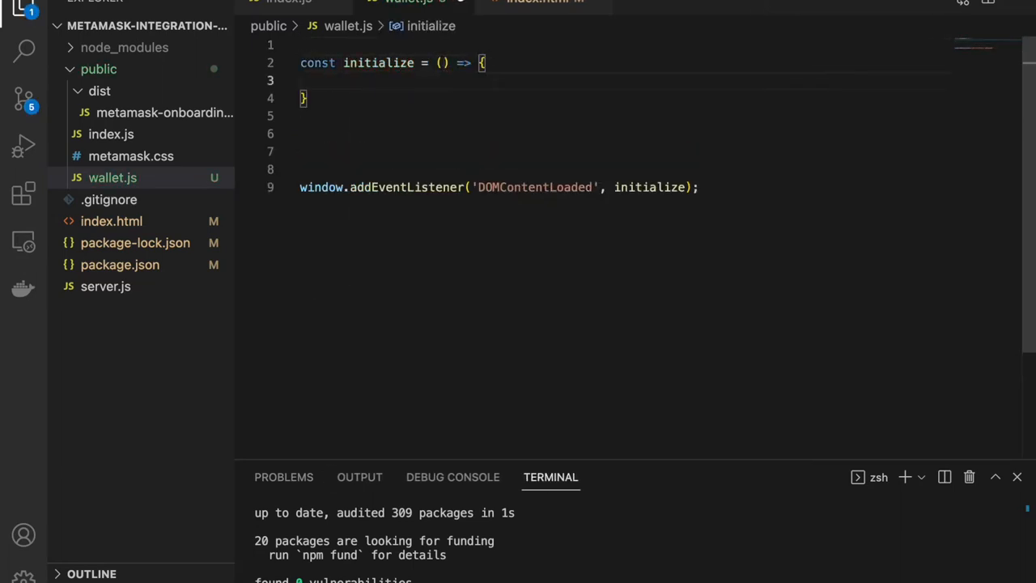
text(c)
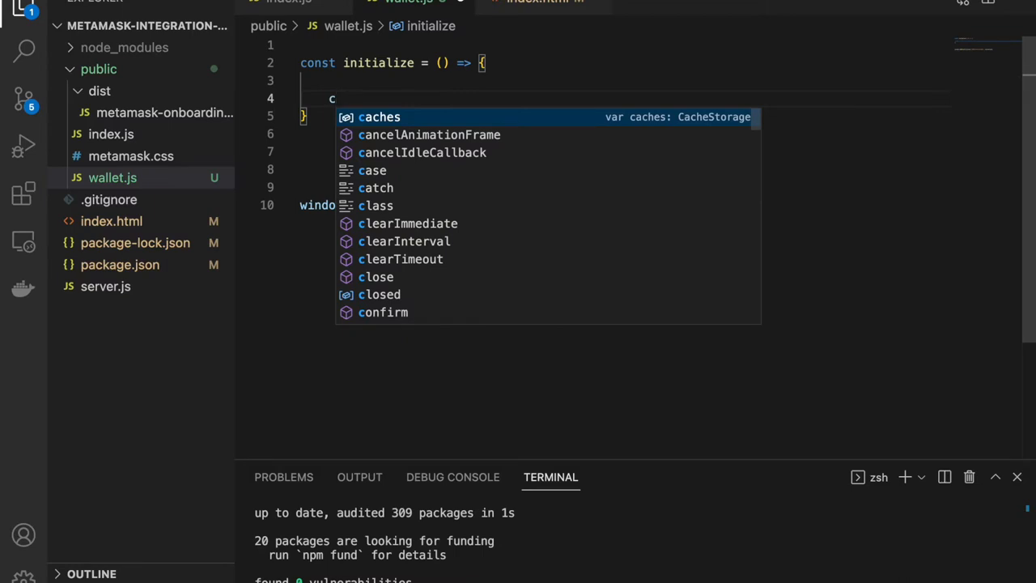
text(onnect)
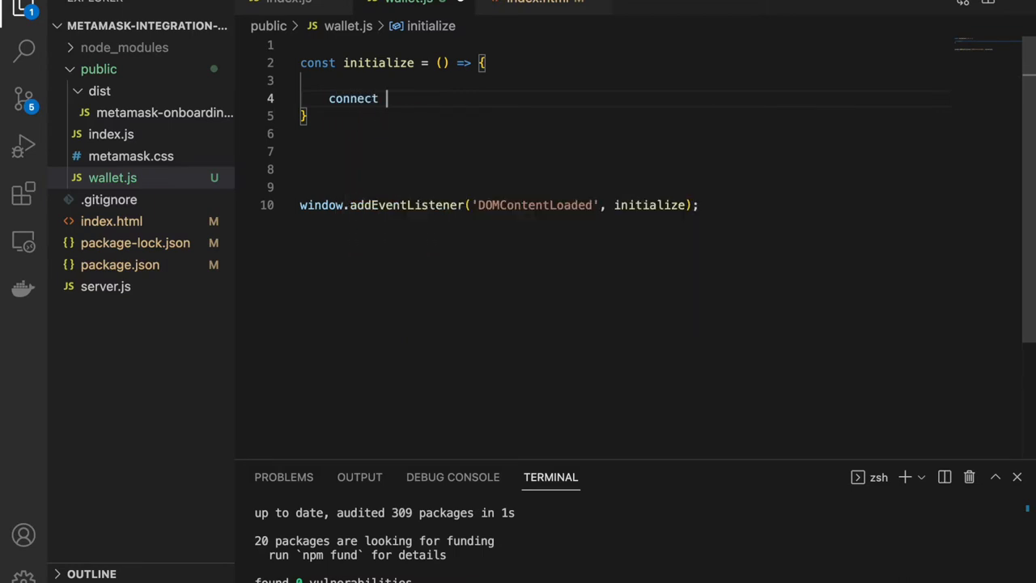
text(= async() => {)
text(const {ethereum} = window;)
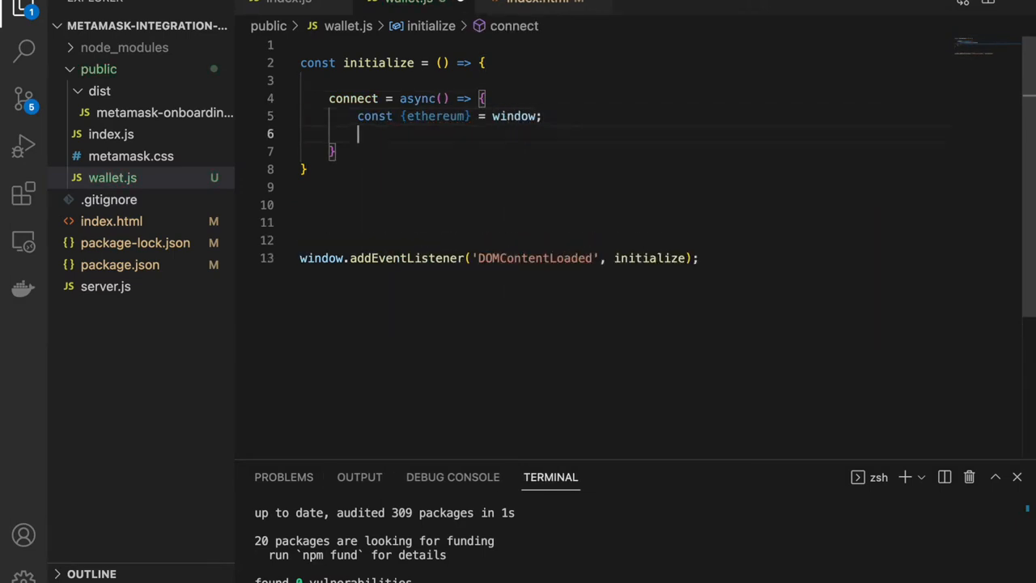
Inside connect, log the detected ethereum provider and call ethereum.request with eth_requestAccounts.
text(if(ethereum) {)
text(console)
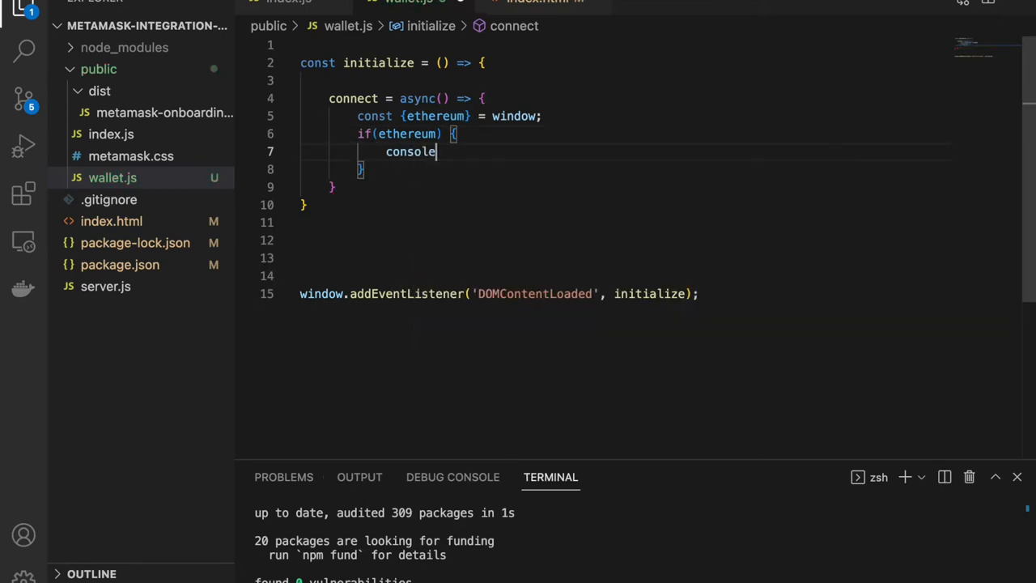
text(.log("ethreum provider detected)
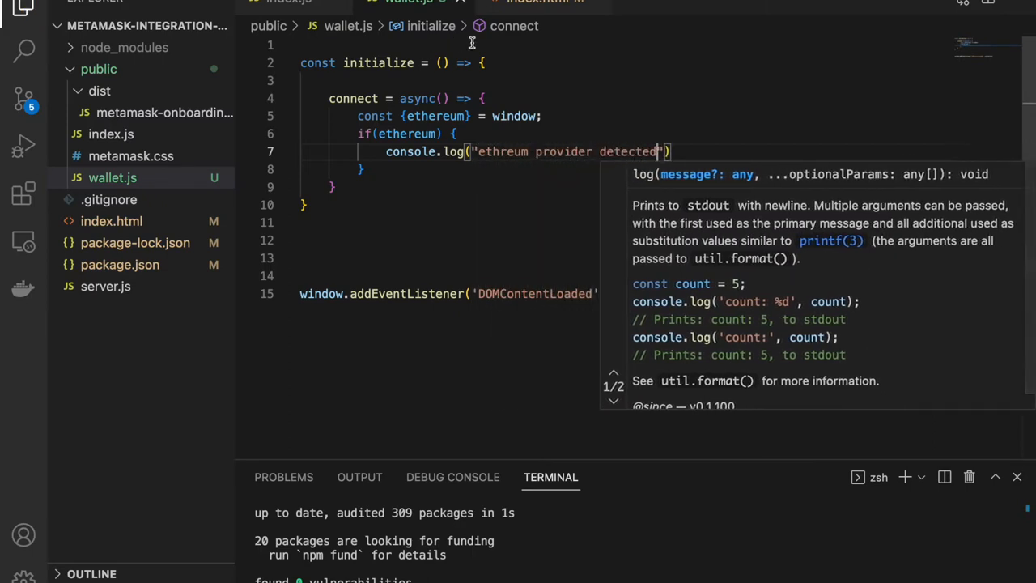
key(Enter)
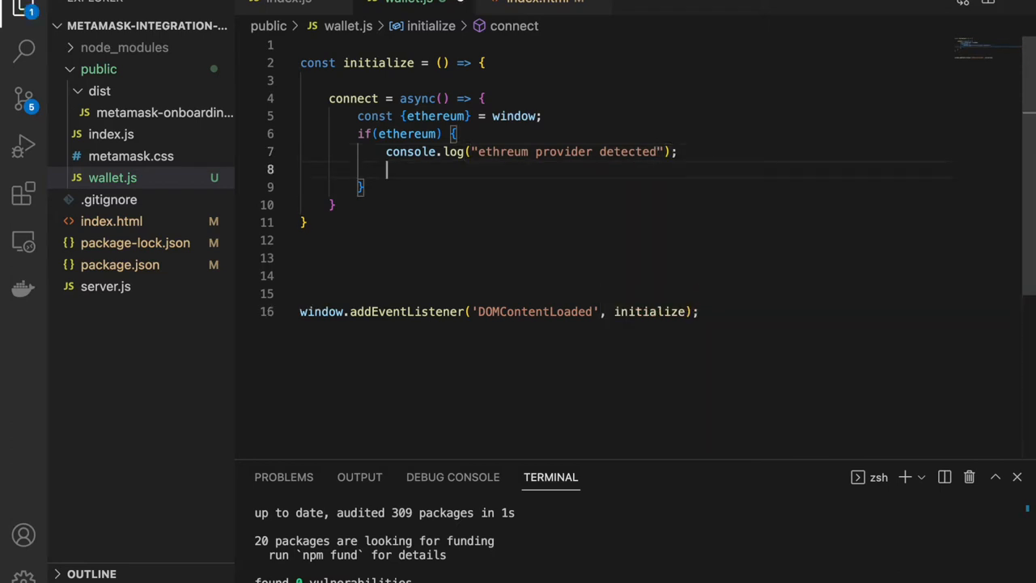
text(await et)
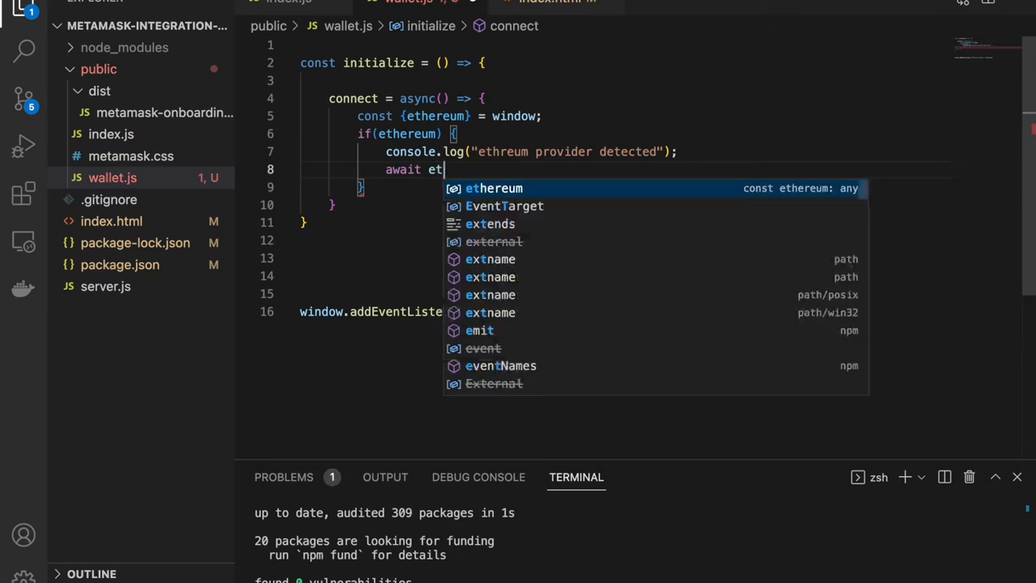
text(hereum.request)
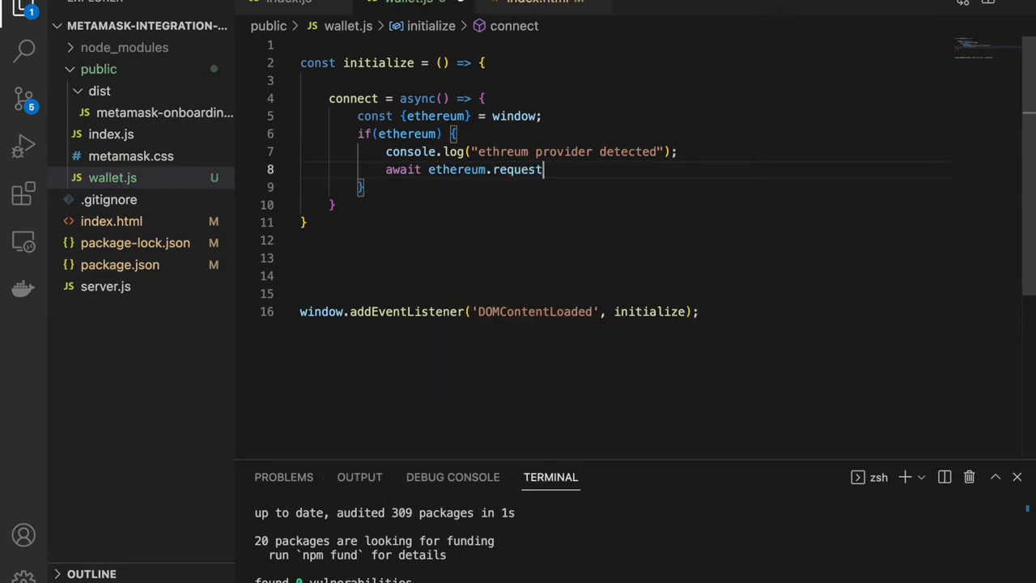
text(({method: ``}))
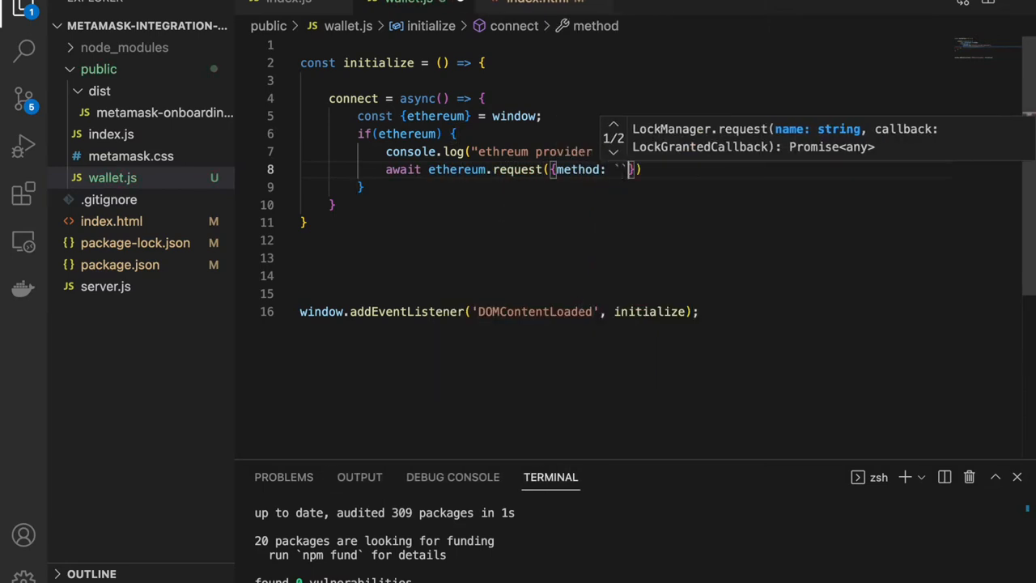
text(eth)
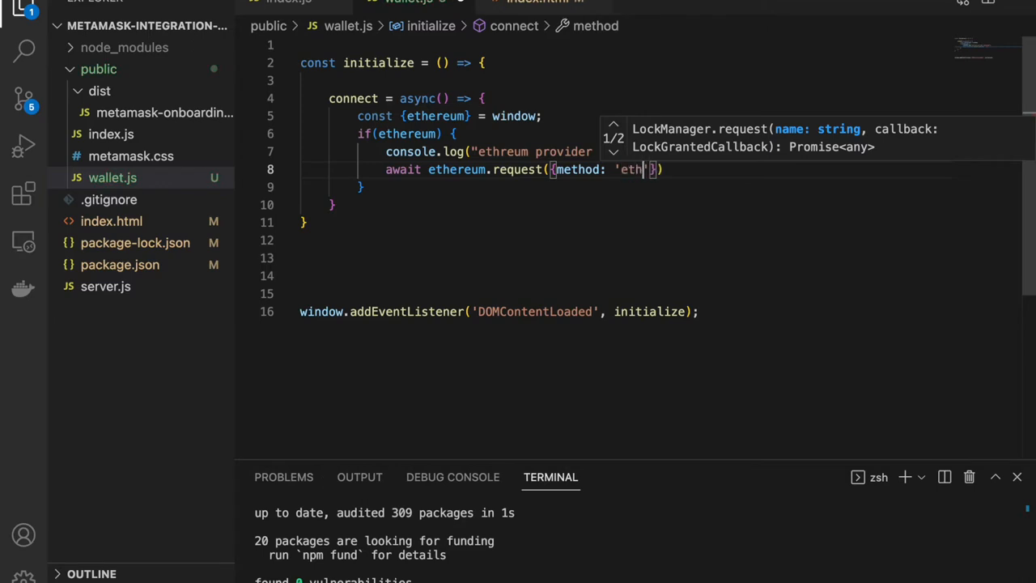
text(_request')
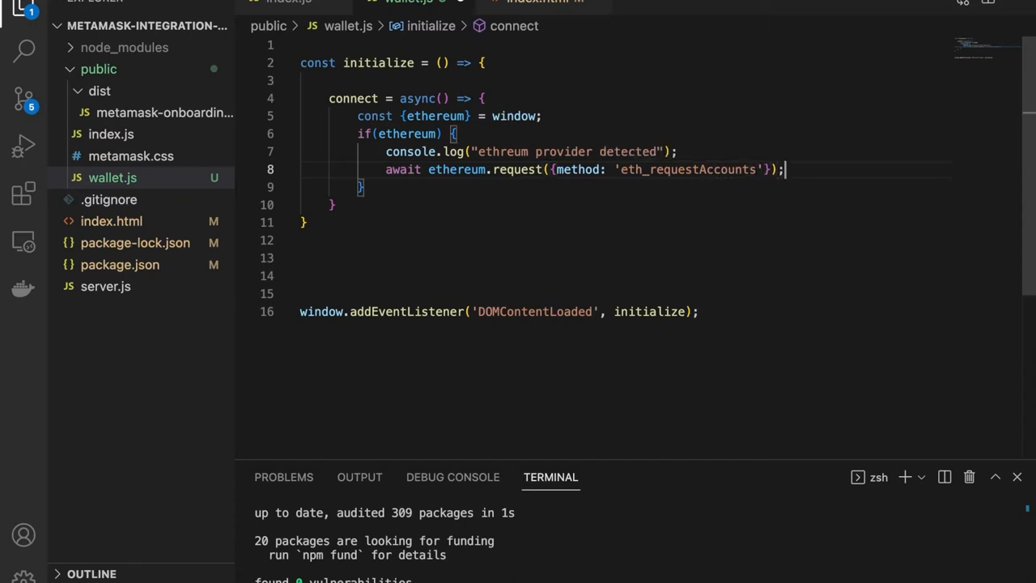
key(Enter)
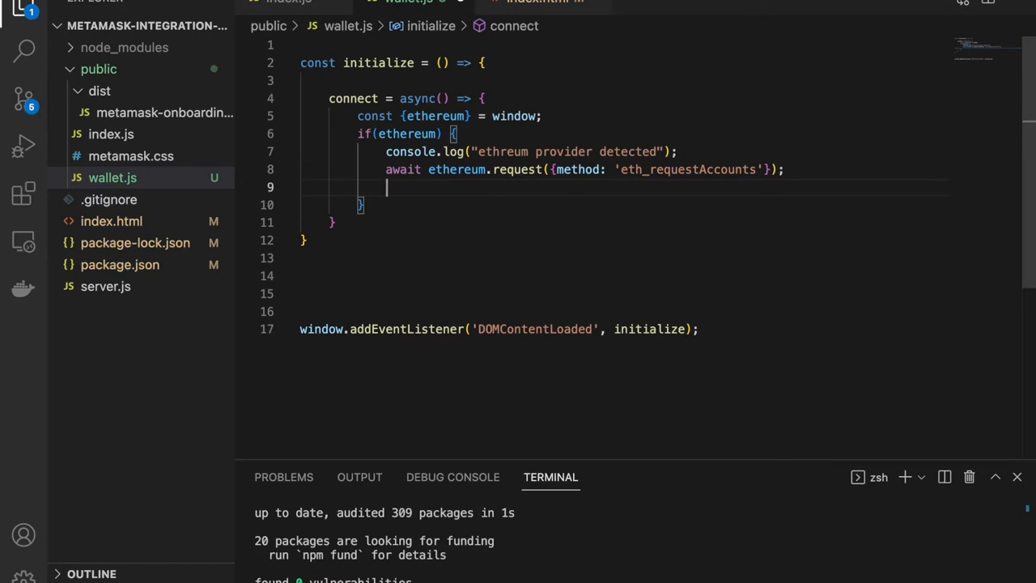
Create a Web3 instance from the ethereum provider in a web3 variable.
text(web3)
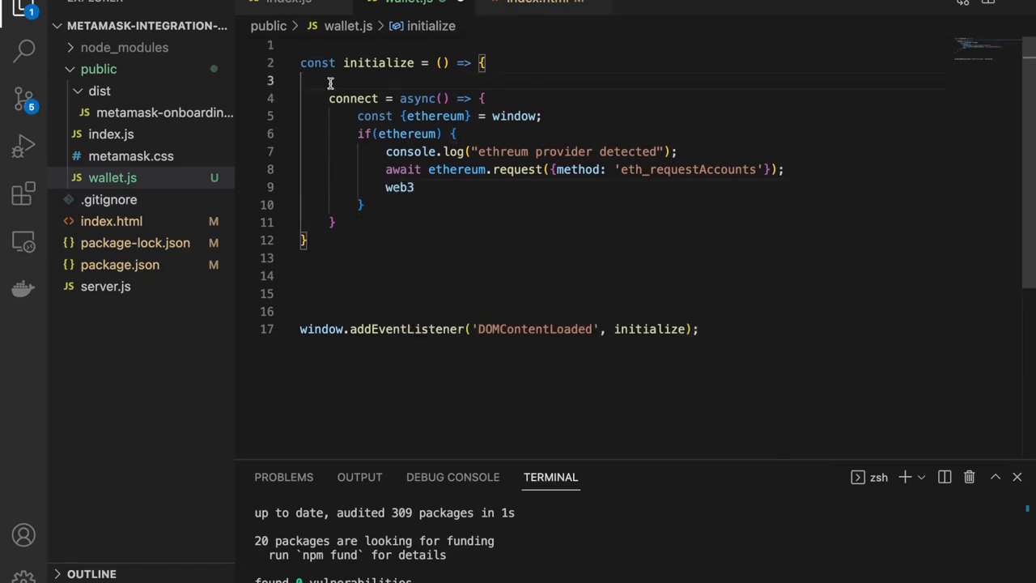
text(let qweb3;)
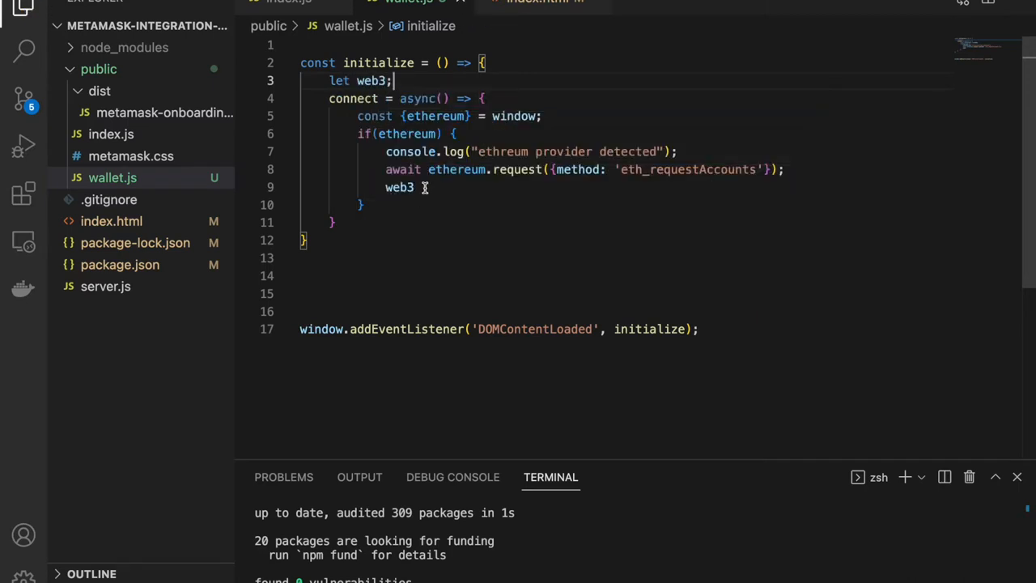
text(= new WebAssembly(ethereum);)
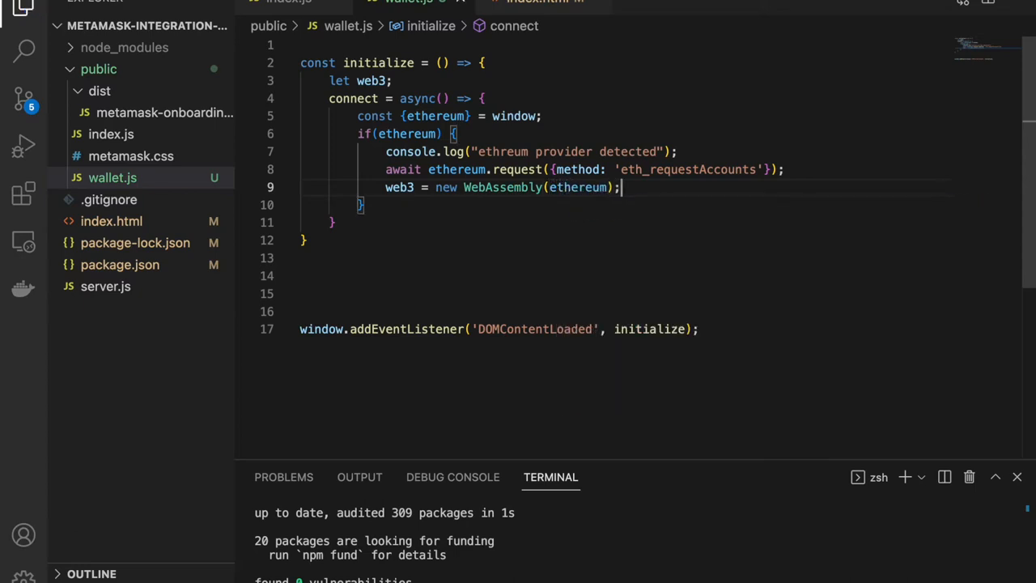
mouse_move(511, 187)
text(3)
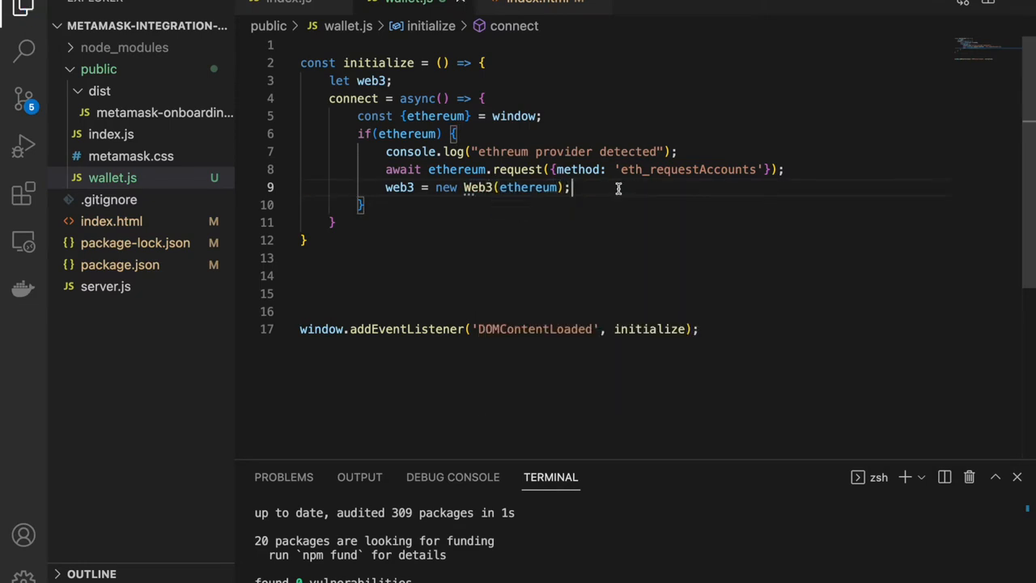
key(Enter)
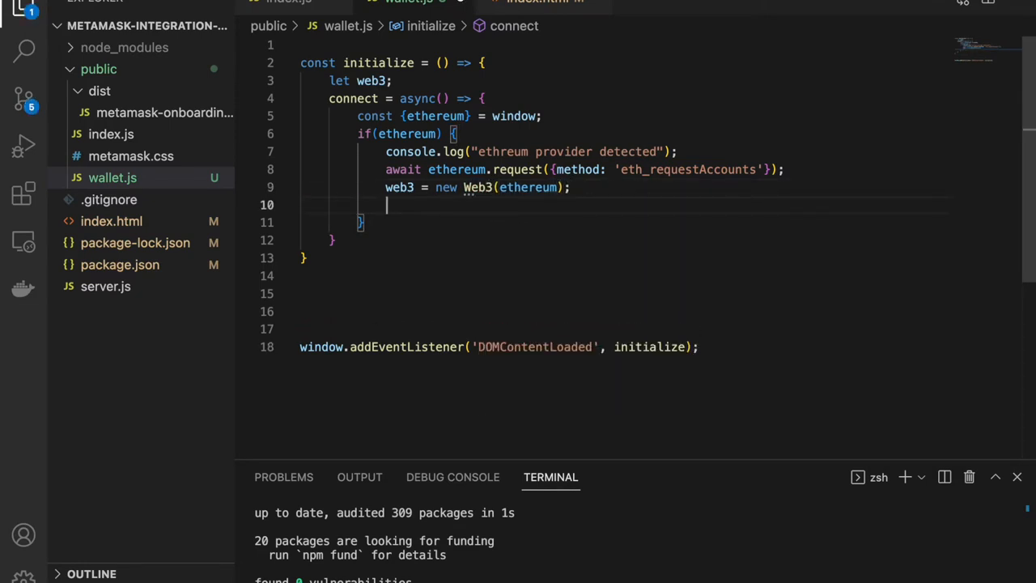
Add await switchNetwork(); on the line after the Web3 setup.
text(cons)
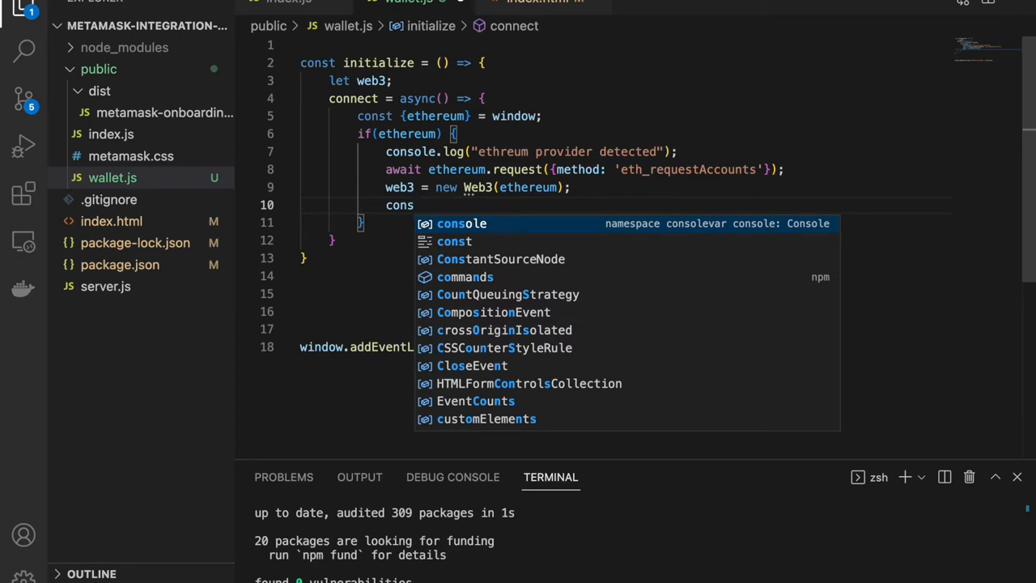
text(await)
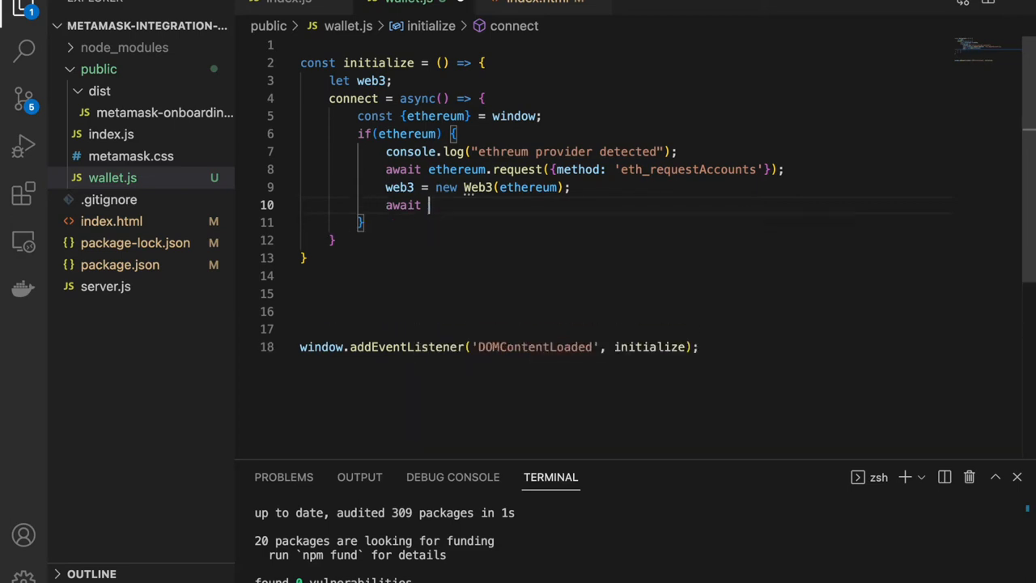
text(switch)
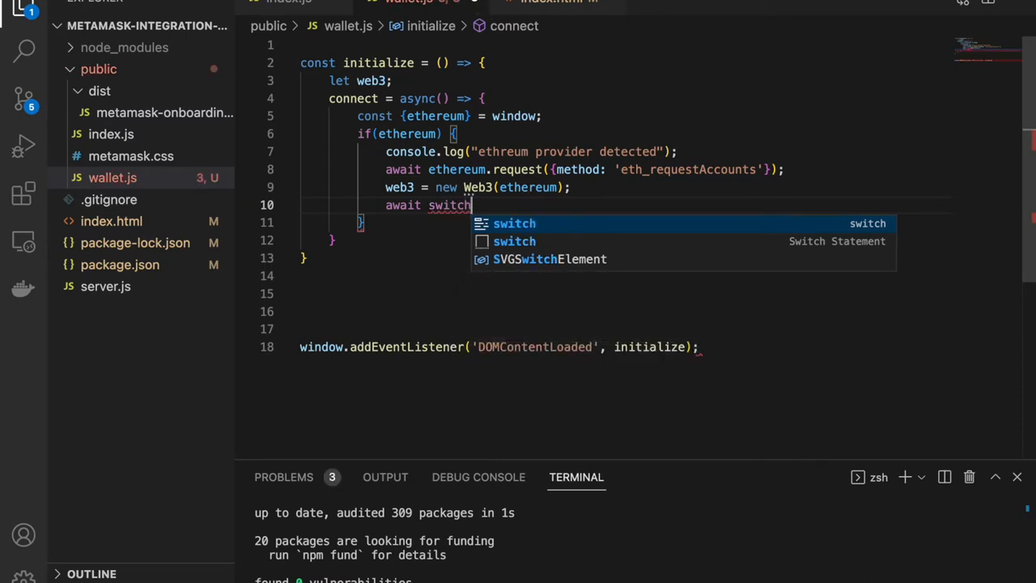
text(Network)
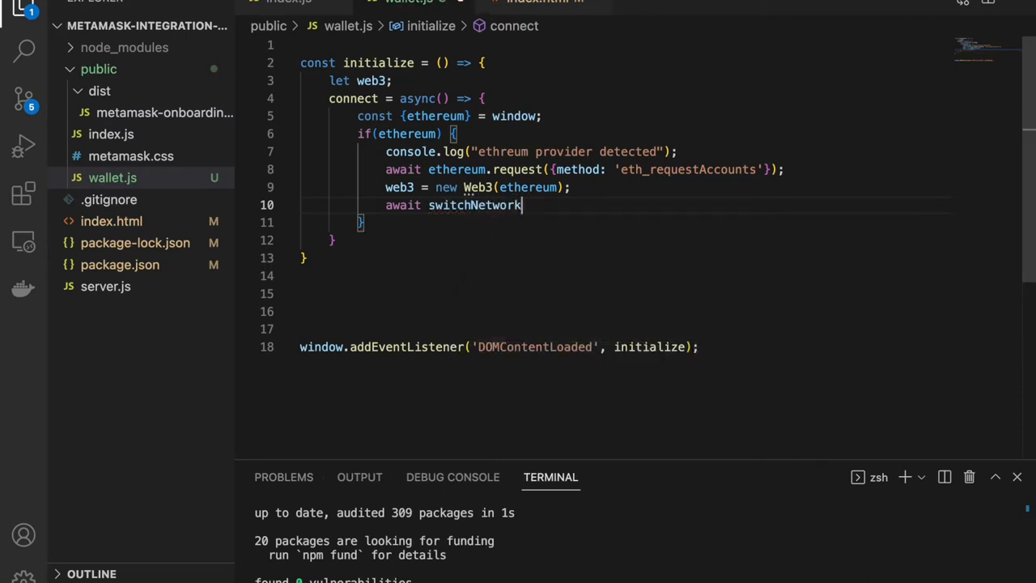
text(();)
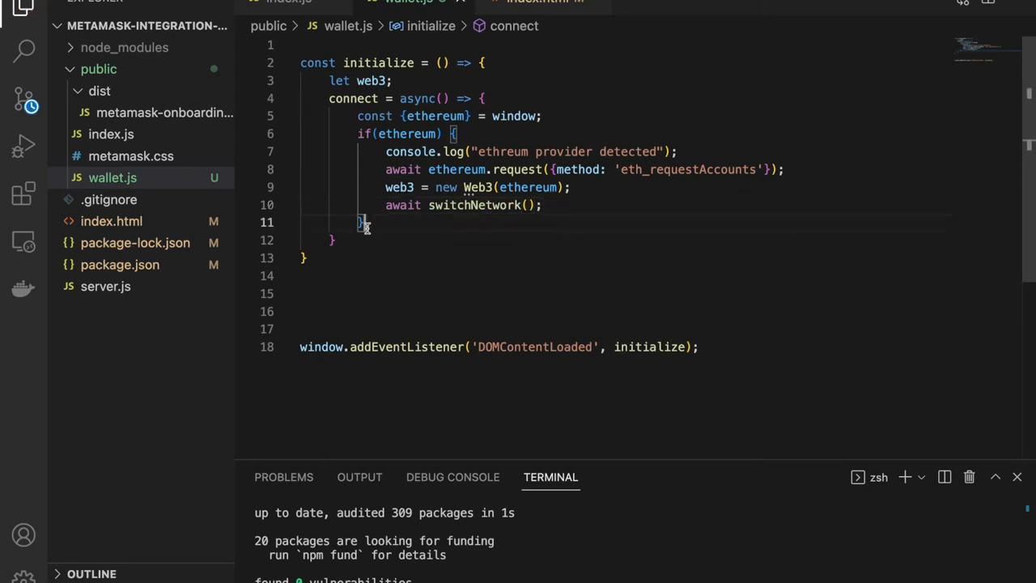
Write async switchNetwork: await web3.eth.getChainId() into currentChainId, log it, return currentChainId.
text(switchNetwork = async () => {)
text(const currentc)
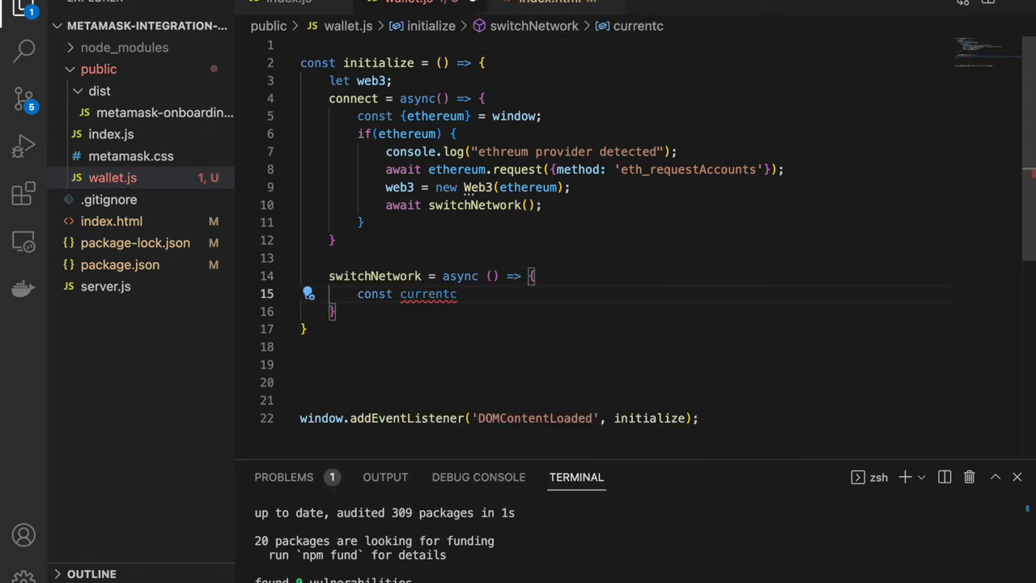
text(ChainId =)
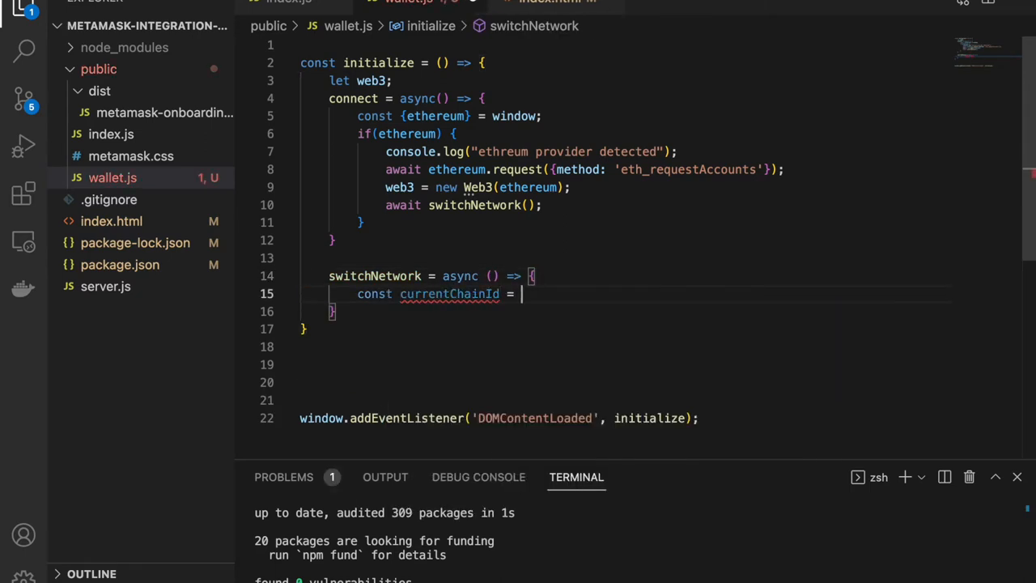
text(await w)
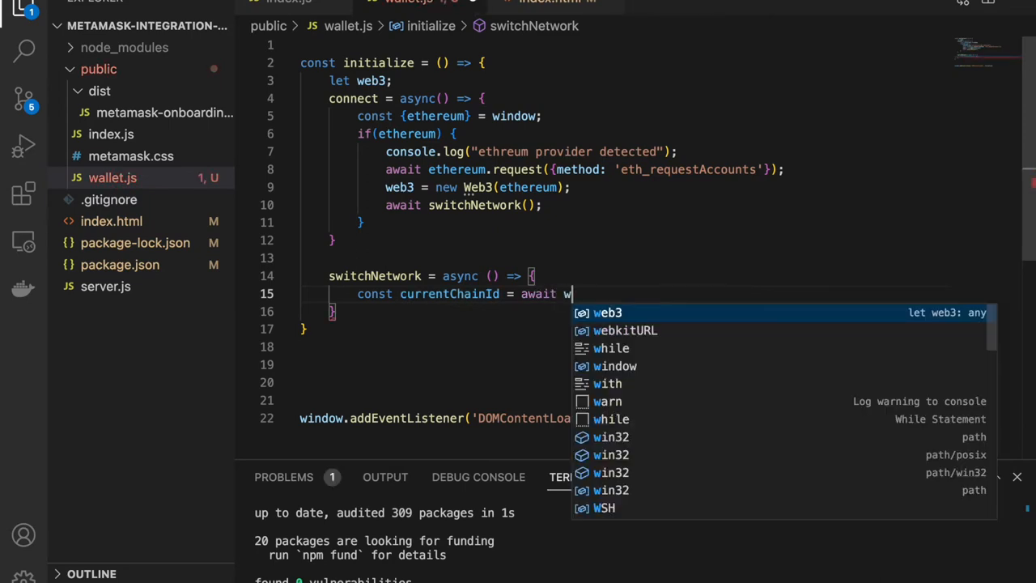
text(eb3.e)
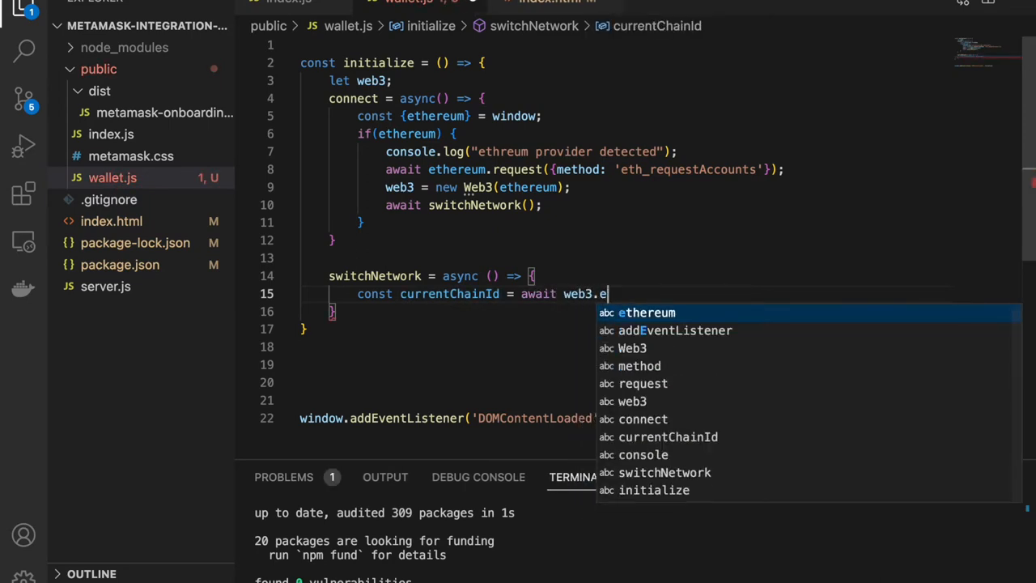
text(th.getChainId();)
text(console.log)
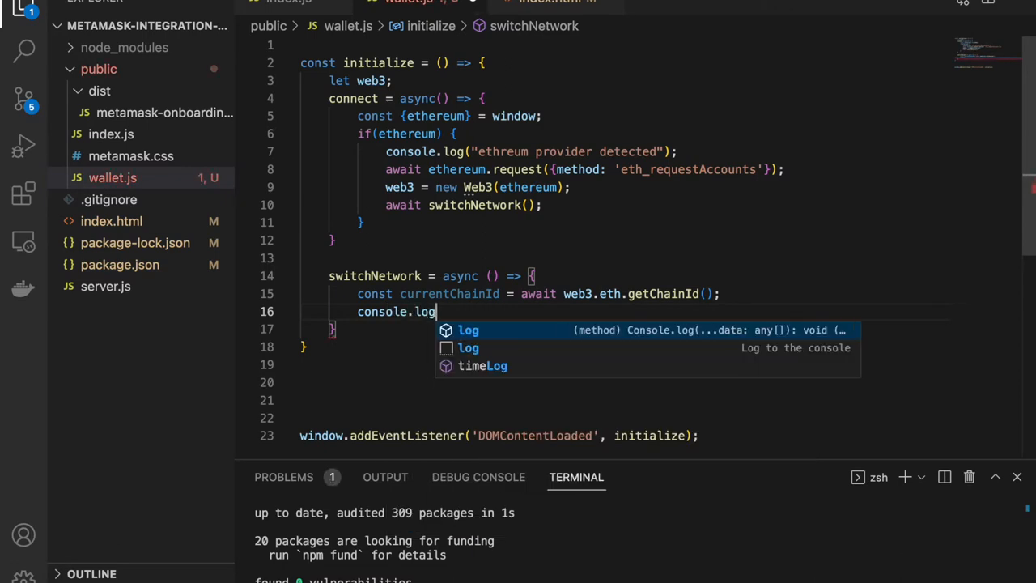
text(("current")
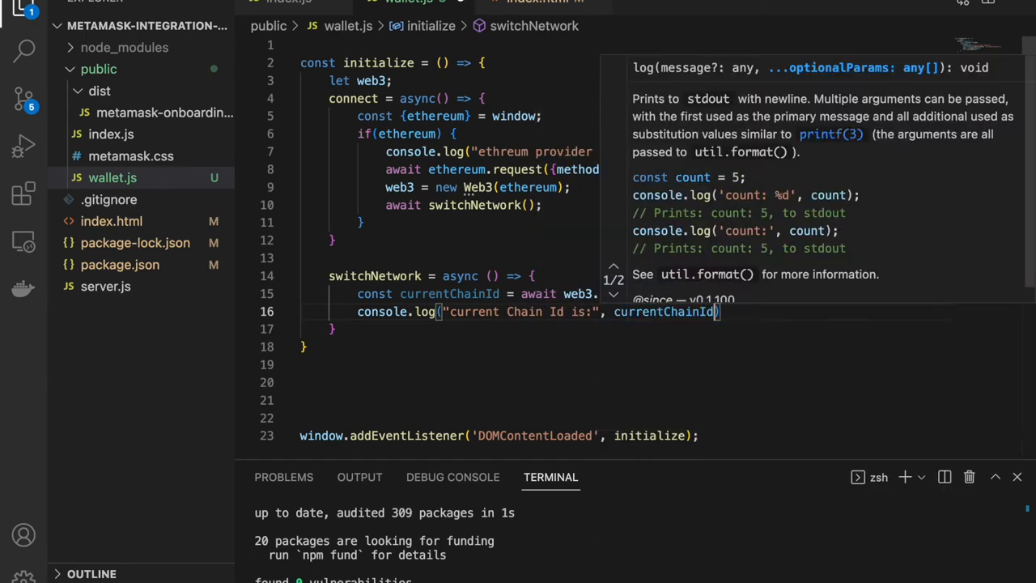
text(return)
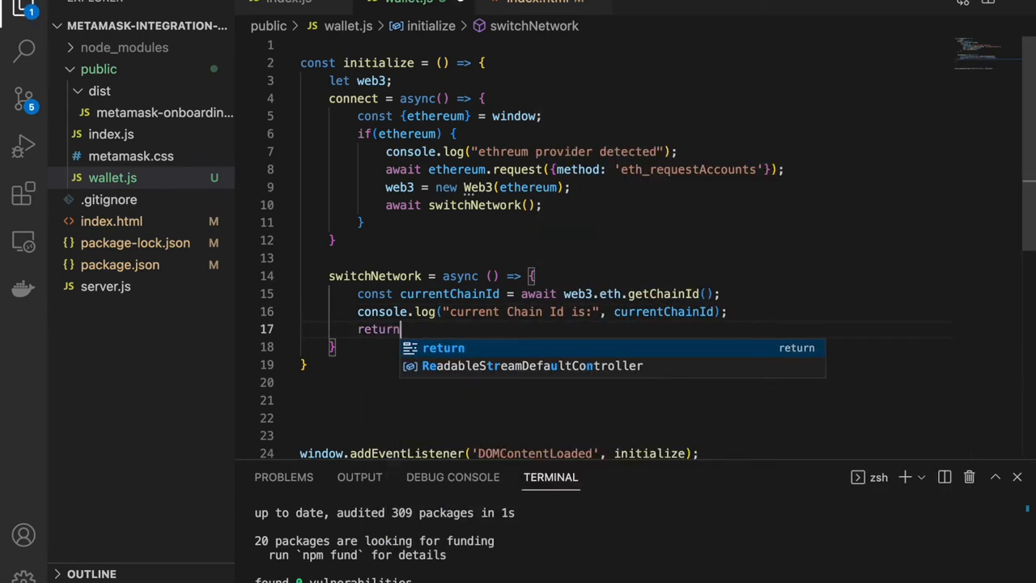
text(currentChainId;)
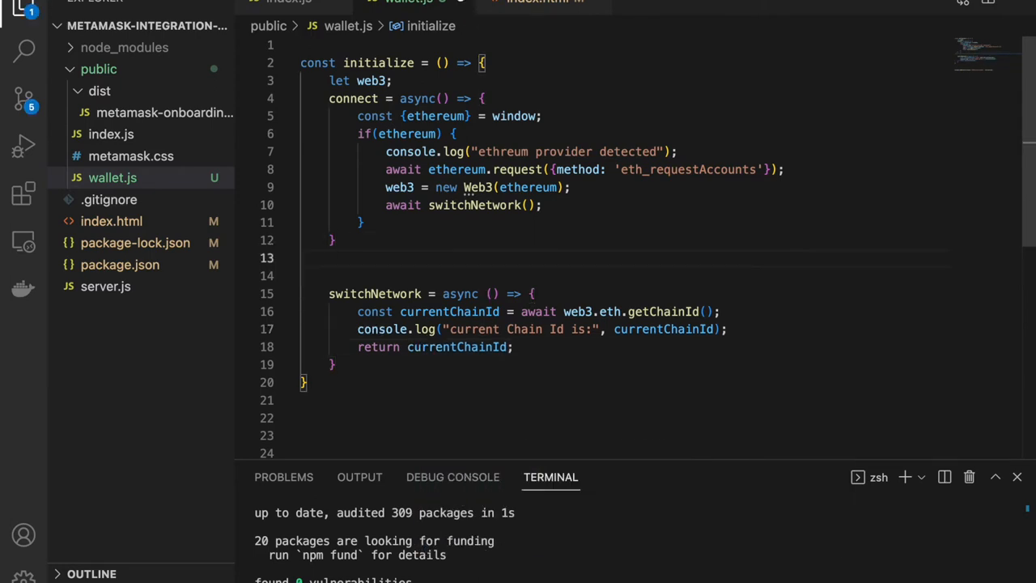
Add async getCurrentChainId awaiting web3.eth.getChainId() and logging "current chainId:", currentChainId.
key(Enter)
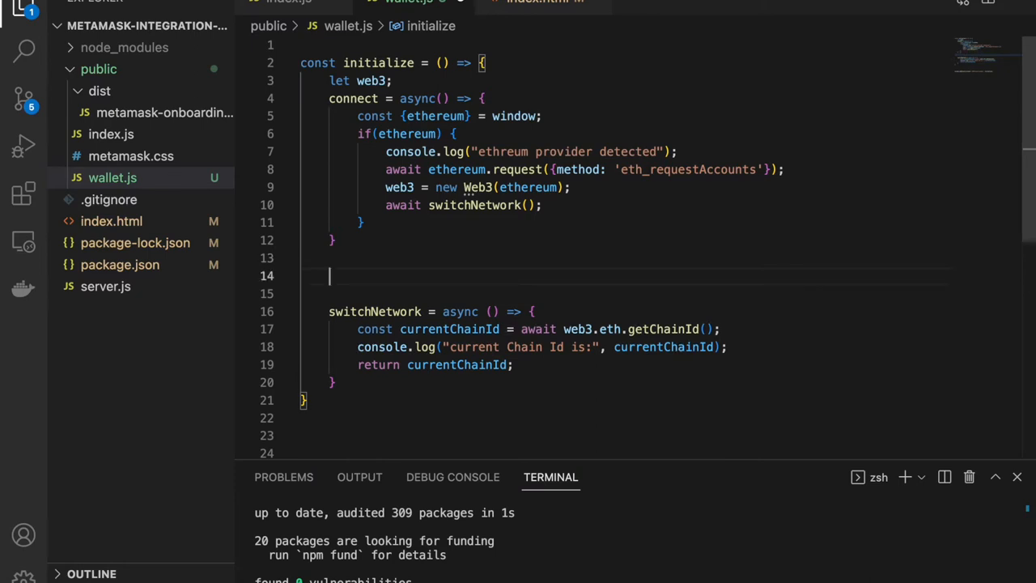
text(getCurrentChainId = async () => {)
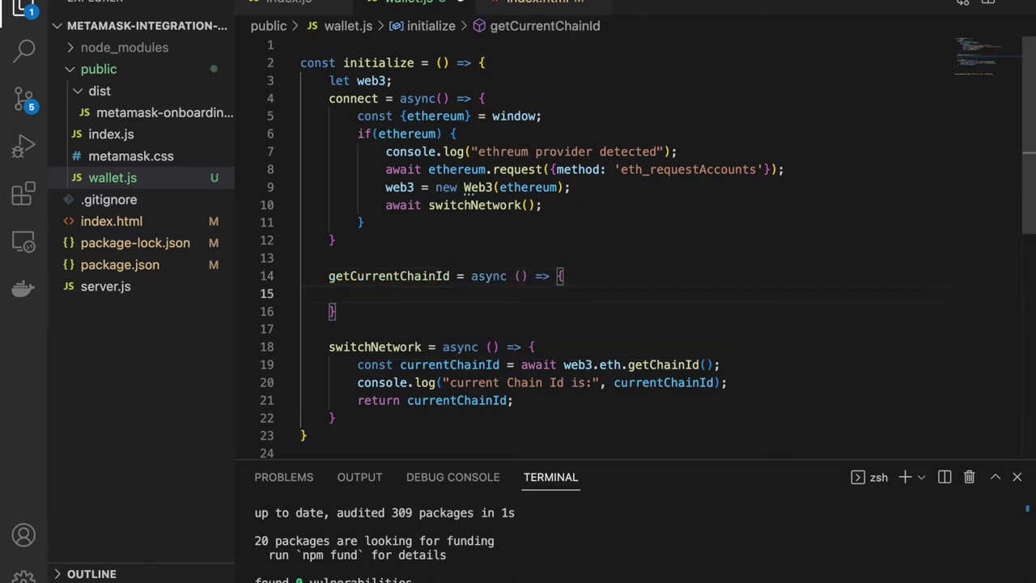
text(const c)
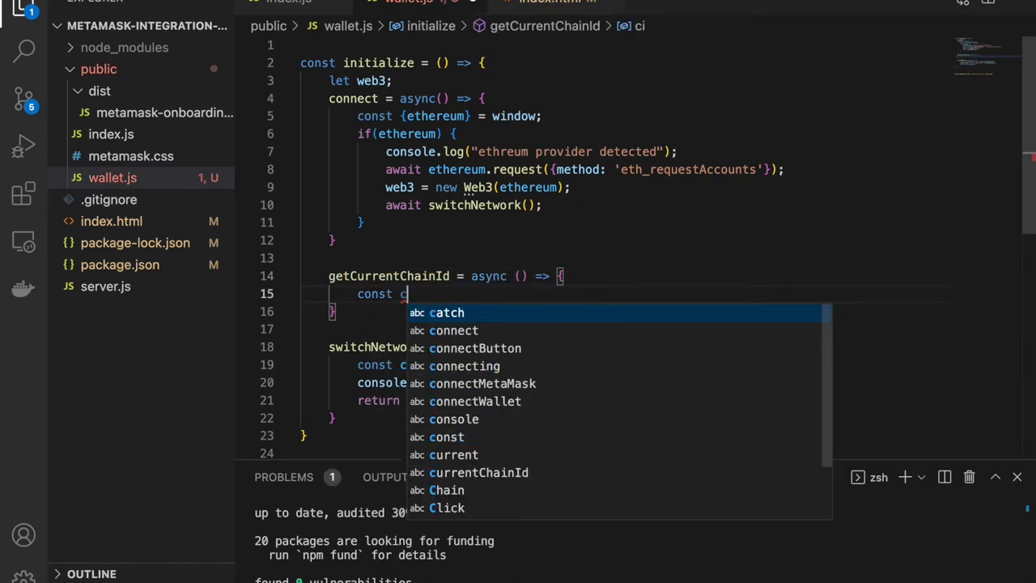
text(urrentChainId)
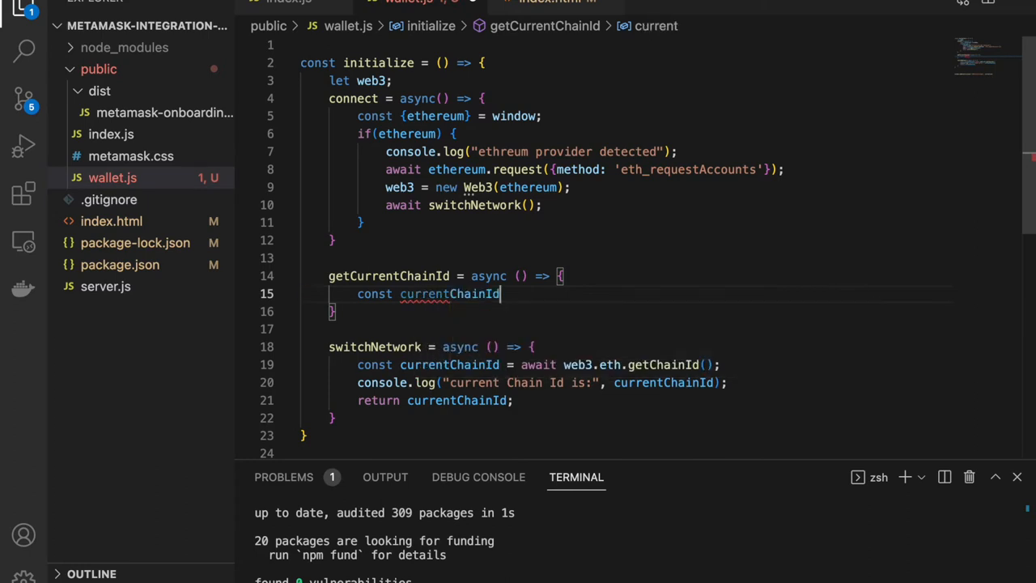
text(= awai)
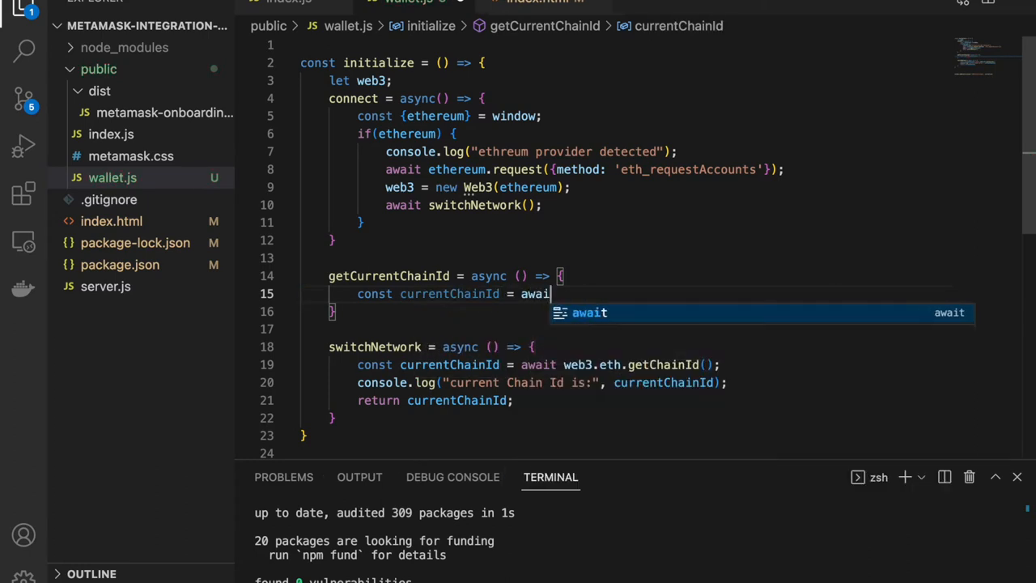
text(web3.)
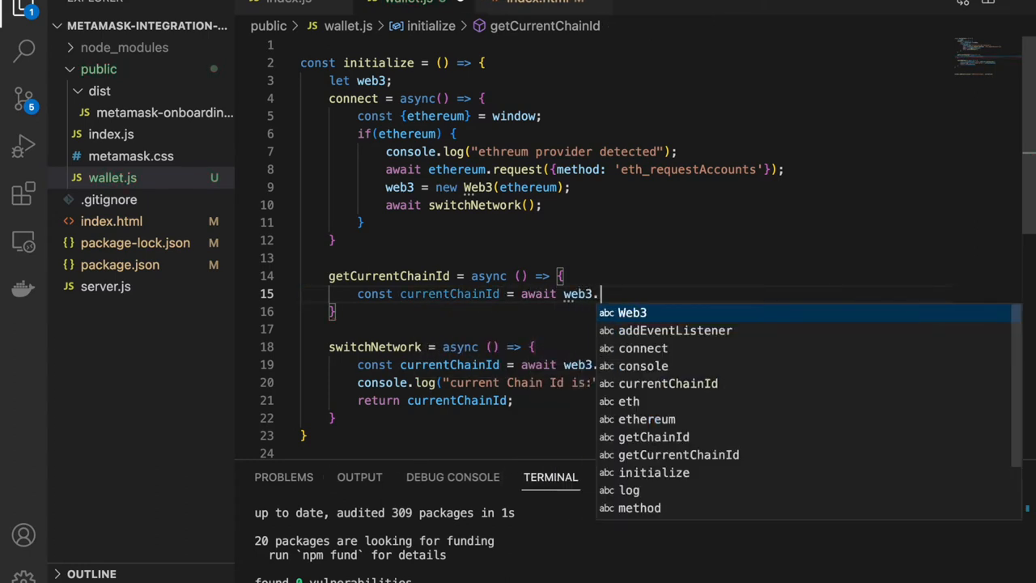
text(eth.getChainId();)
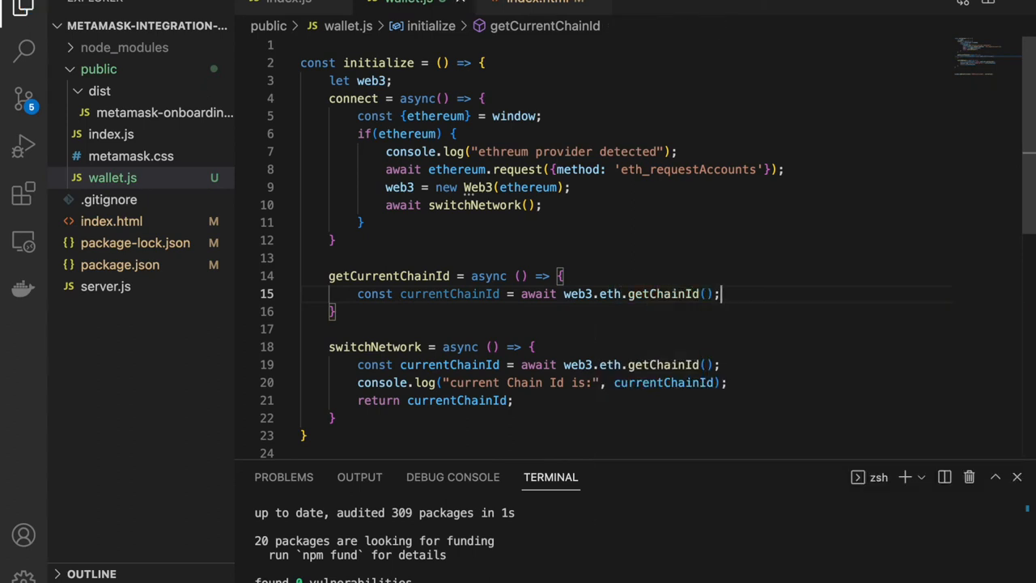
text(console.log()
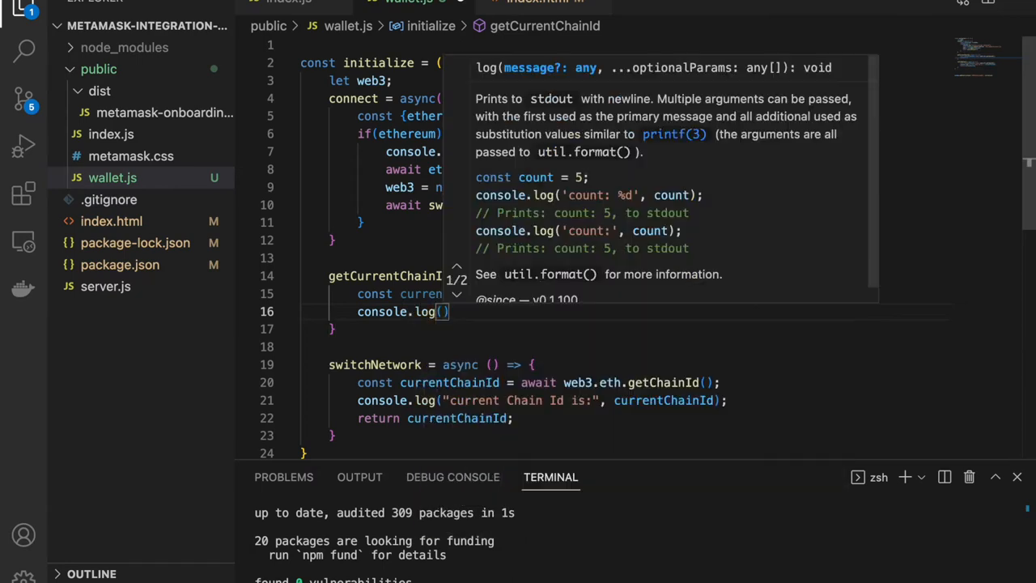
text("current chainId:", currentChainId)
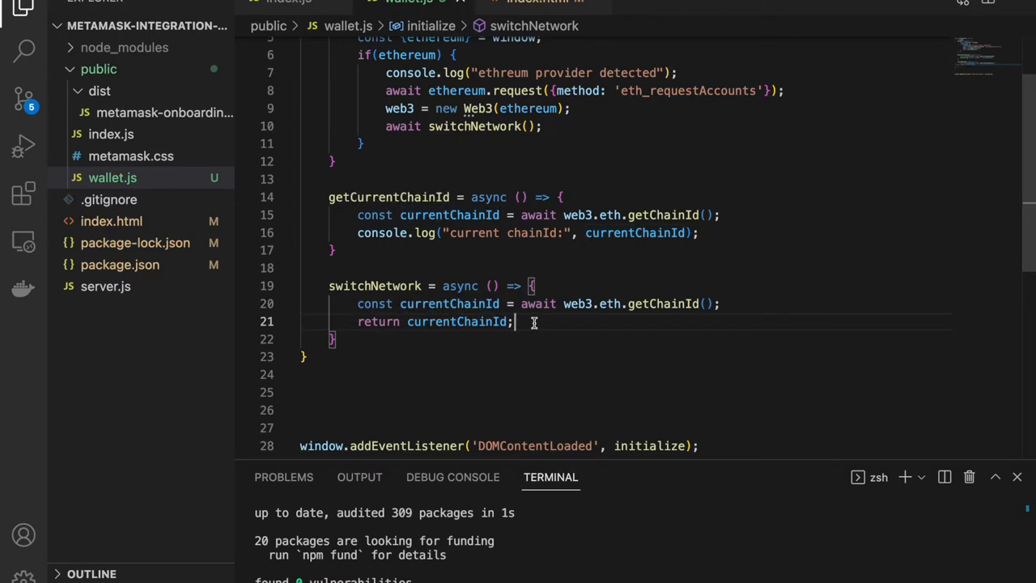
Add an empty try { } catch(err) { } block after return currentChainId.
key(Enter)
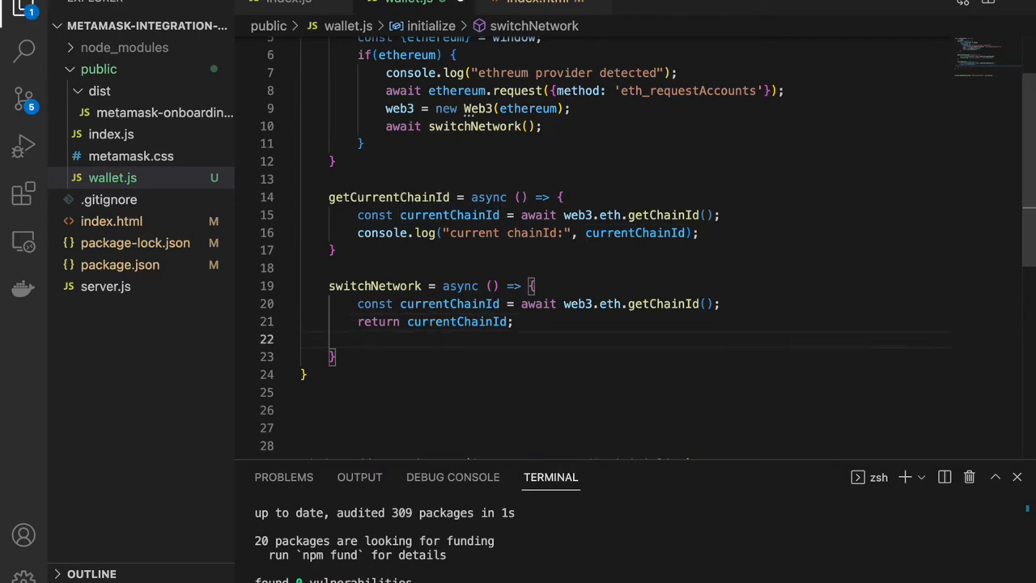
text(try {)
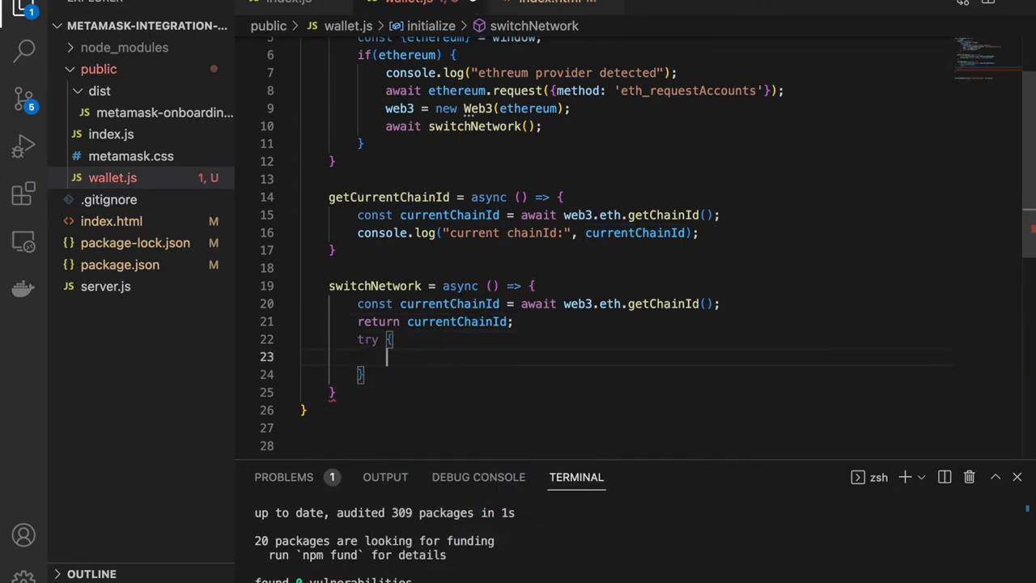
text(}catch)
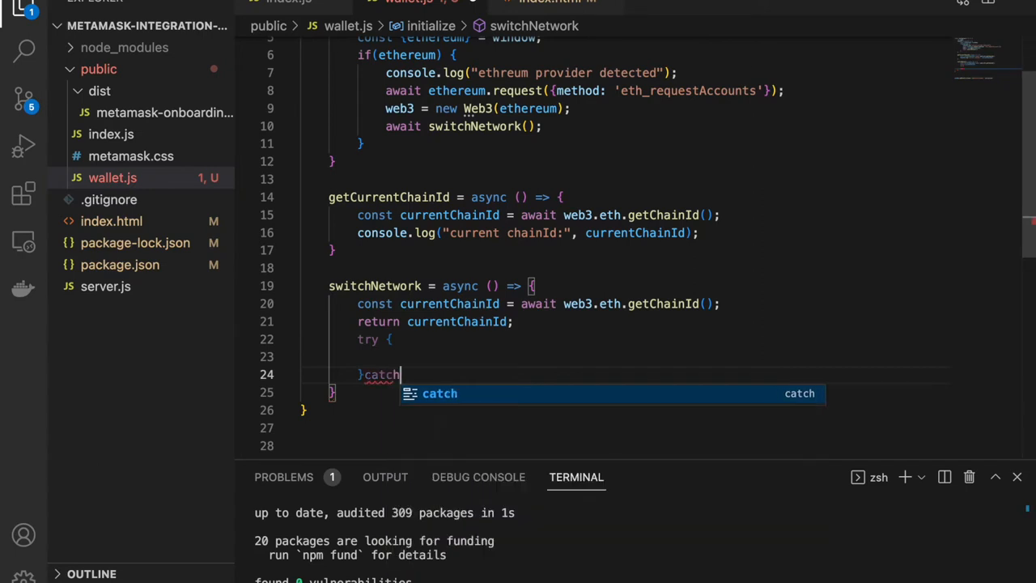
text((err){)
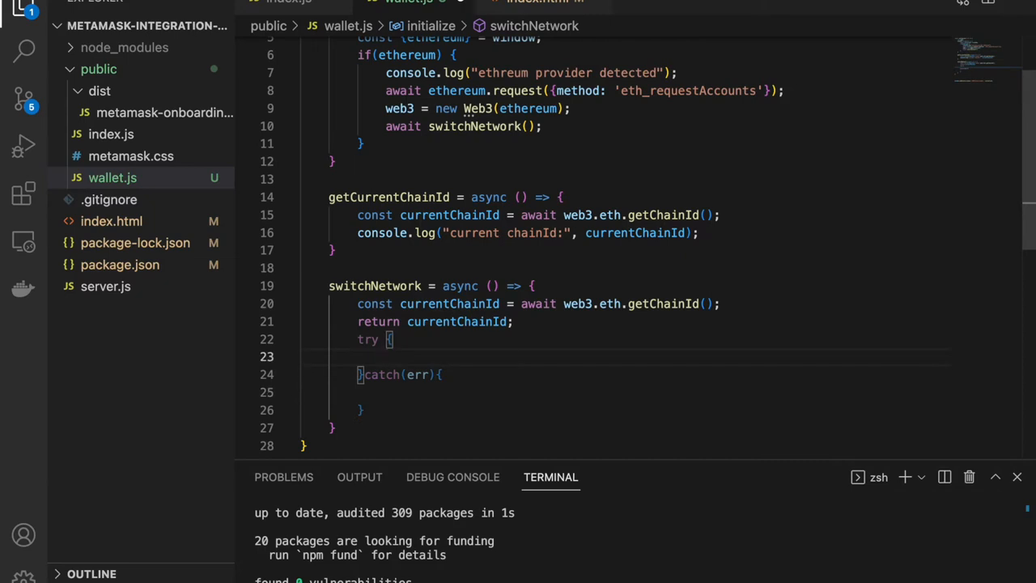
Inside try, begin await web3.currentProvider.request with the wallet_switch method and params.
text(await web3)
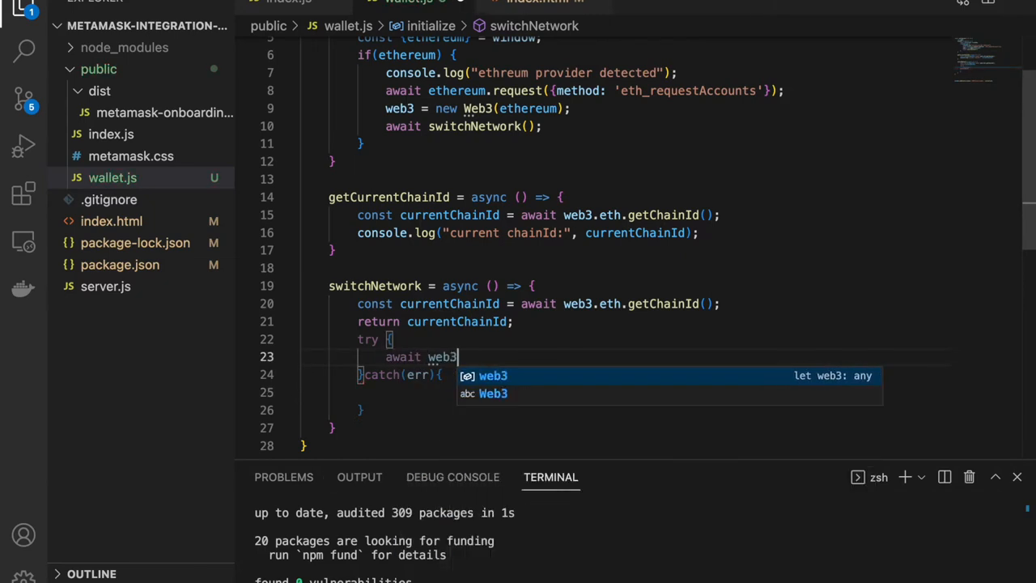
text(.currentPro)
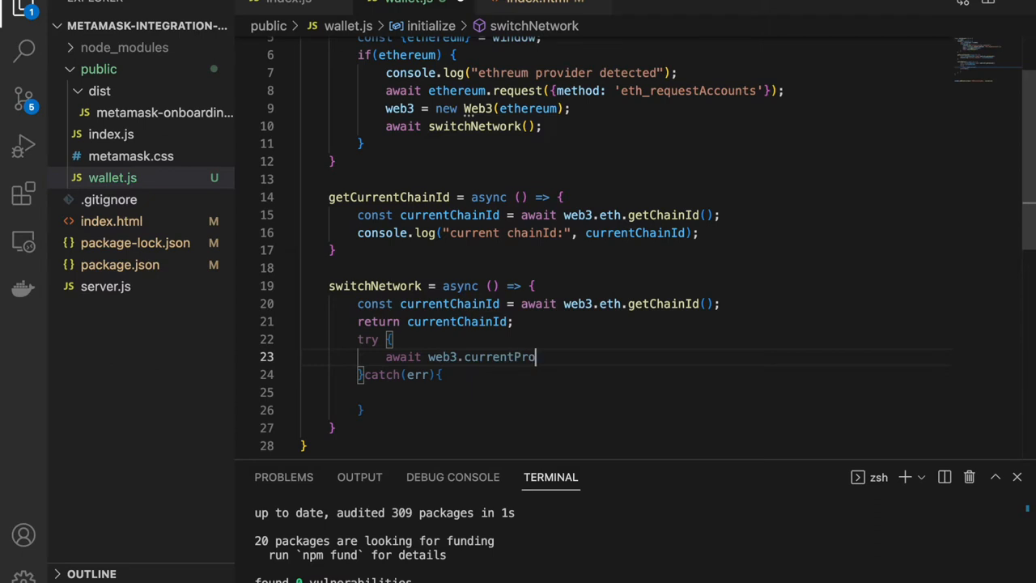
text(vider.)
text(method:'wallet_switch)
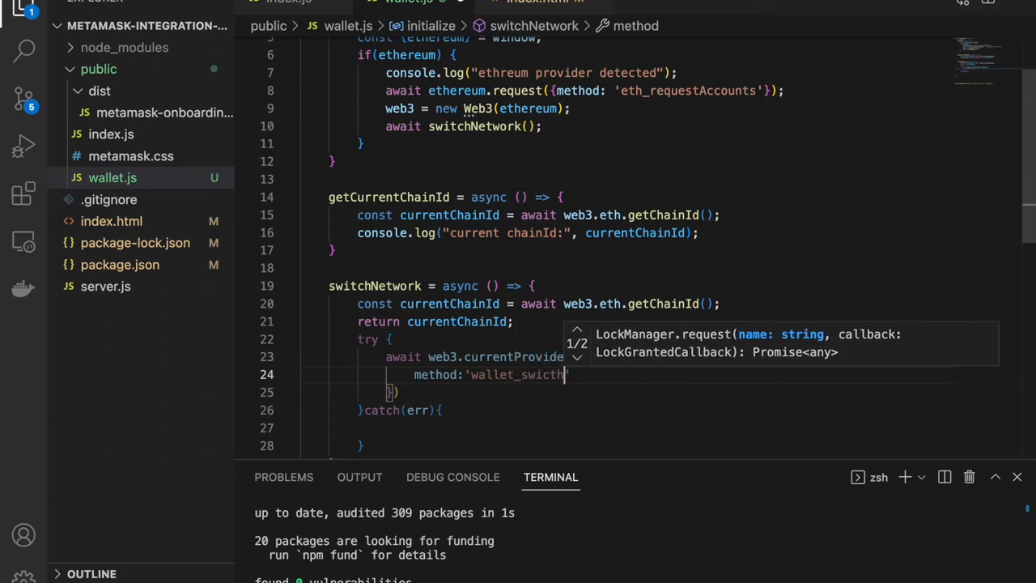
text(EThere)
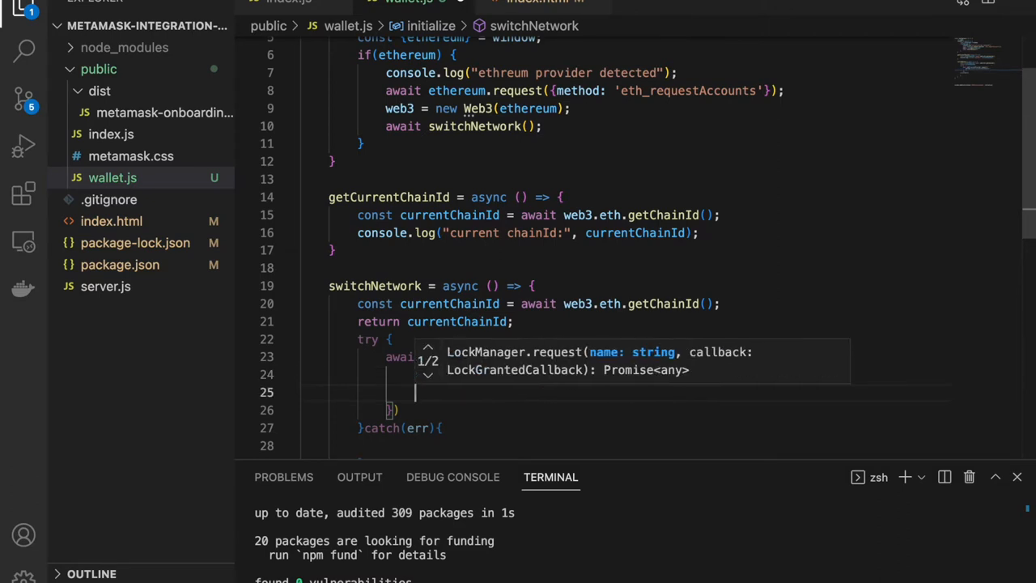
text(param)
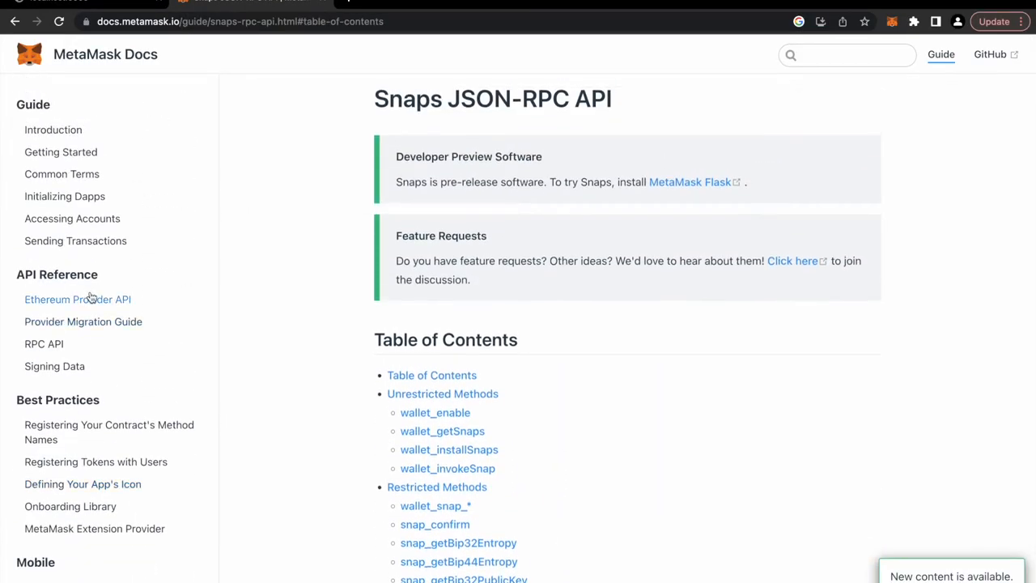
Find the wallet_switchEthereumChain usage example on the MetaMask Docs RPC API page.
click(77, 299)
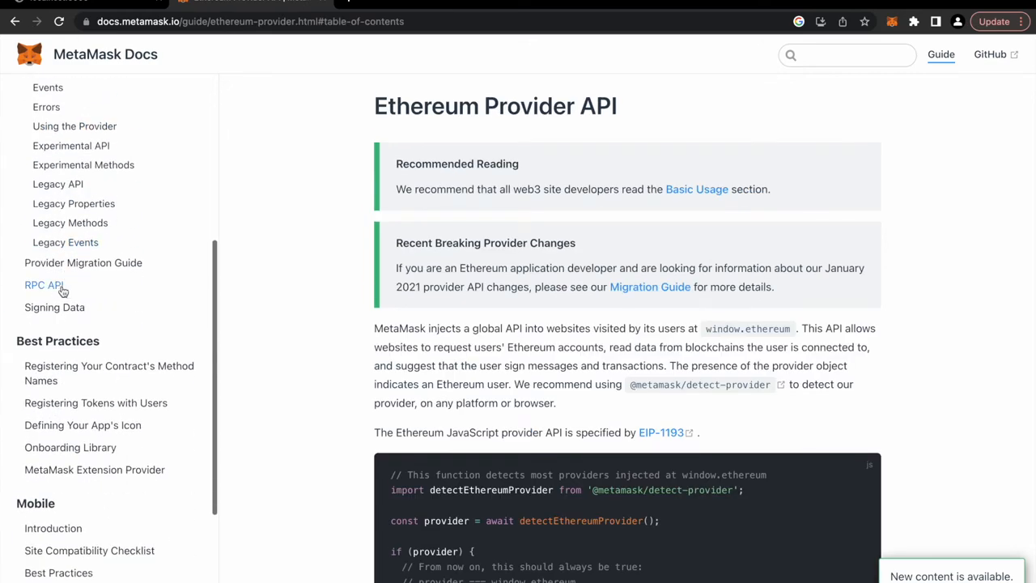
click(43, 285)
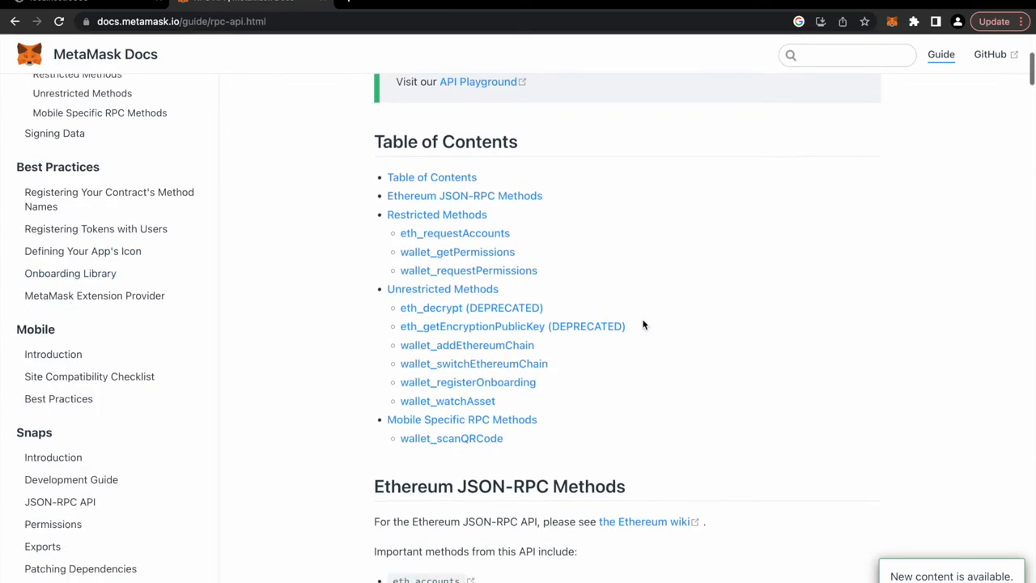
click(473, 364)
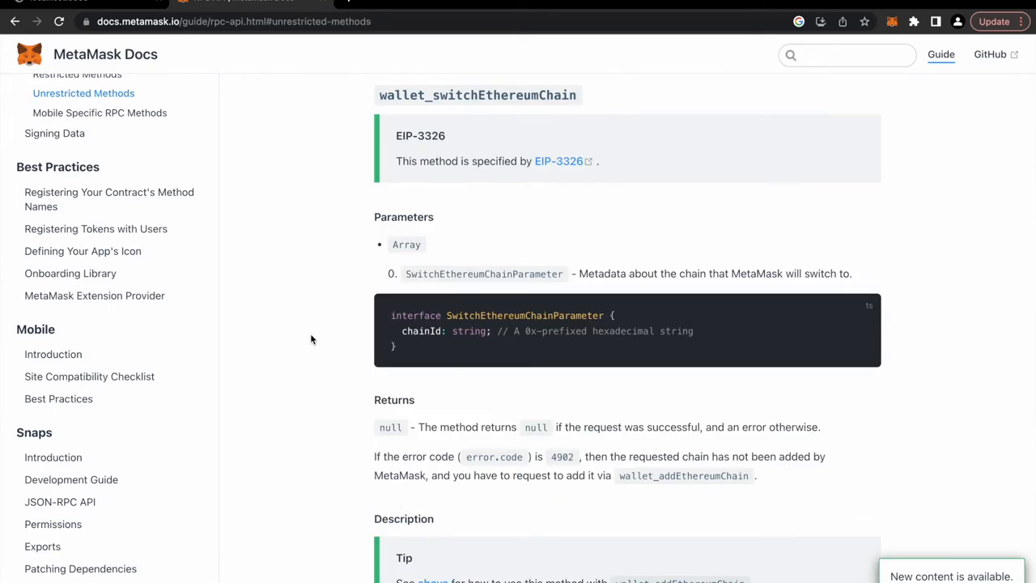
triple_click(512, 315)
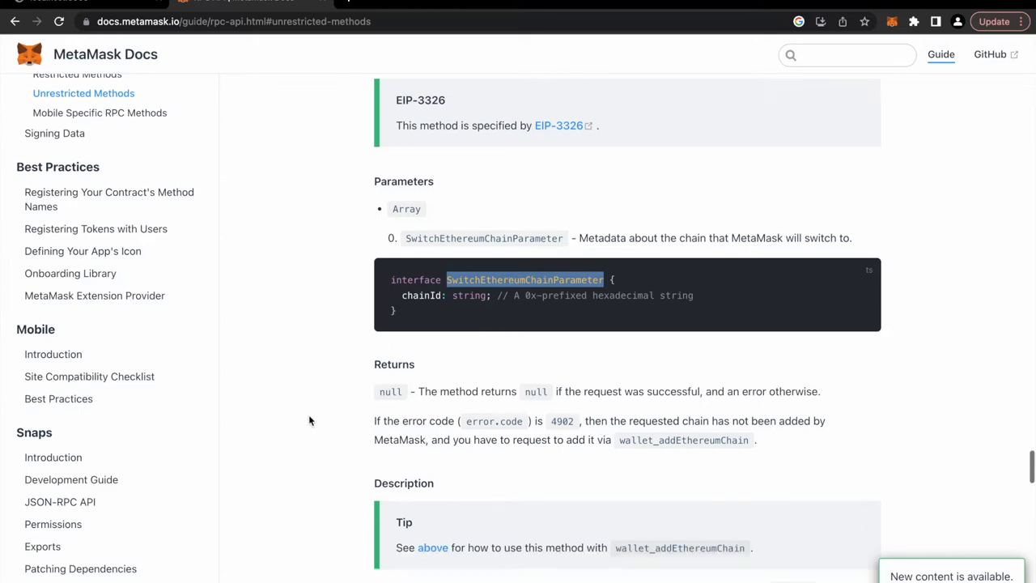
scroll(down, 3)
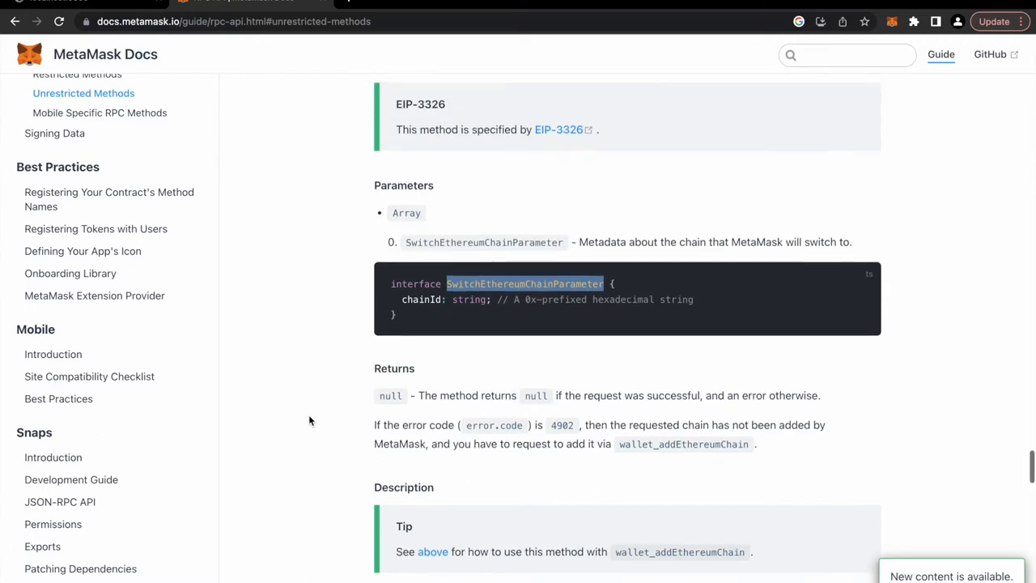
scroll(down, 3)
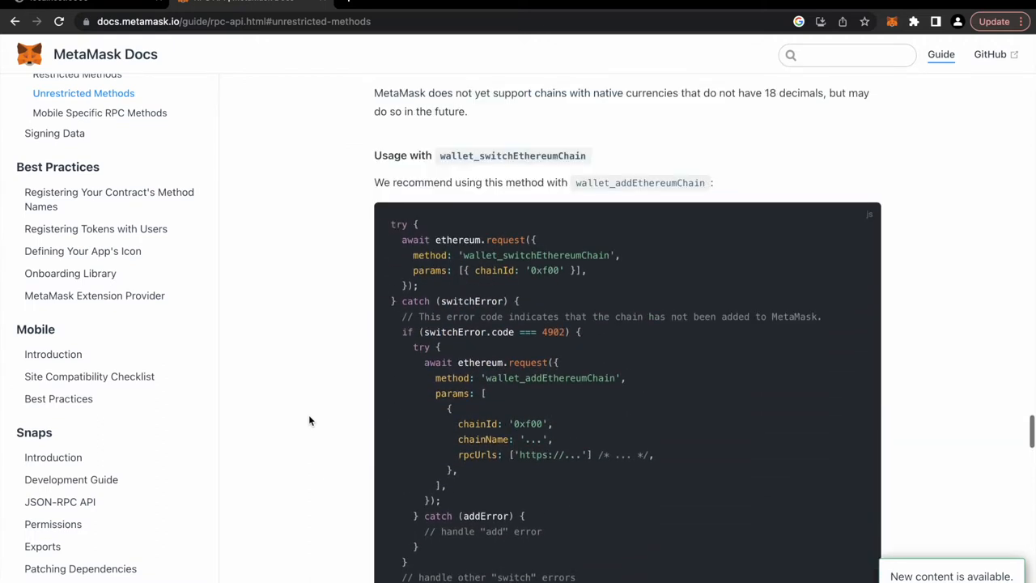
scroll(down, 3)
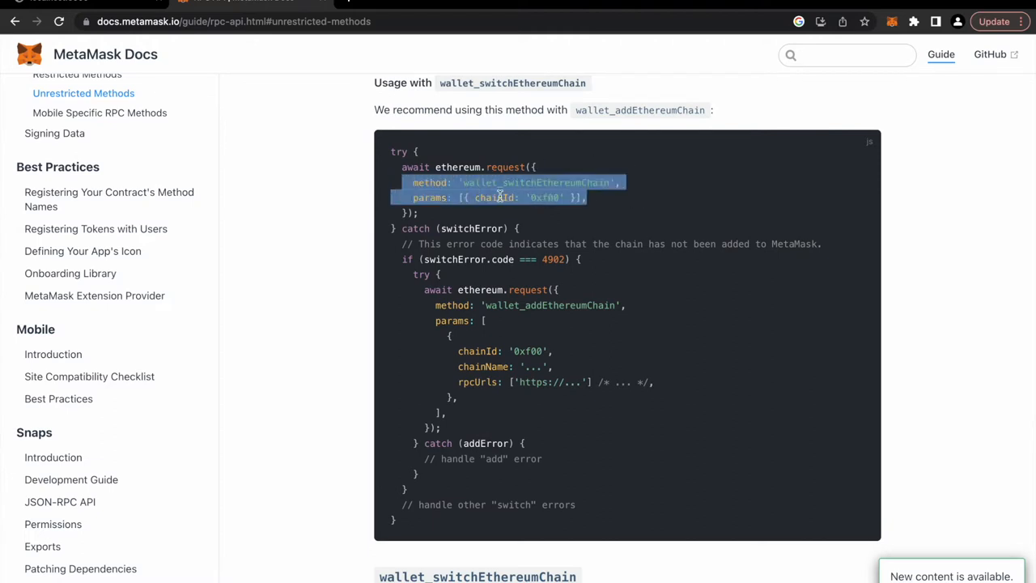
click(571, 196)
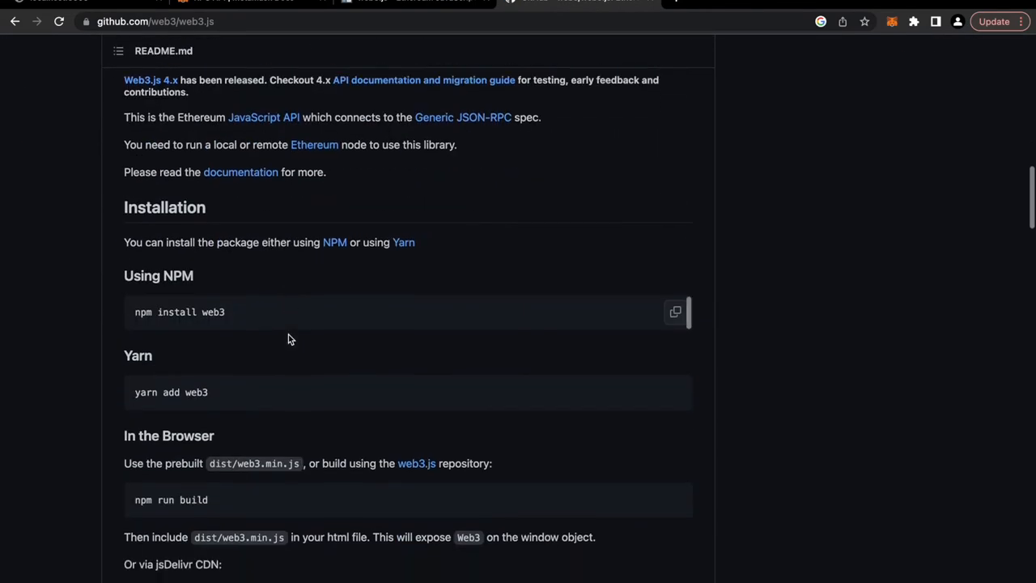
Scroll through the web3.js GitHub README and back up to the file list.
scroll(down, 3)
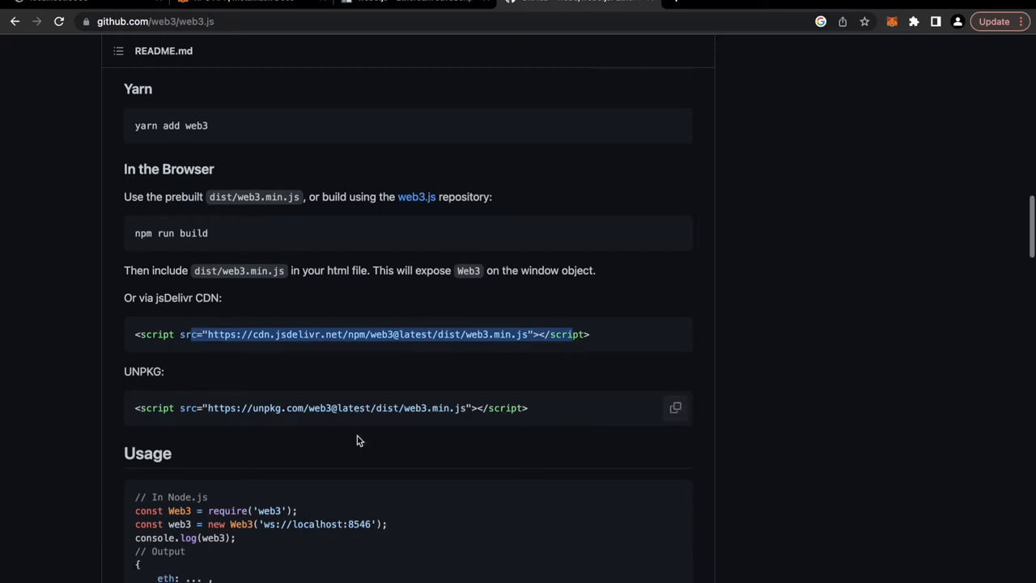
scroll(up, 3)
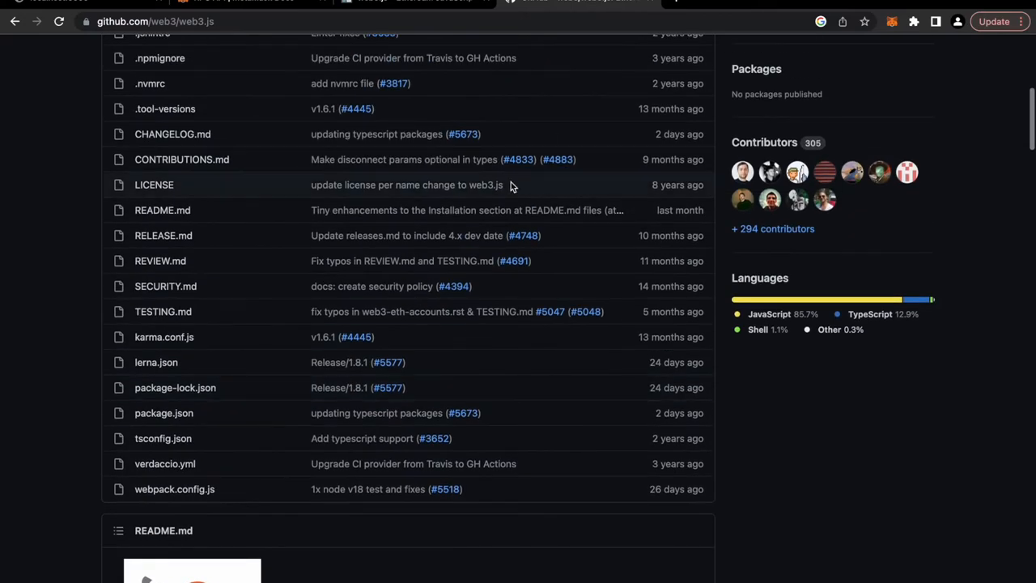
click(220, 5)
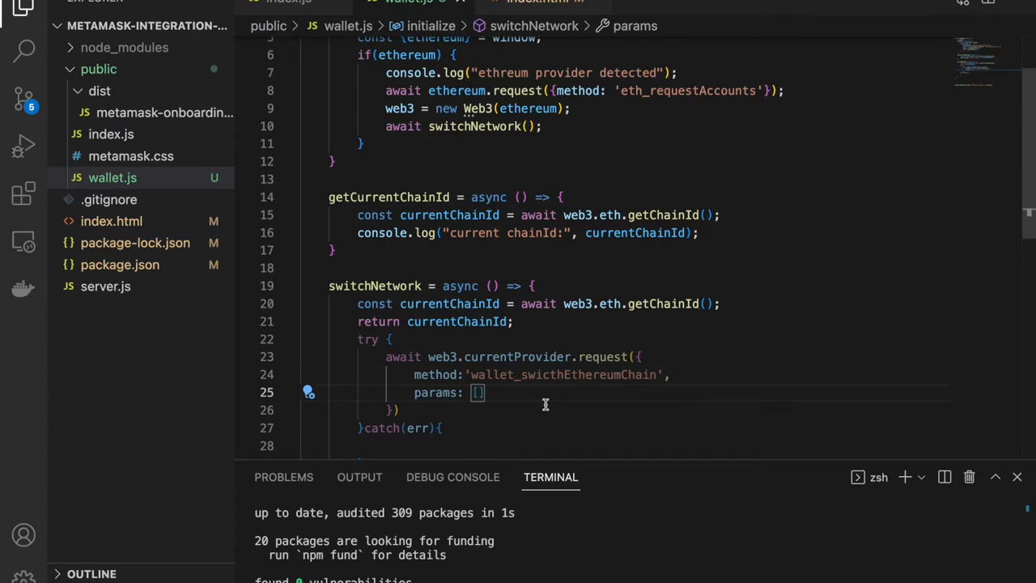
Pass chainId: Web3.utils.toHex(chainId) in params and log an error with chainId and err.
text(chainId: W)
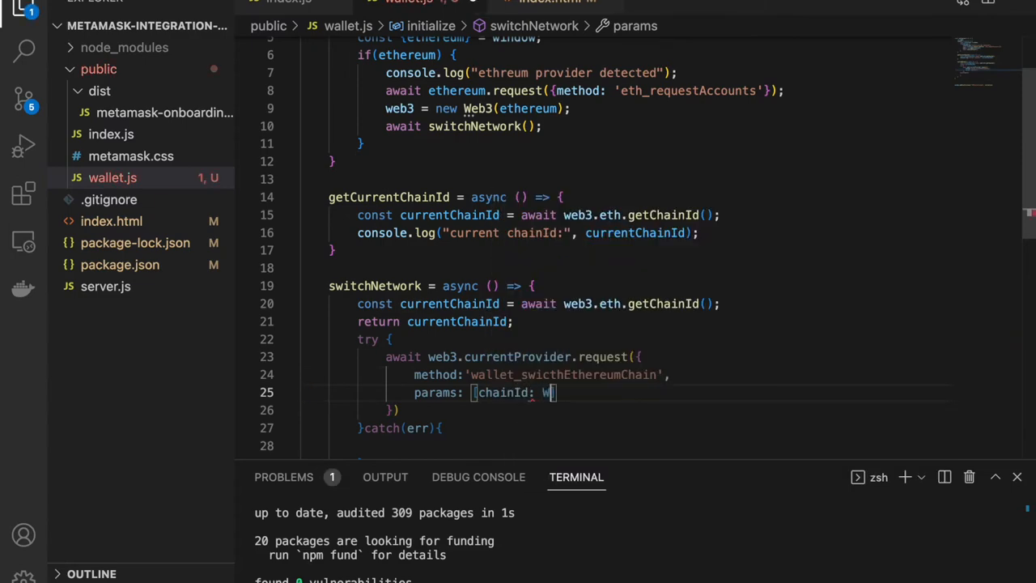
text(eb3.utils.toHex)
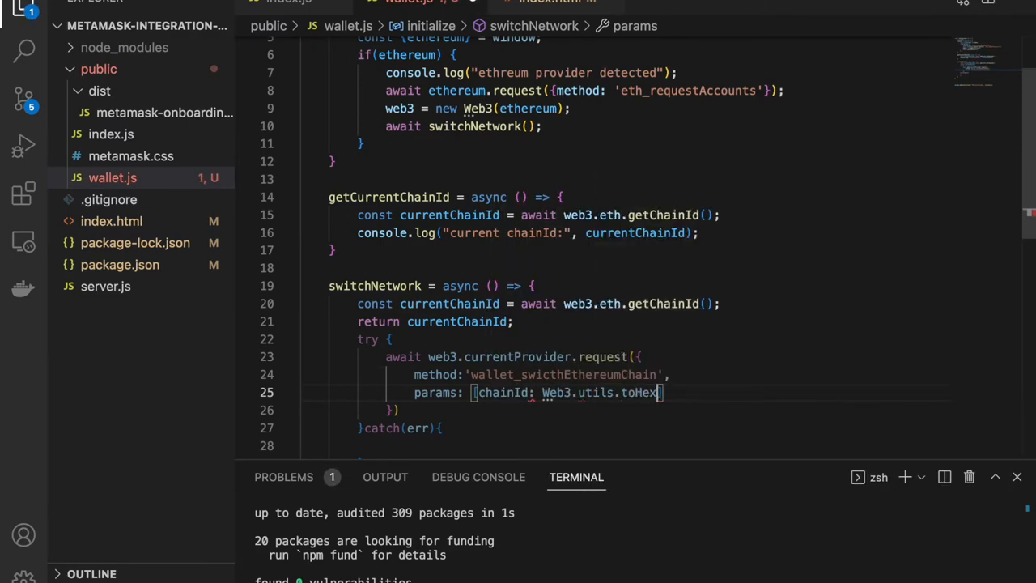
text((chainId)})
click(623, 446)
text(console.log(`erorr)
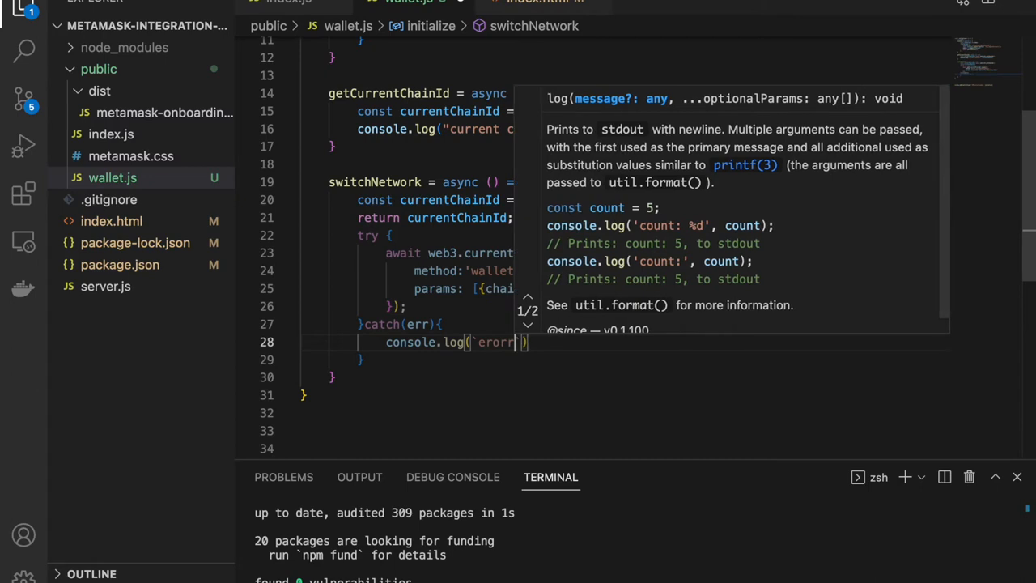
text(error occured while switching chain to chainId)
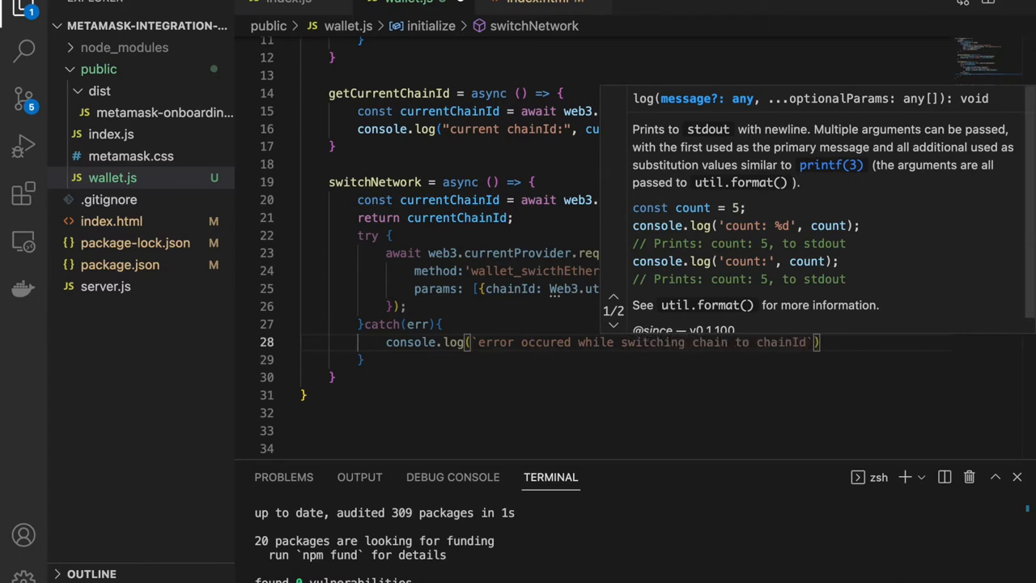
text(${co)
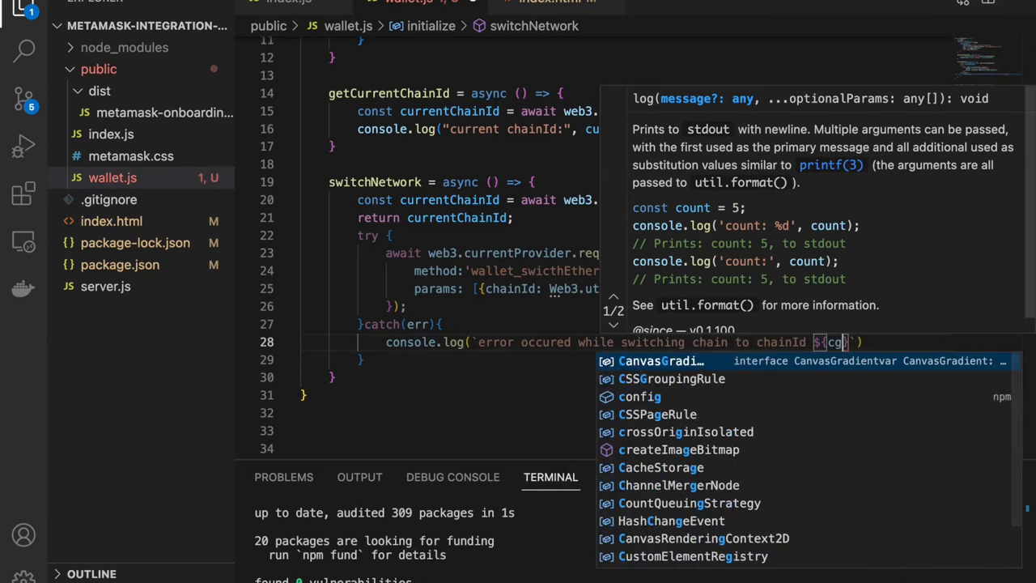
text(chainId)
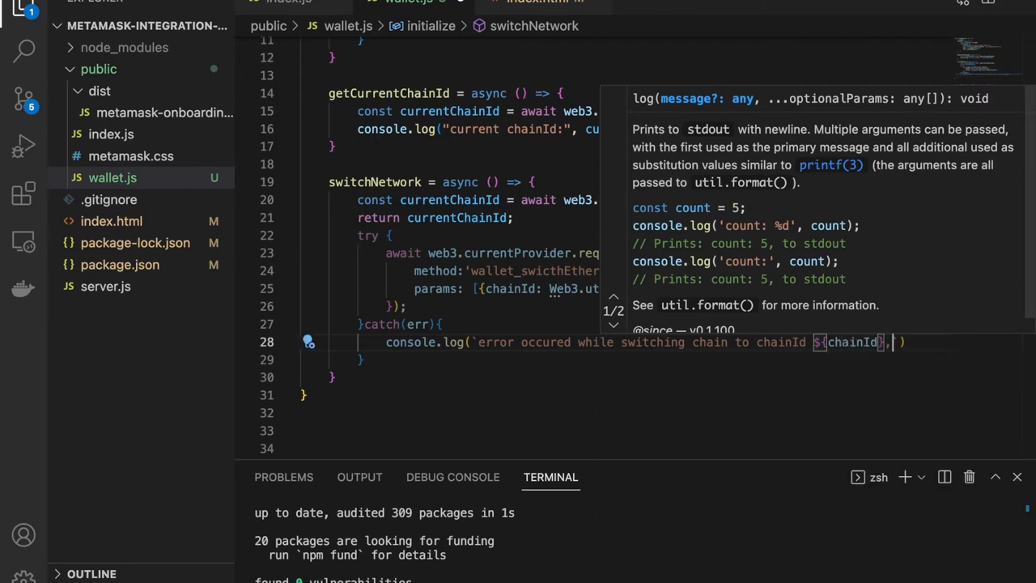
text(, err: ${err})
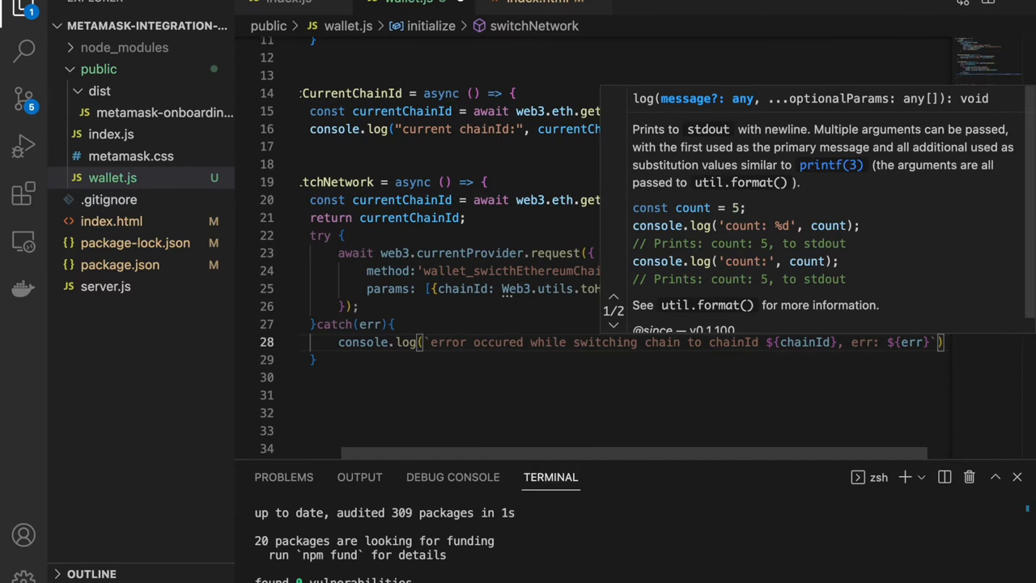
text(cons)
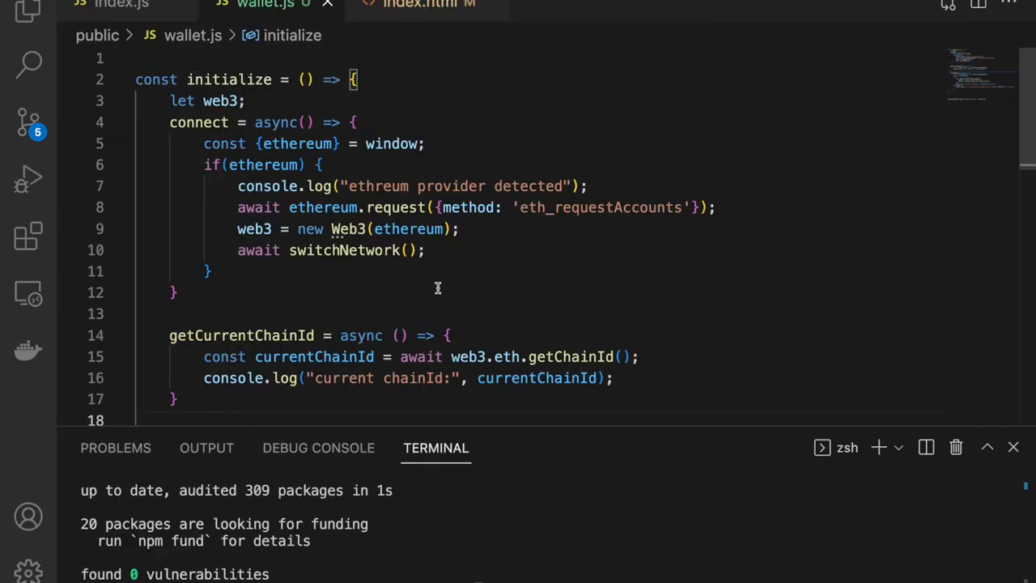
Log a successful-switch message, call connect() at the end of initialize, and begin if (currentChainId.
scroll(down, 3)
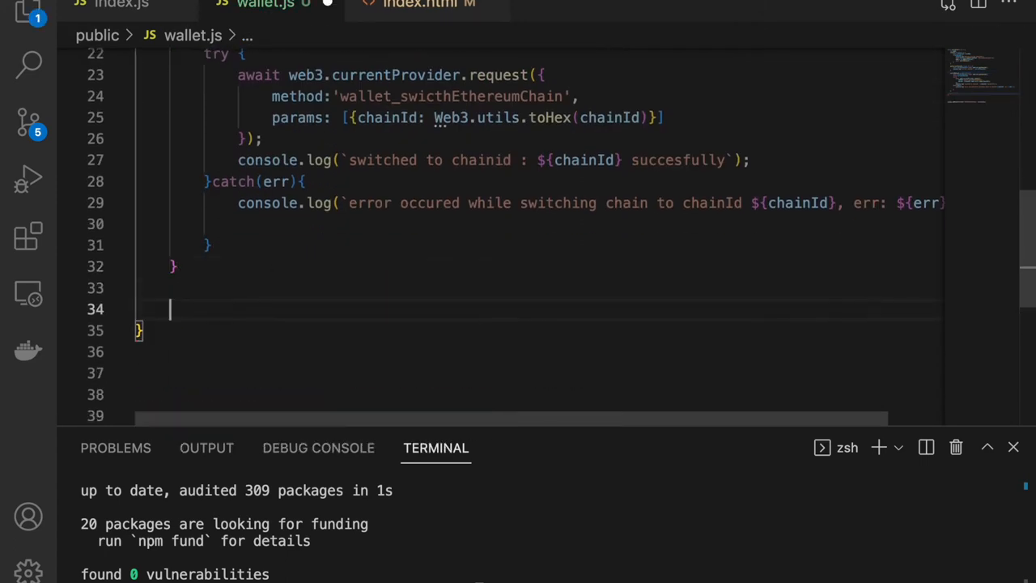
text(connect)
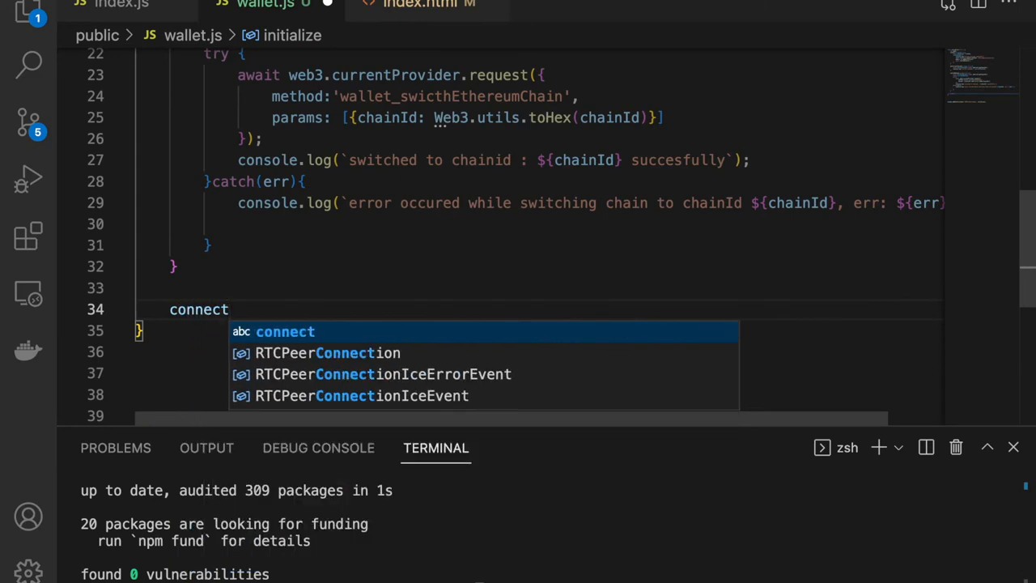
text(())
text(if)
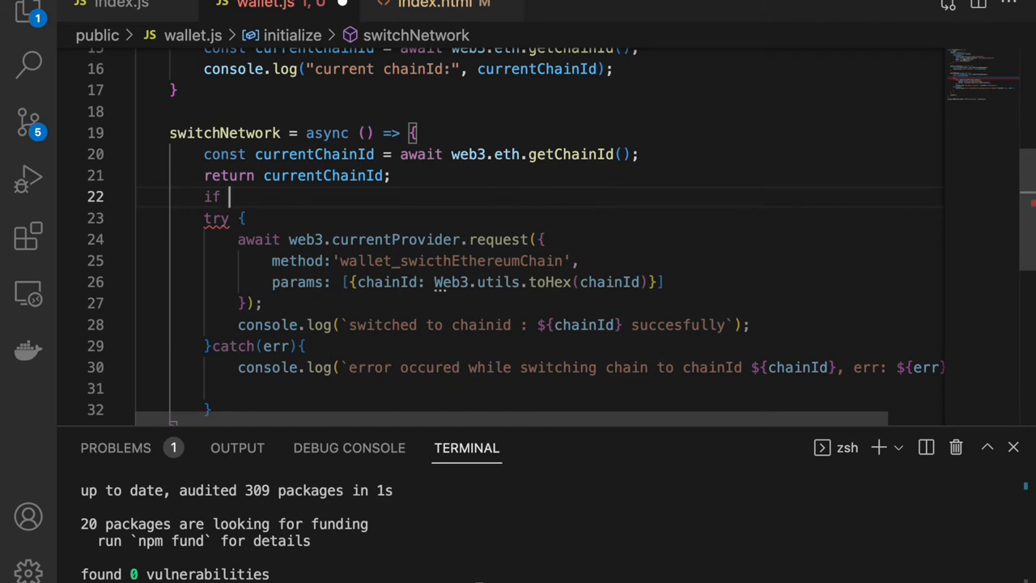
text((currentChainId)
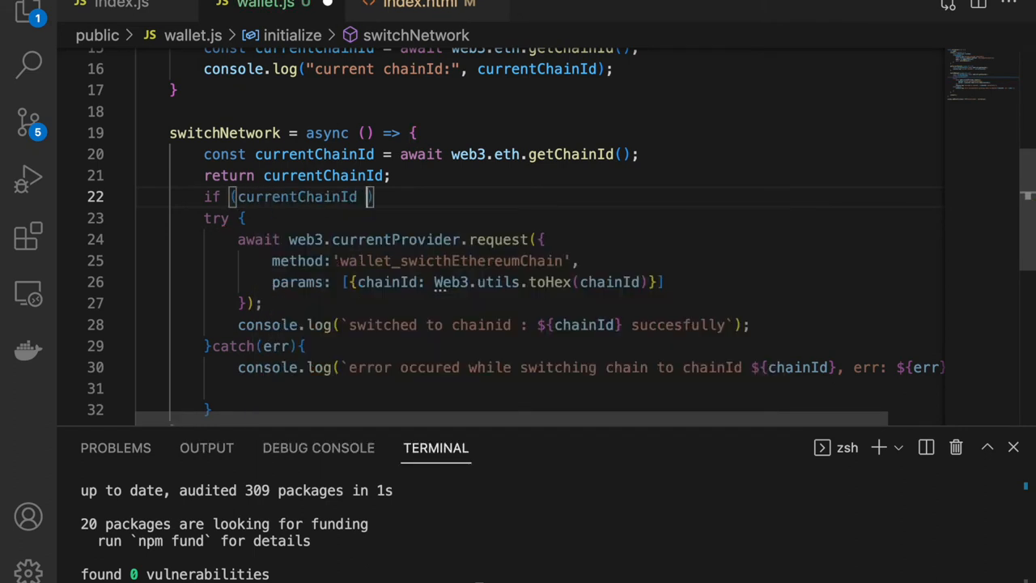
Add the currentChainId != chainId condition and a chainId parameter to switchNetwork.
text(!= chainId)
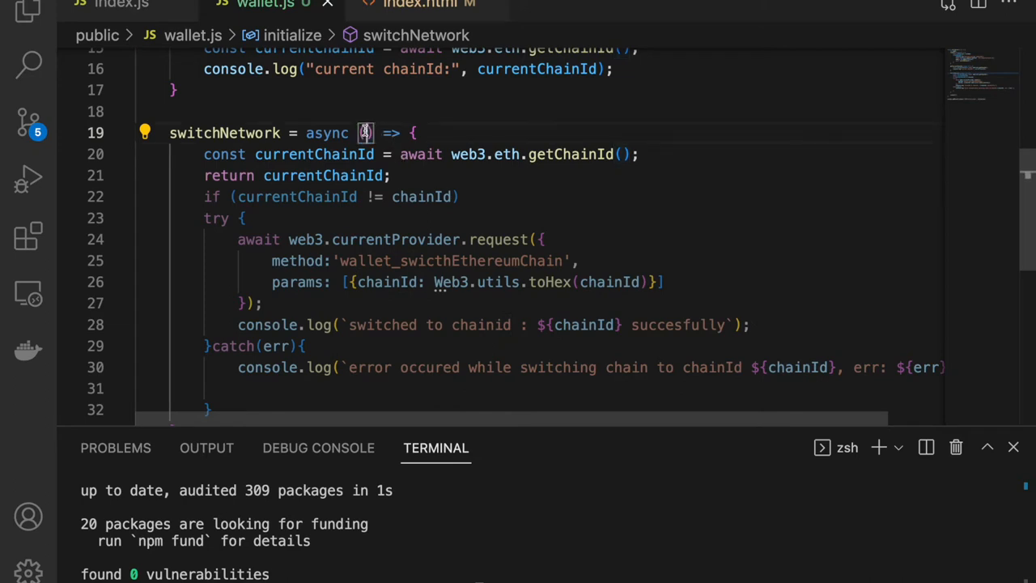
text(chainId)
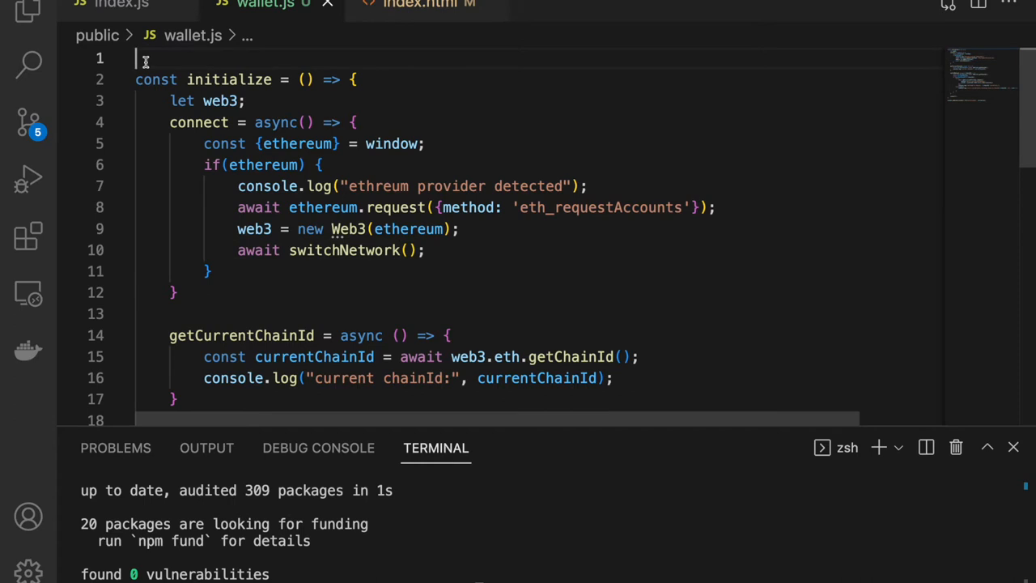
Declare goerliChainId = 5 and polygonChainId = 137 constants in wallet.js.
text(const g)
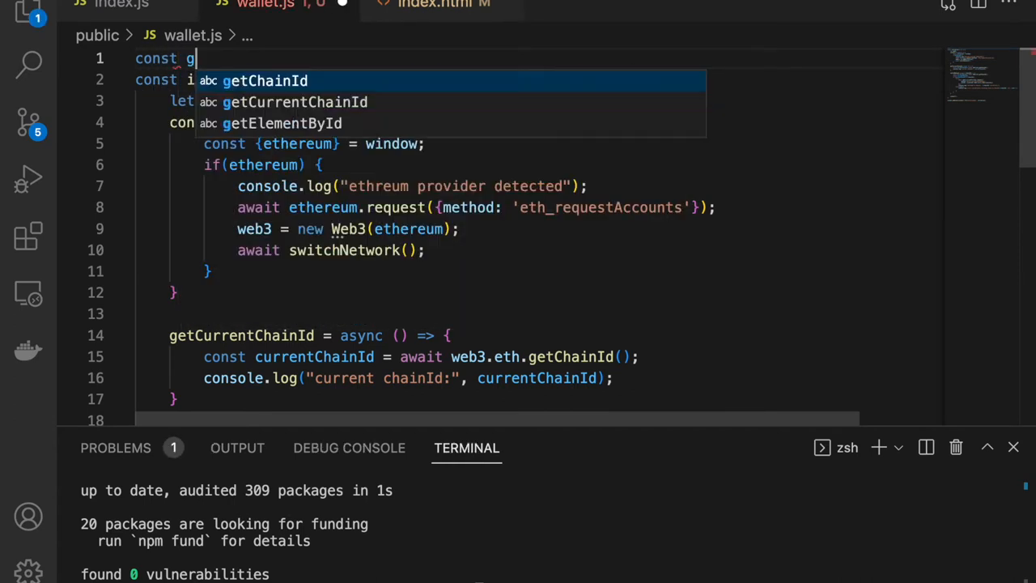
text(ore)
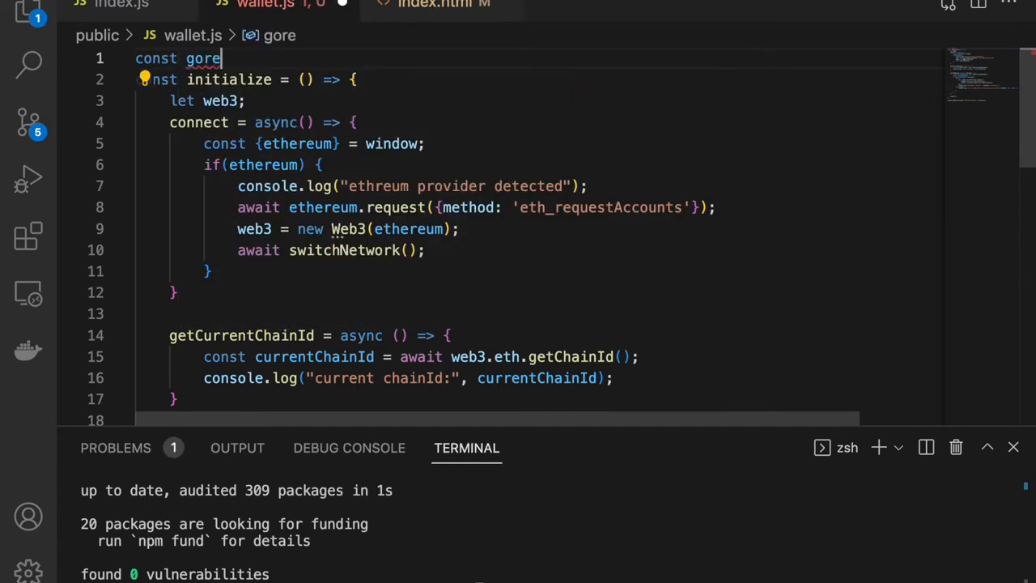
text(lliChai)
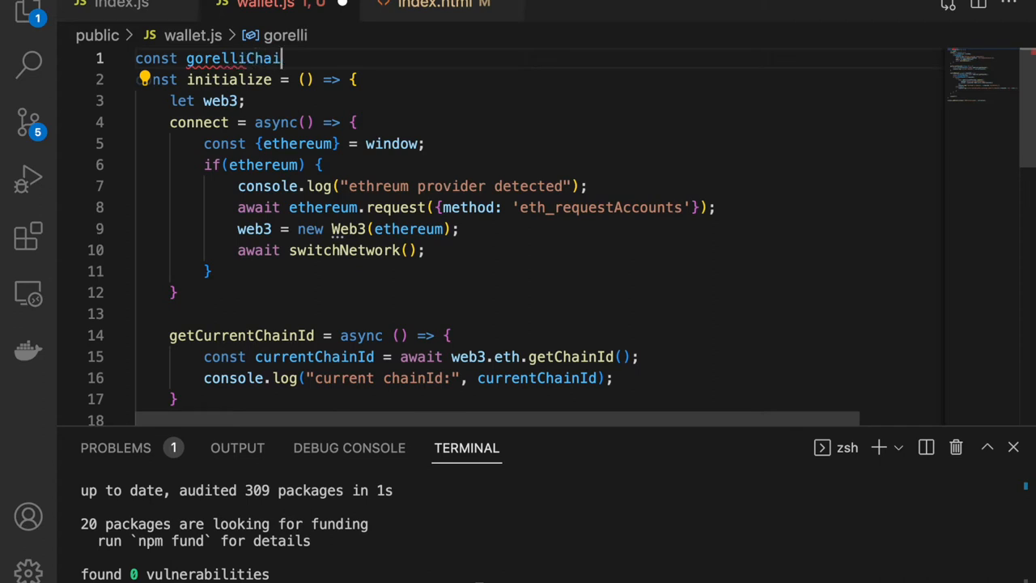
text(Id :=)
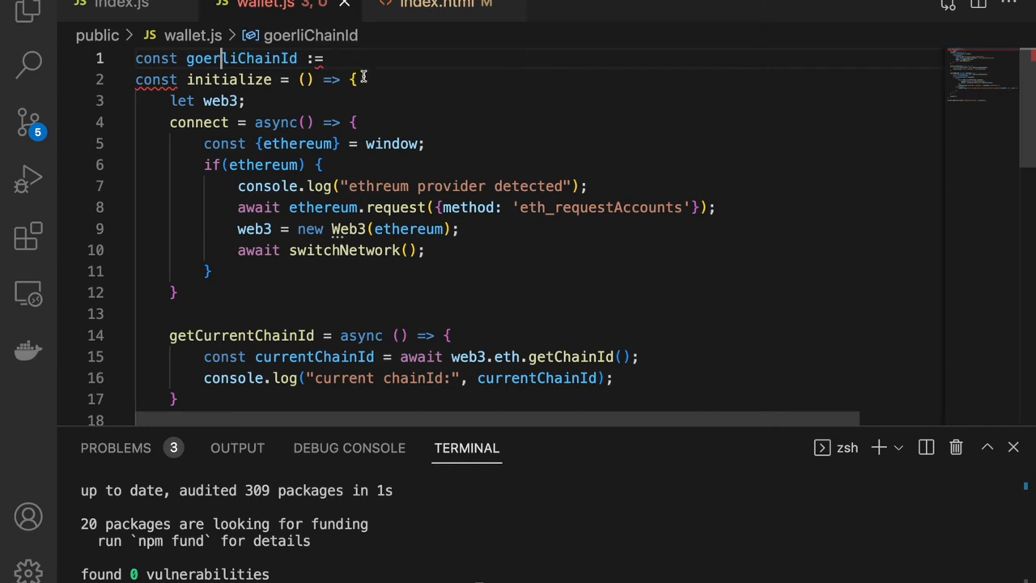
text(5;)
text(const)
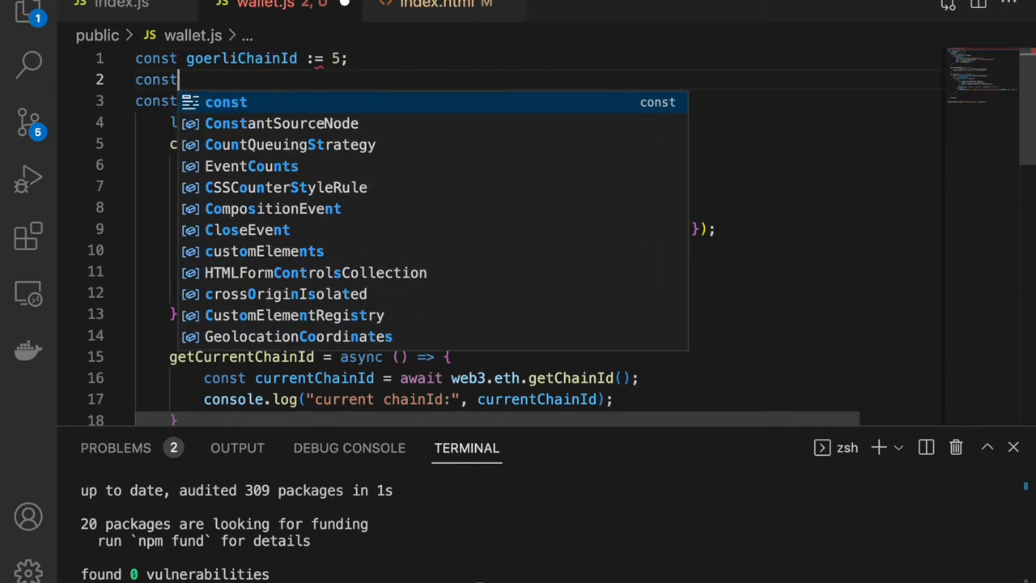
text(pol)
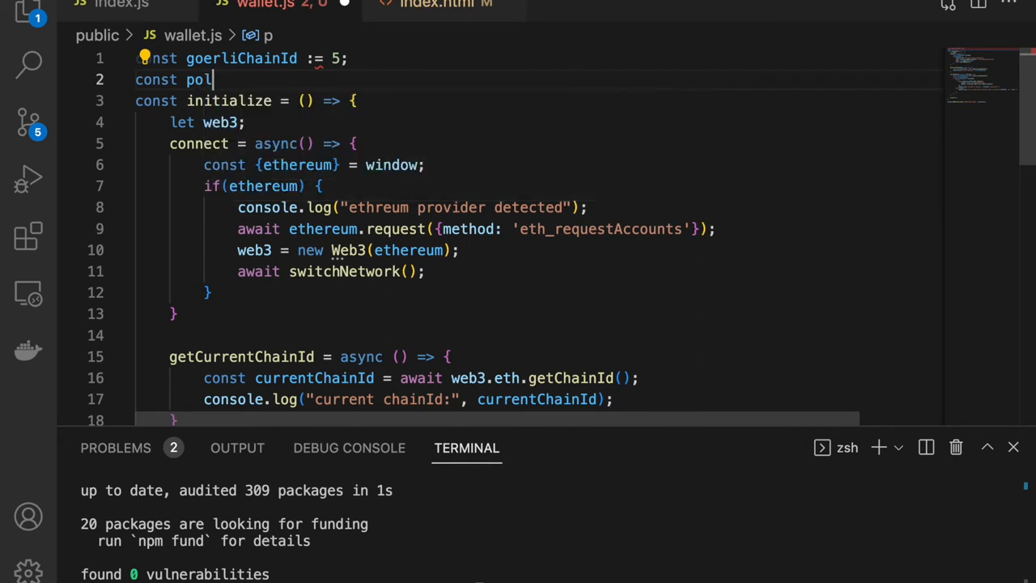
text(ygon)
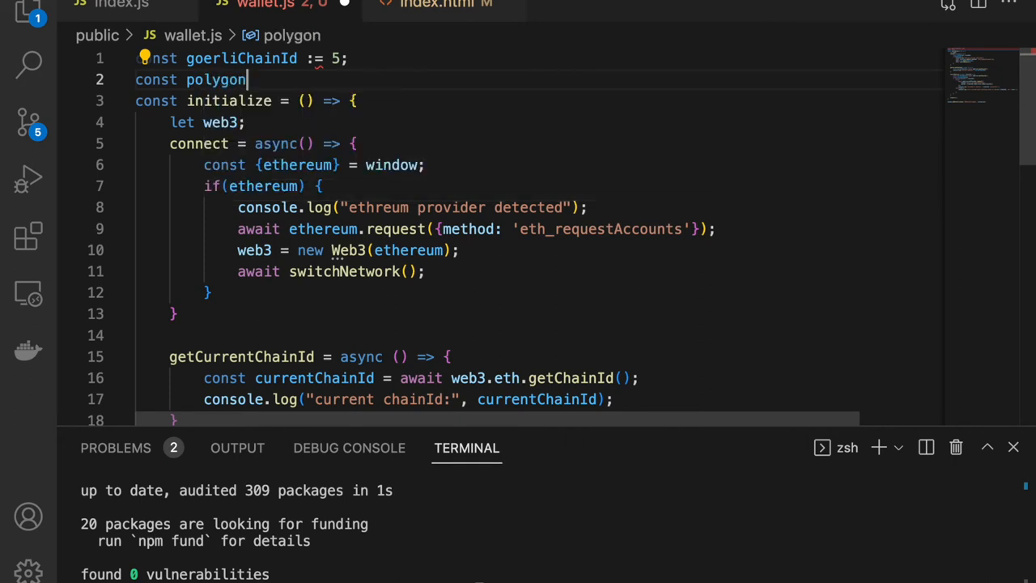
text(ChainId =)
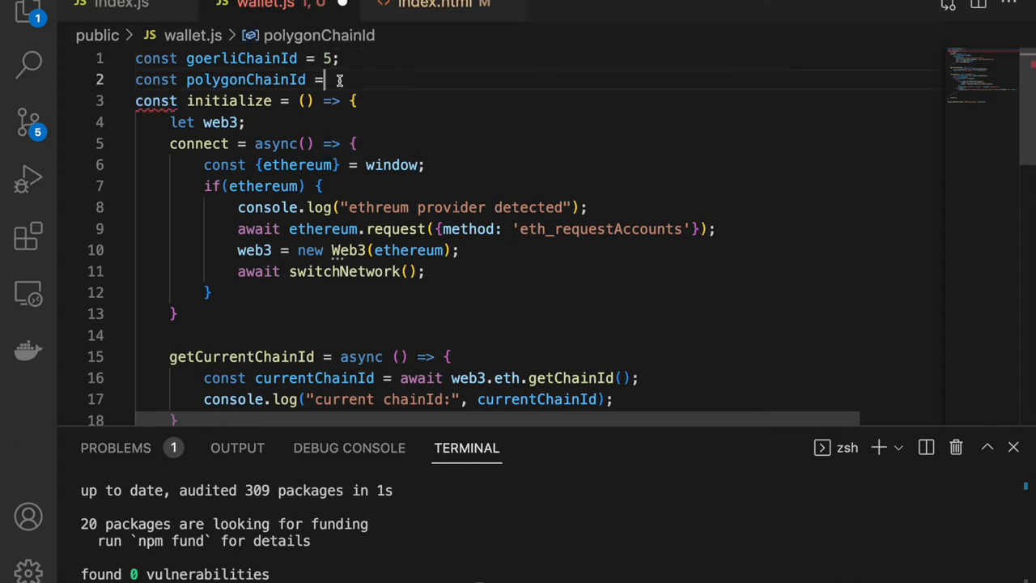
text(137;l)
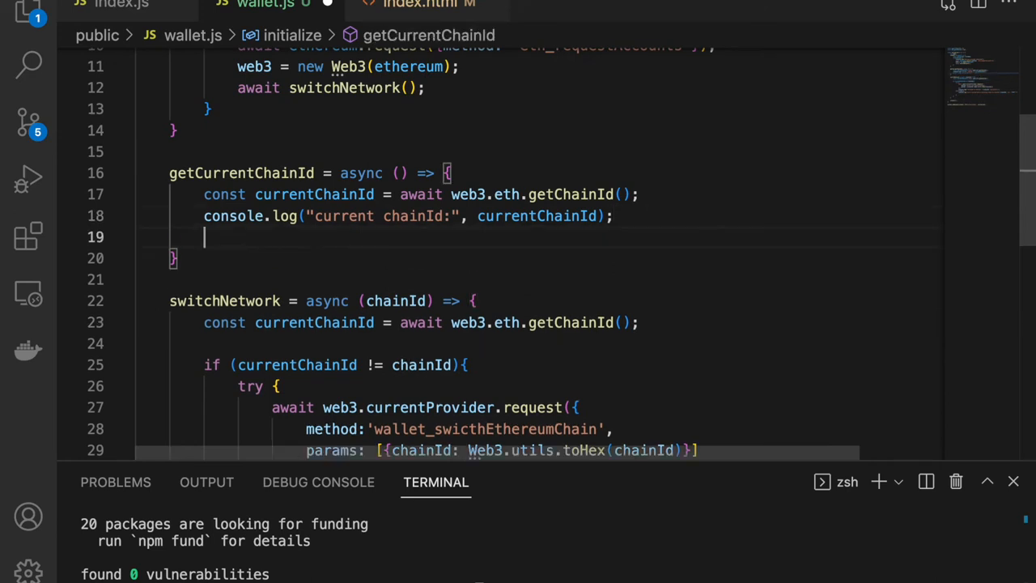
Make getCurrentChainId return currentChainId, then switch to index.html.
text(return currentChainId;)
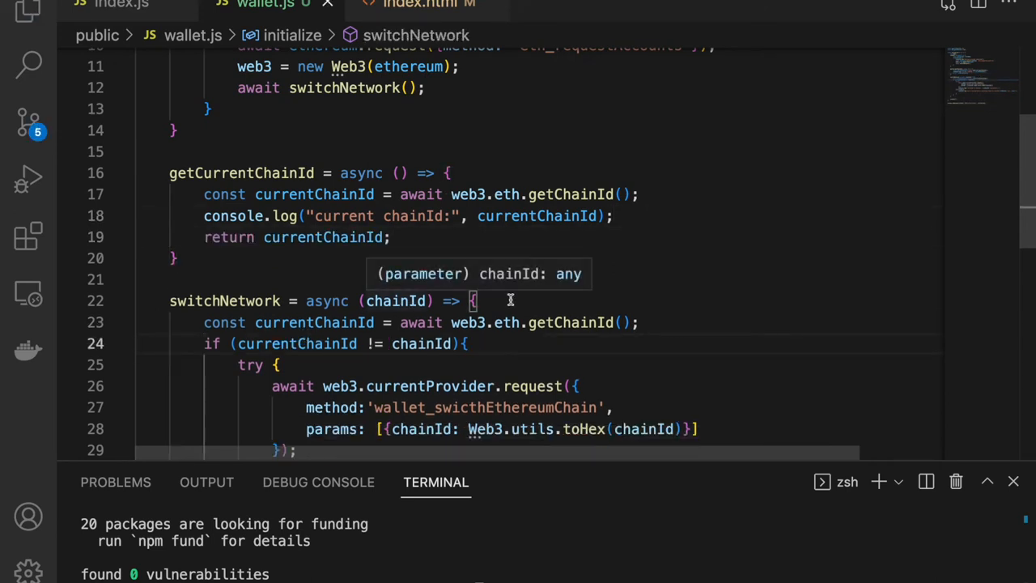
scroll(down, 3)
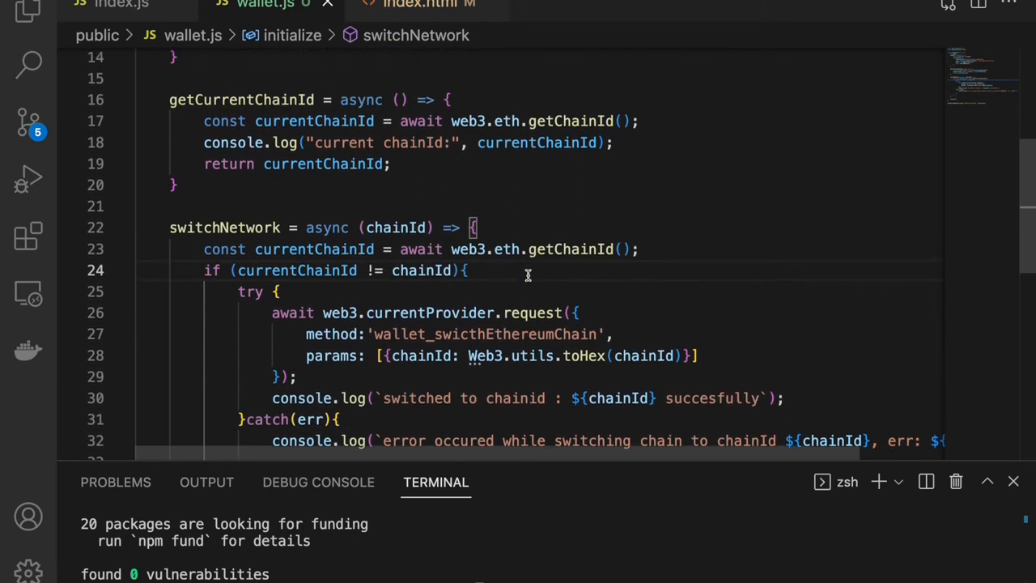
click(430, 4)
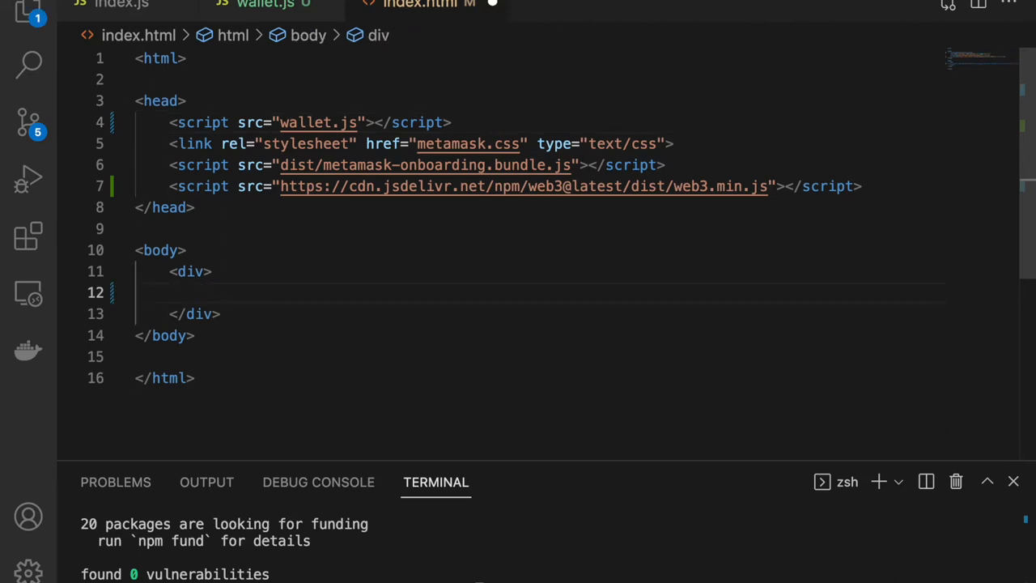
Add an <h1> heading about detecting the current chain and switching in index.html.
text(<h1)
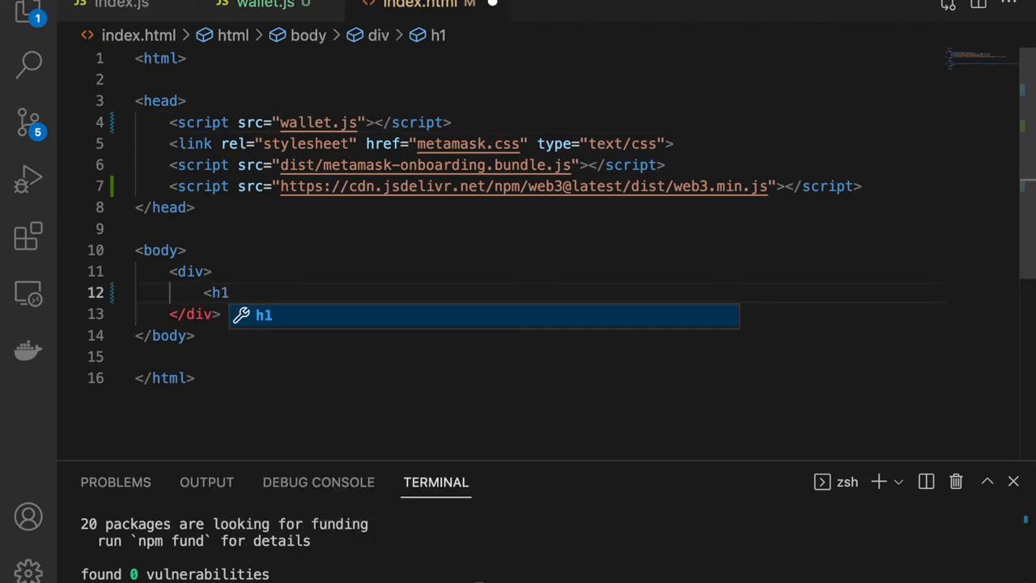
text(>S</h1>)
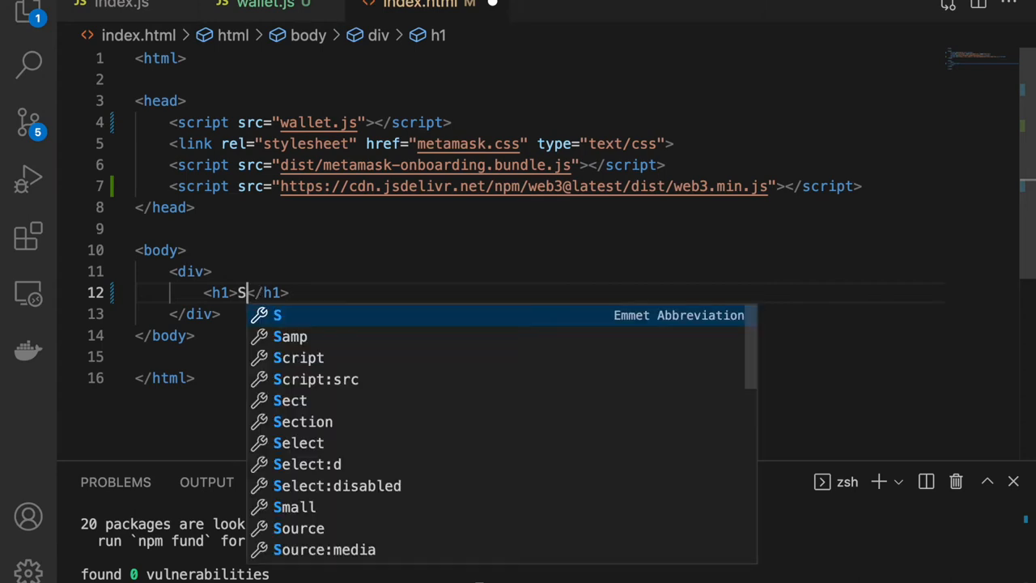
text(DEtect)
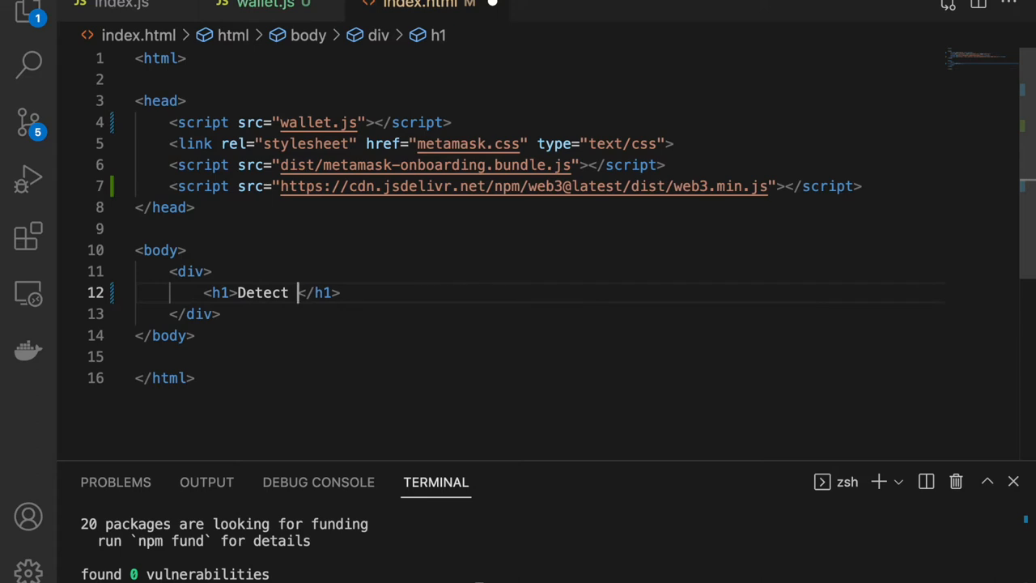
text(current ch)
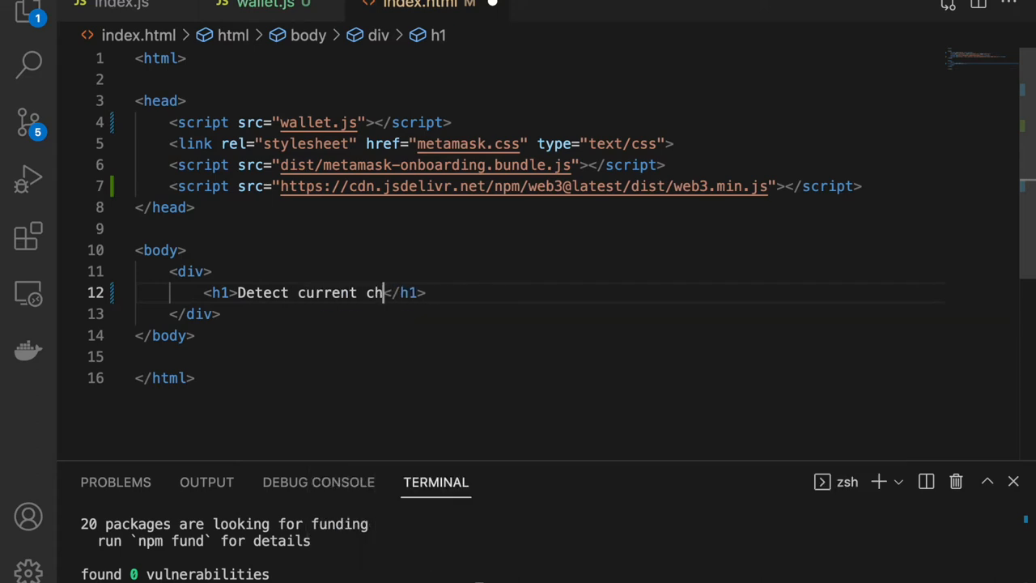
text(ain and switch to given chain in Meta)
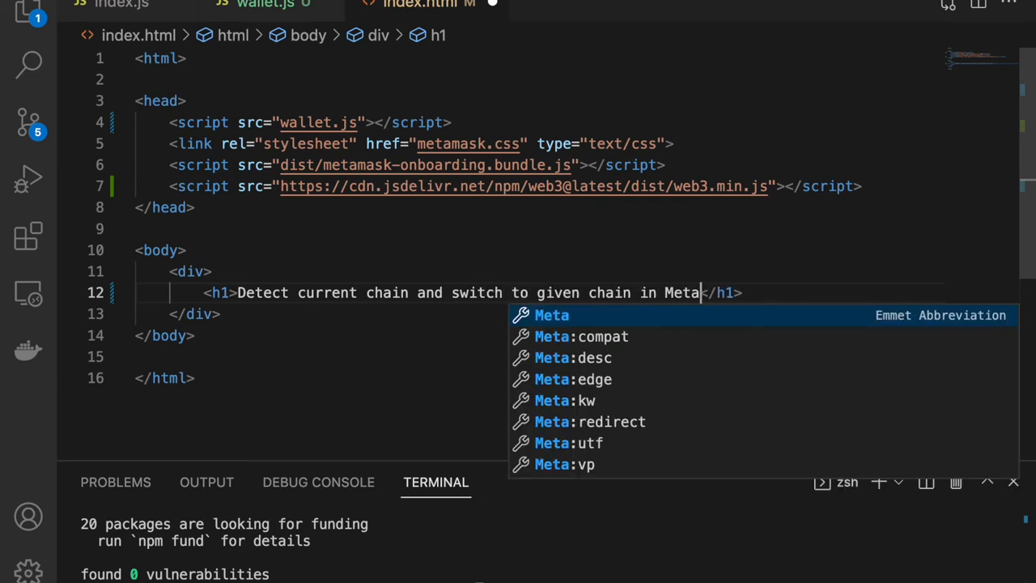
Start the server in the terminal with npx nodemon server.js.
click(267, 5)
text(npx)
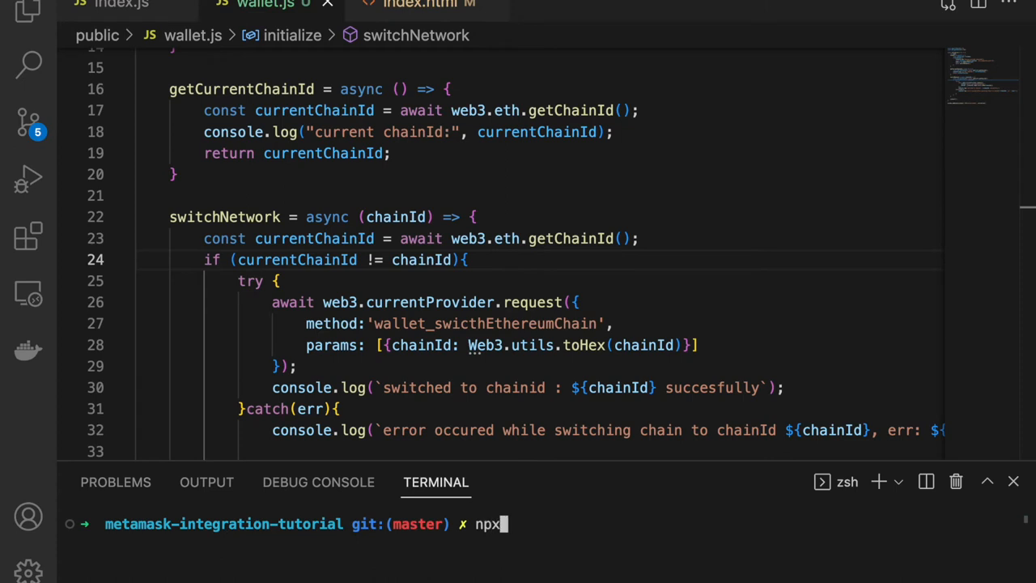
text(nodemon)
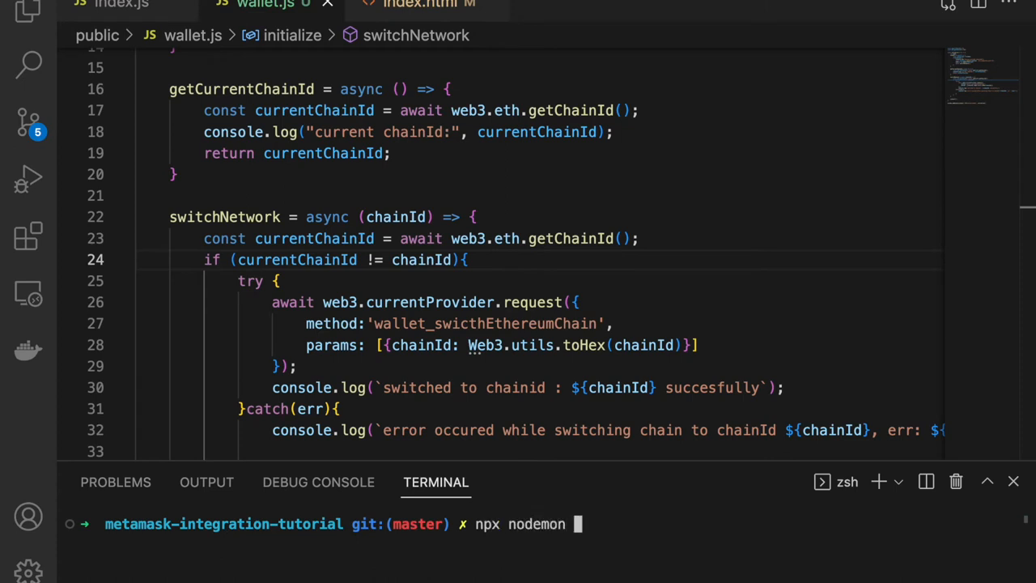
text(server.js)
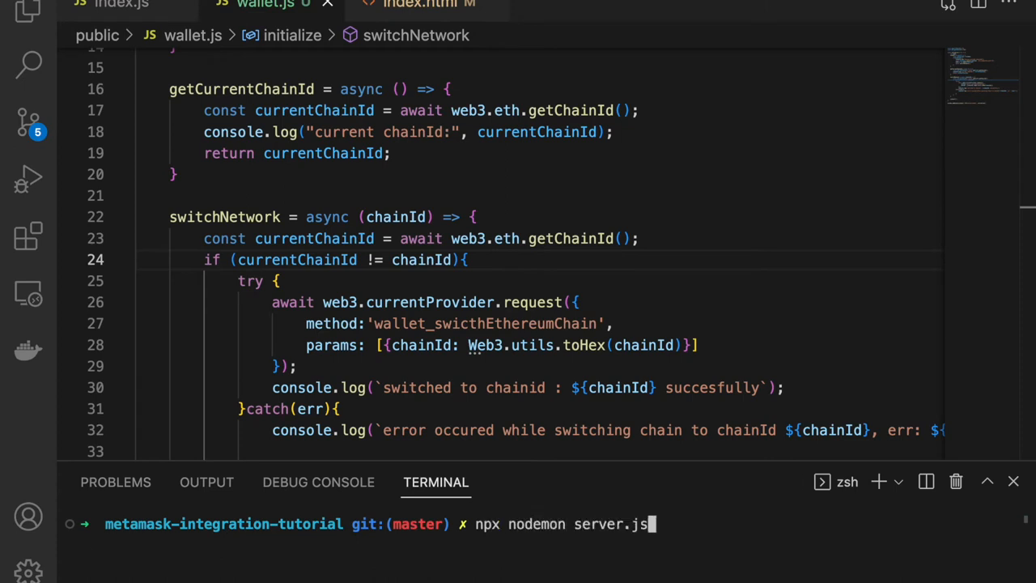
key(Enter)
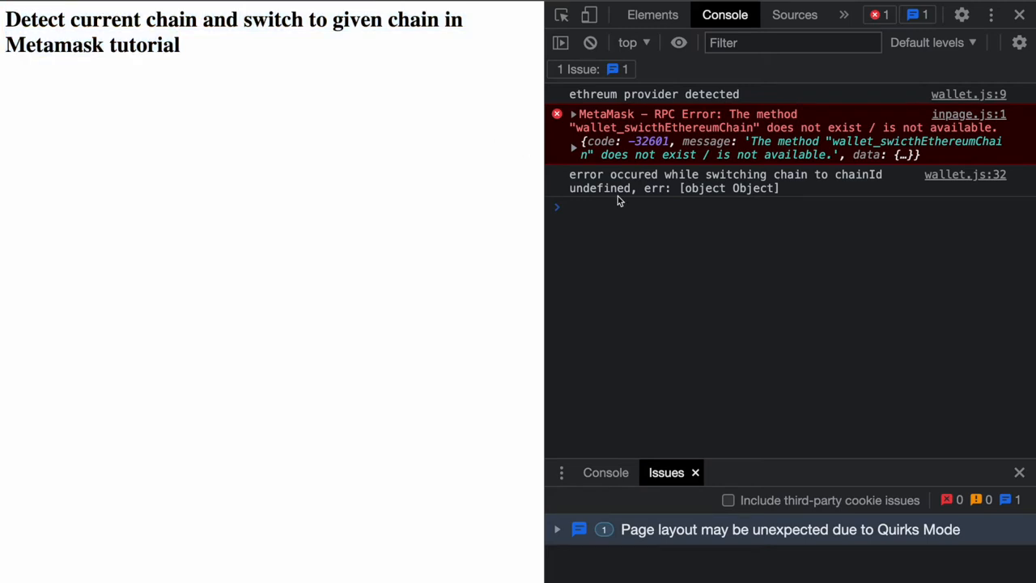
mouse_move(629, 177)
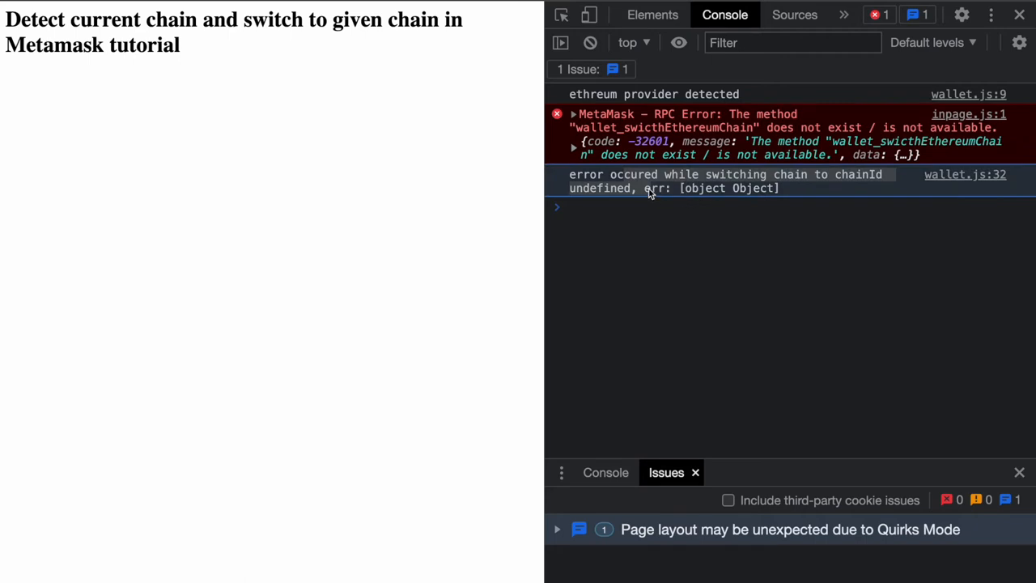
Expand the MetaMask RPC error objects in Chrome's console, revealing the undefined chainId error.
click(574, 148)
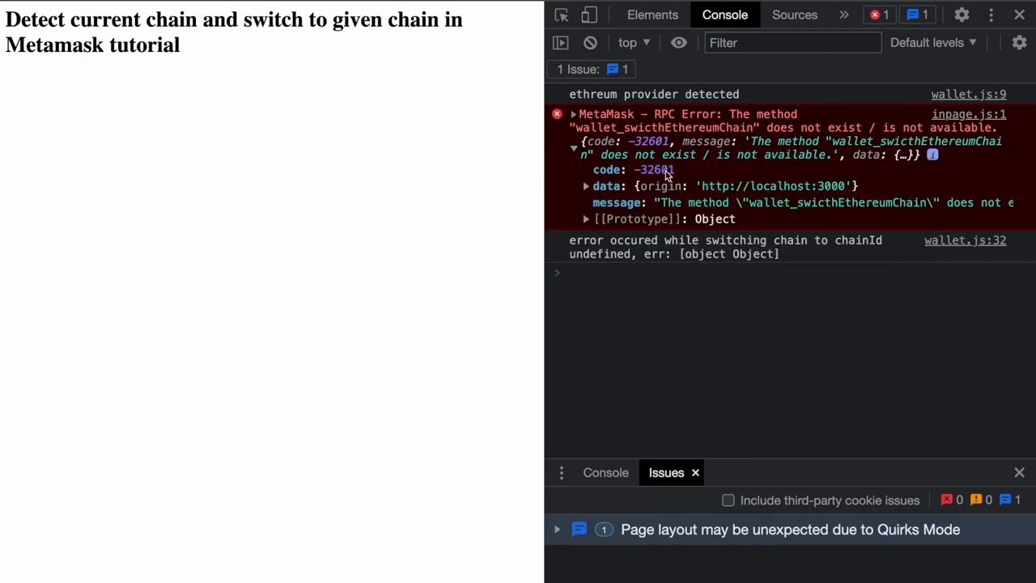
mouse_move(703, 170)
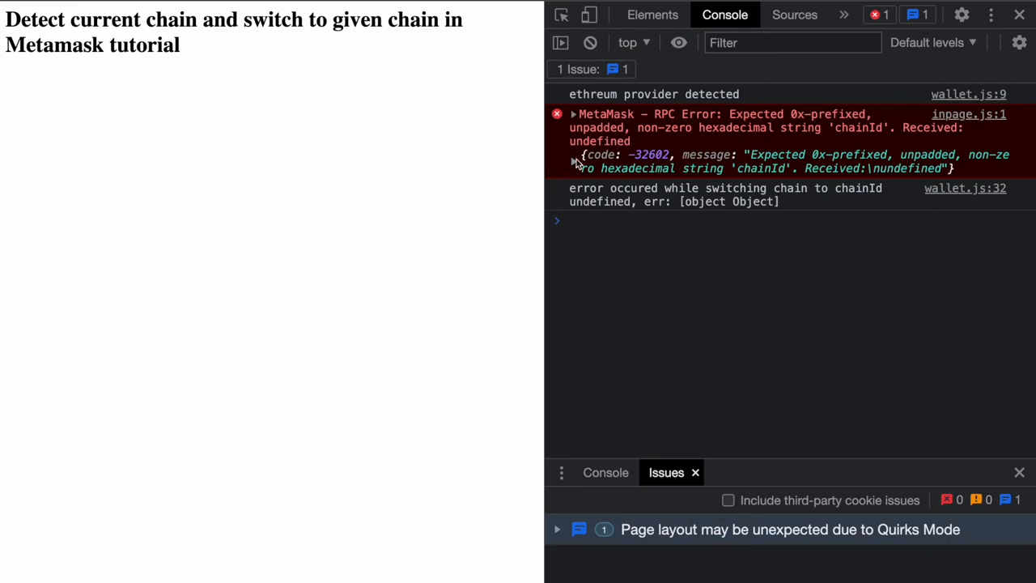
click(574, 155)
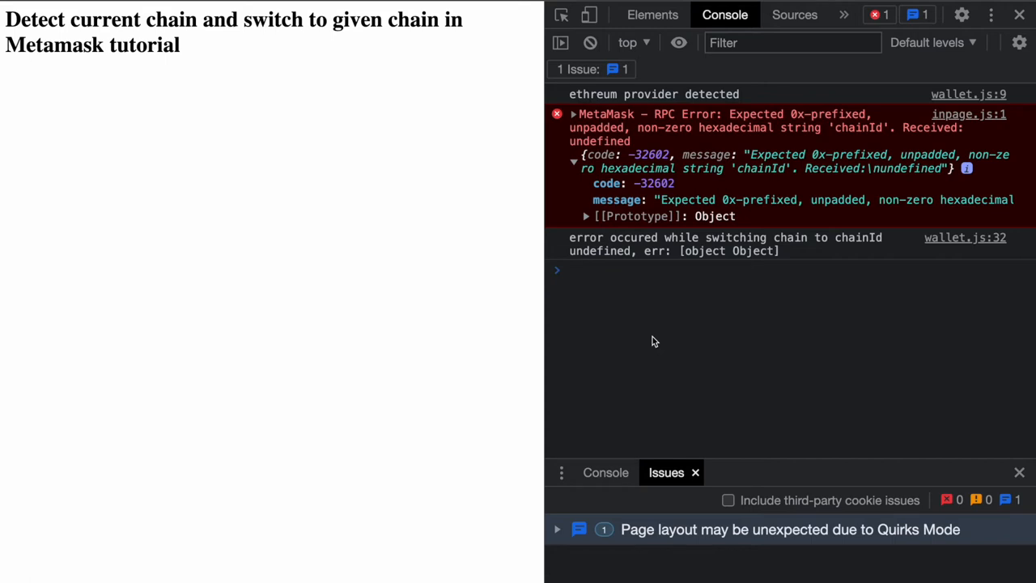
mouse_move(669, 204)
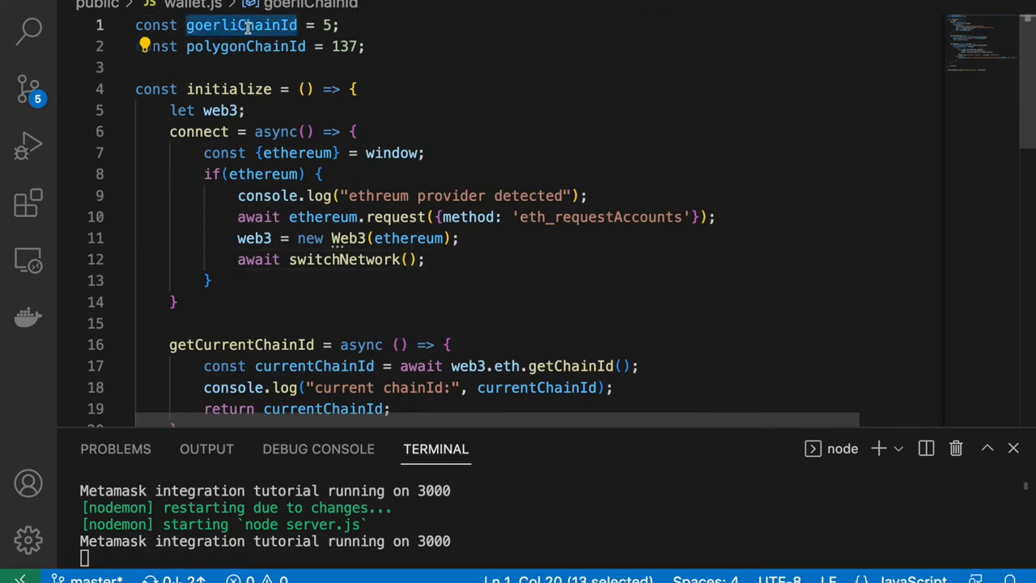
Pass goerliChainId as the switchNetwork argument in wallet.js.
text(goerliChainId)
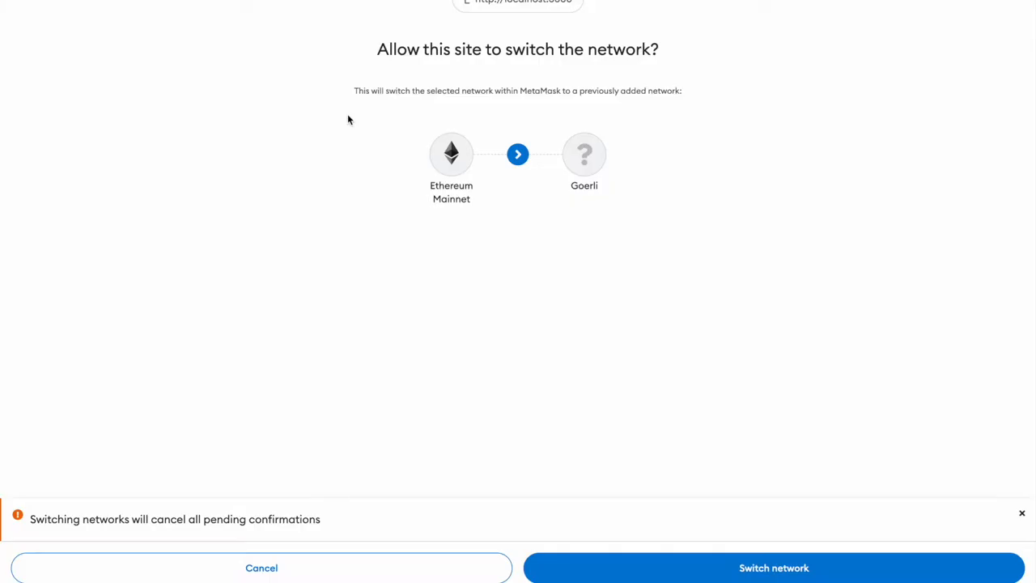
mouse_move(452, 179)
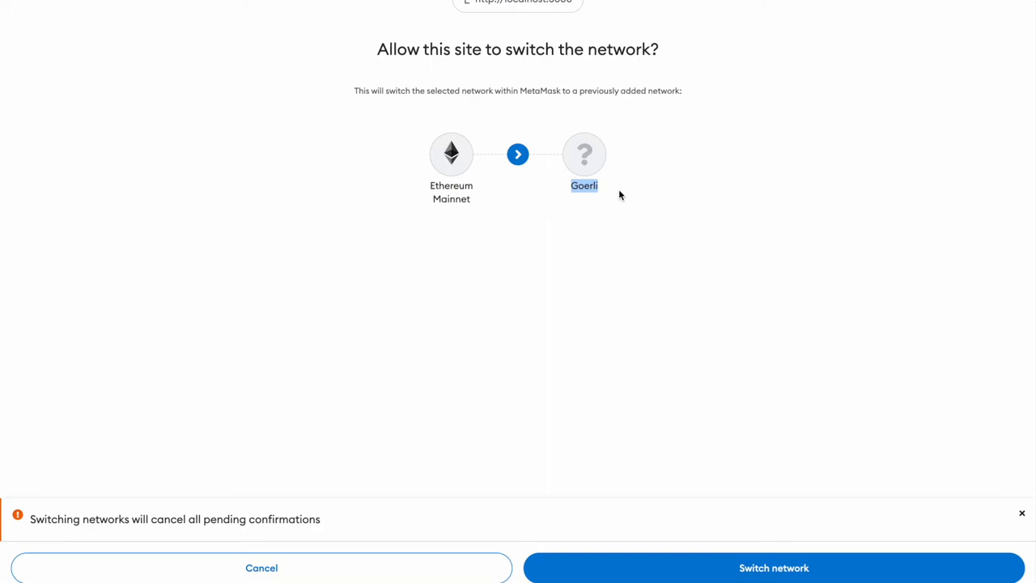
Approve MetaMask's request to switch from Ethereum Mainnet to Goerli.
click(773, 567)
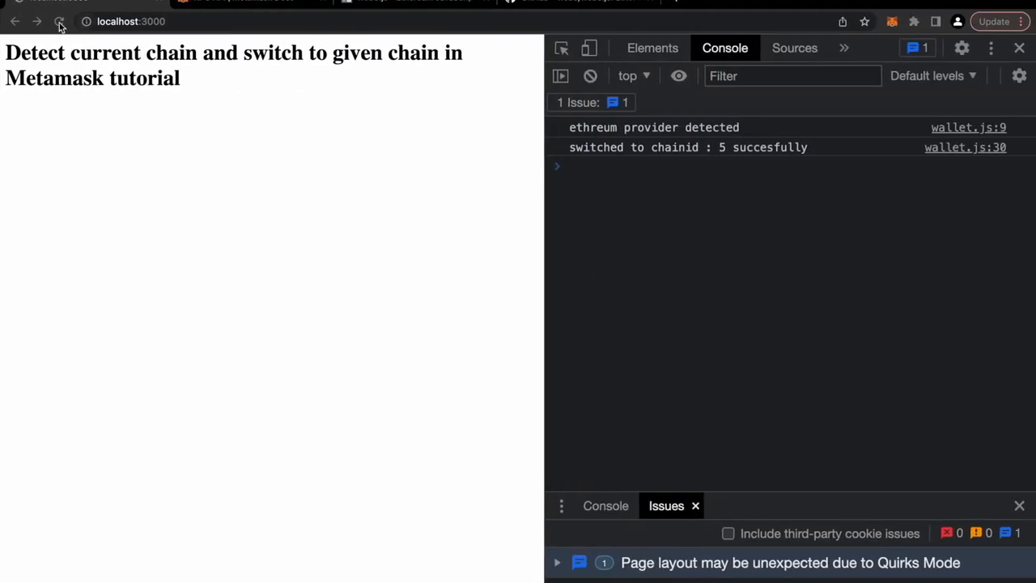
Reload the tutorial page in Chrome to rerun the chain switch.
click(58, 23)
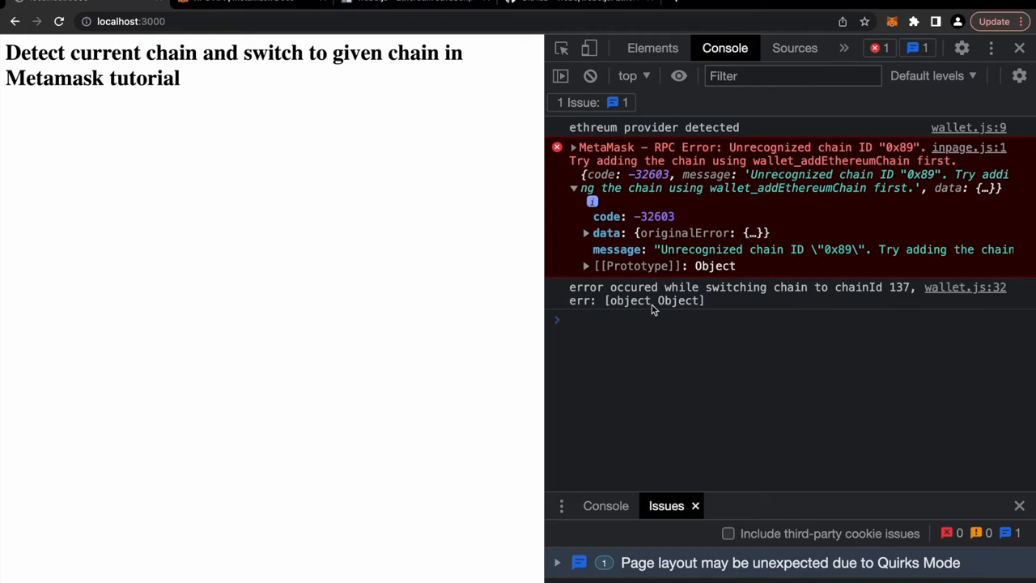
mouse_move(835, 172)
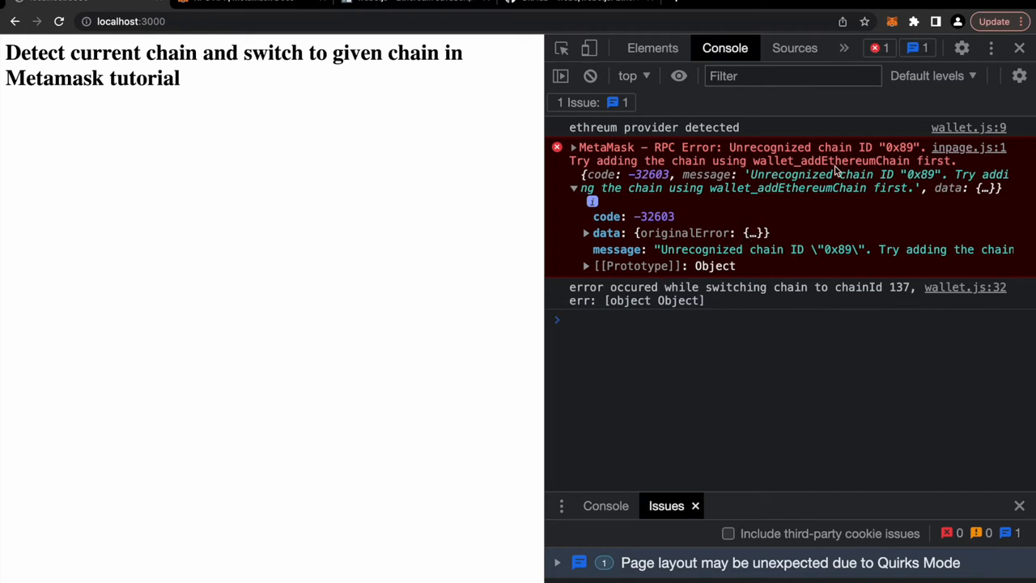
mouse_move(915, 184)
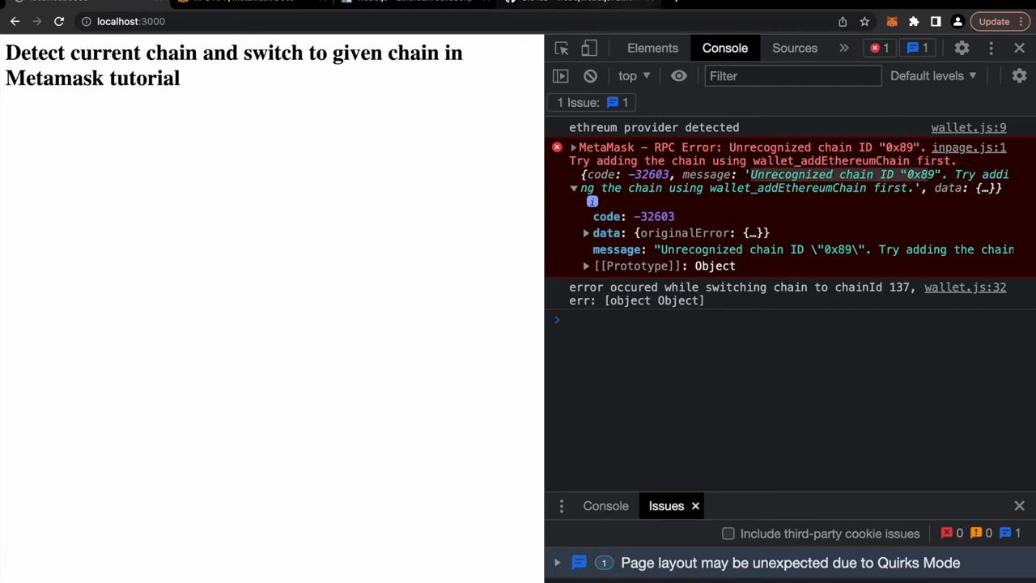
mouse_move(451, 211)
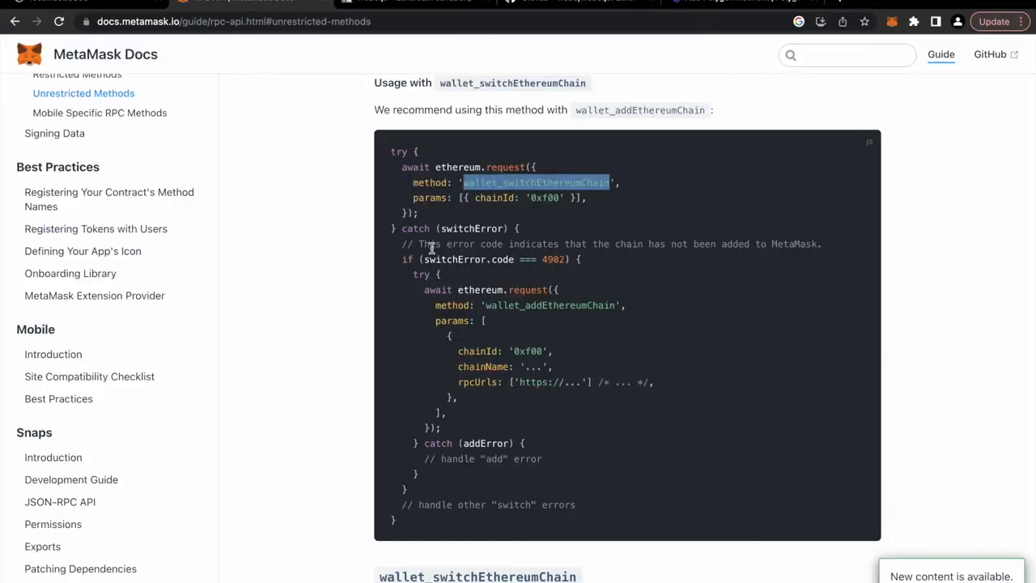
Find the wallet_switchEthereumChain usage in MetaMask Docs and select its wallet_addEthereumChain request.
scroll(down, 3)
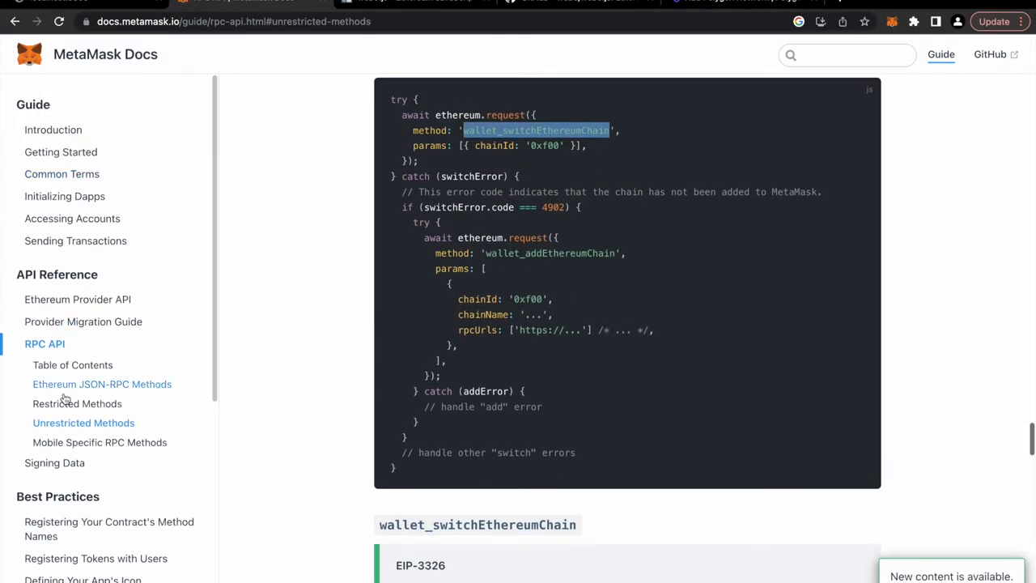
click(73, 364)
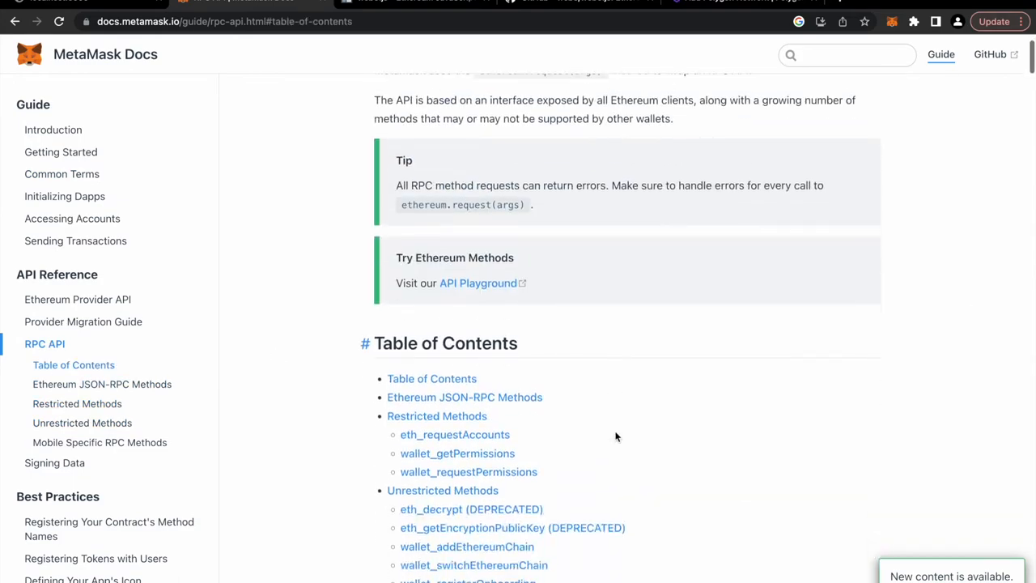
scroll(down, 3)
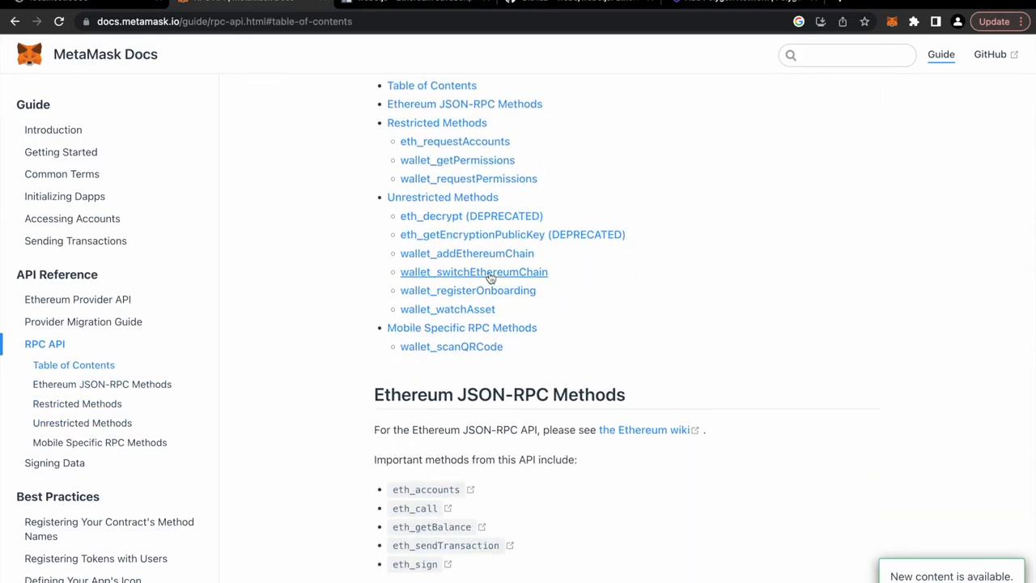
click(466, 253)
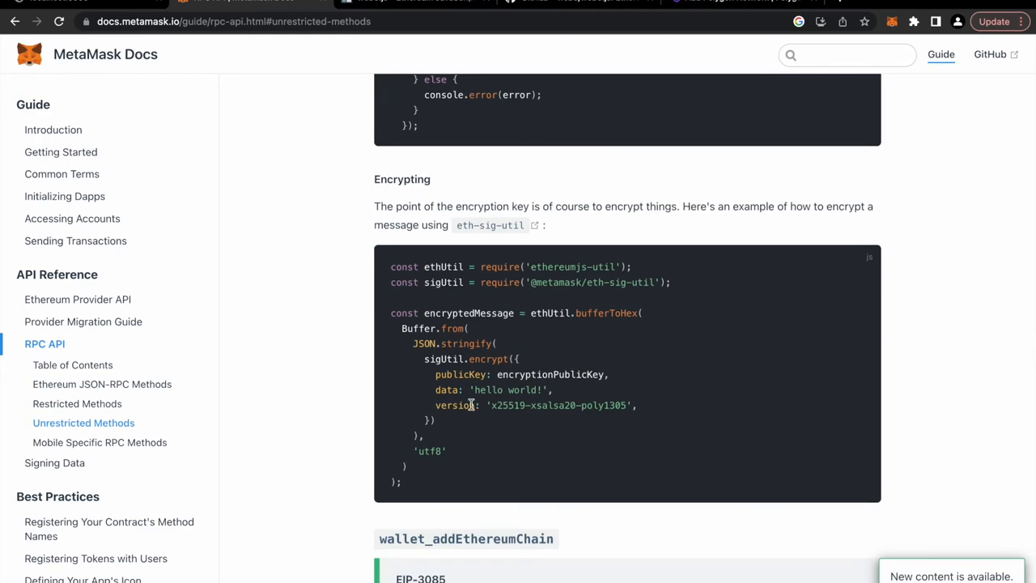
scroll(down, 3)
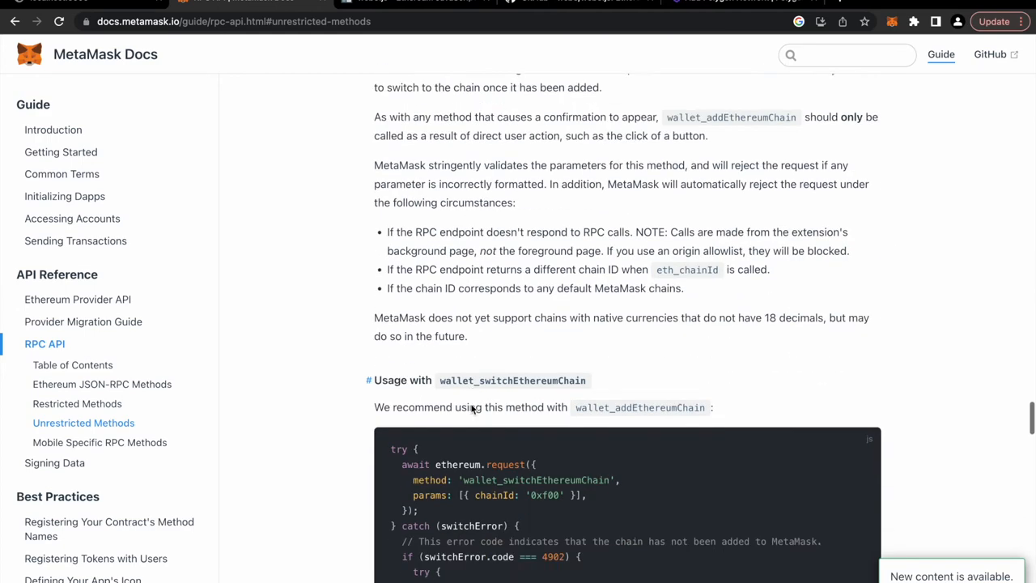
scroll(down, 3)
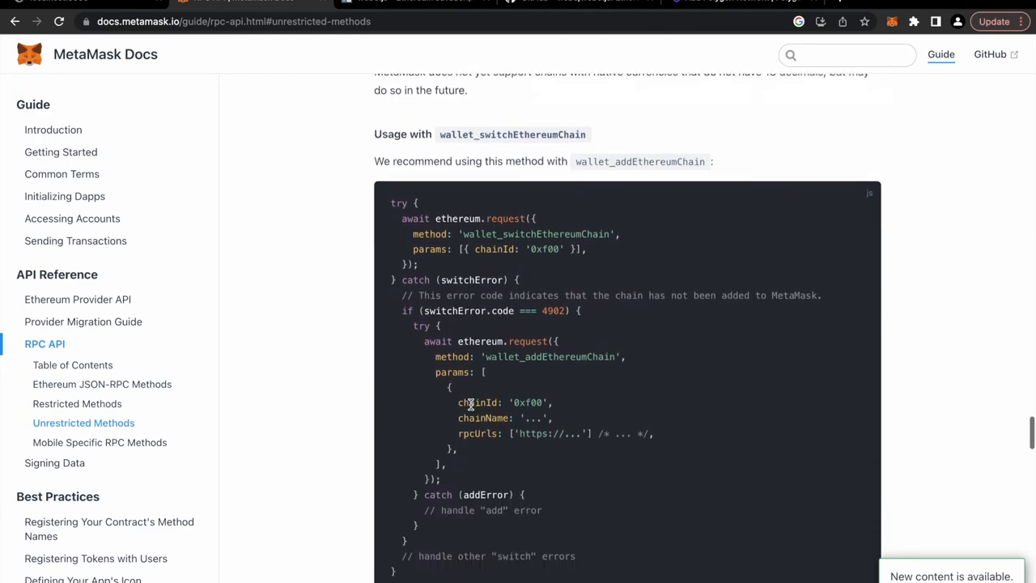
scroll(down, 3)
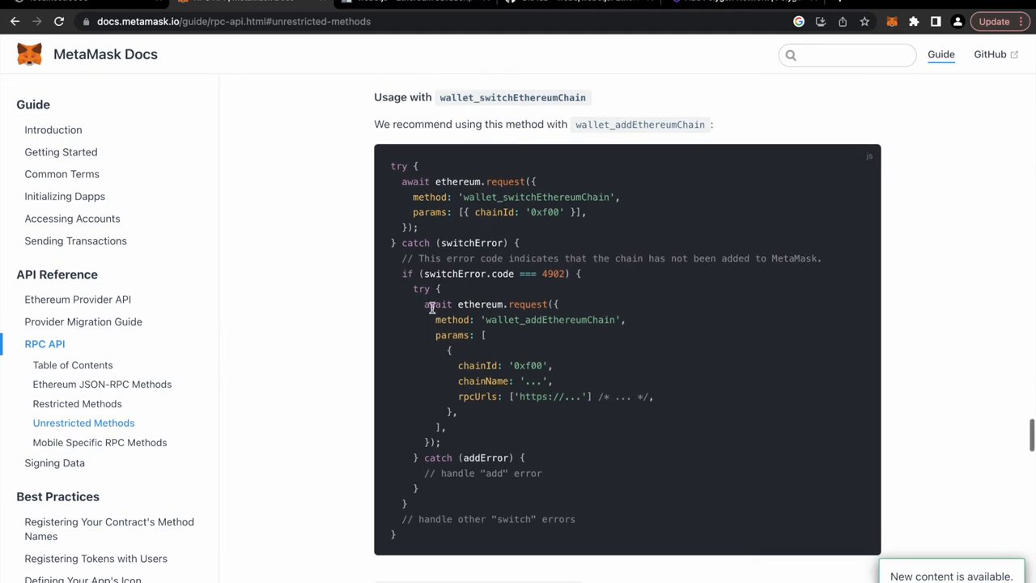
drag(424, 304, 453, 443)
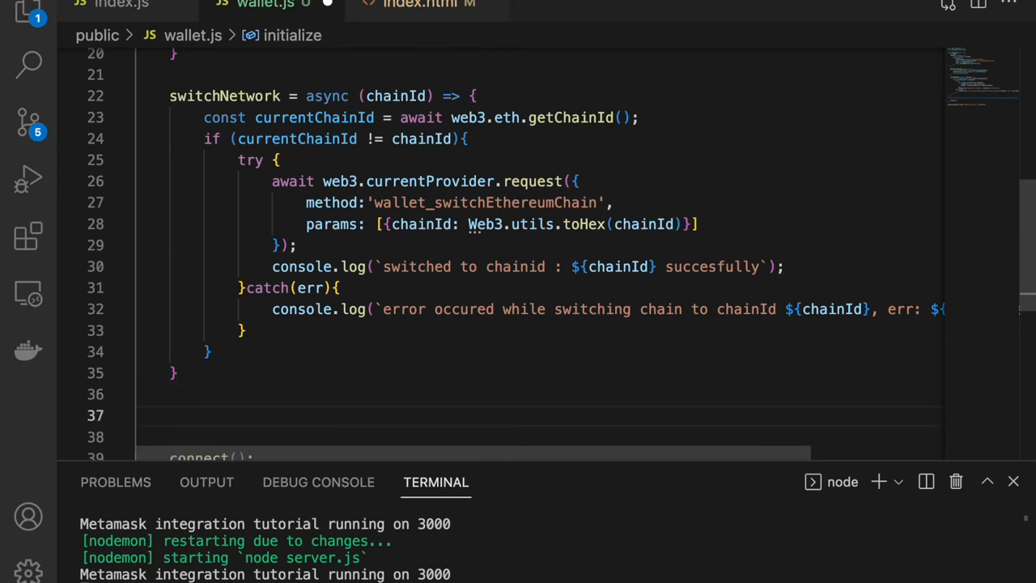
Write an async addNetwork(networkDetails) arrow function with a try block containing the pasted request.
text(add)
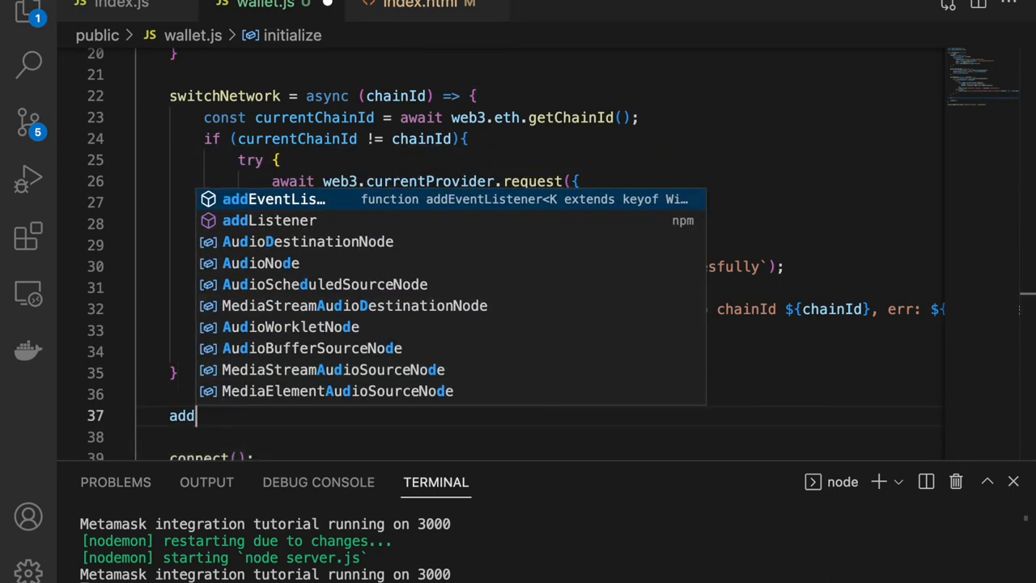
mouse_move(501, 450)
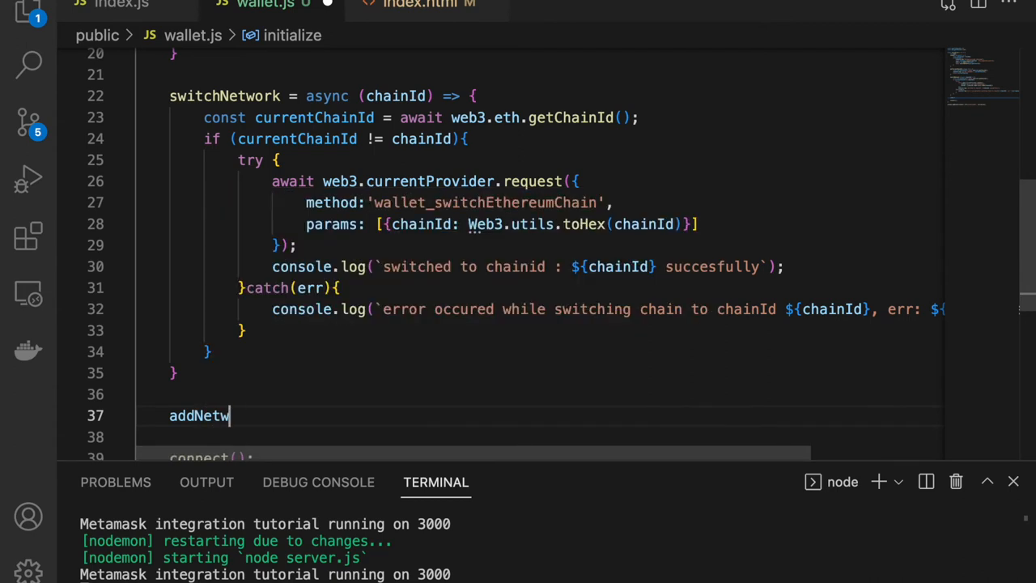
text(ork = a)
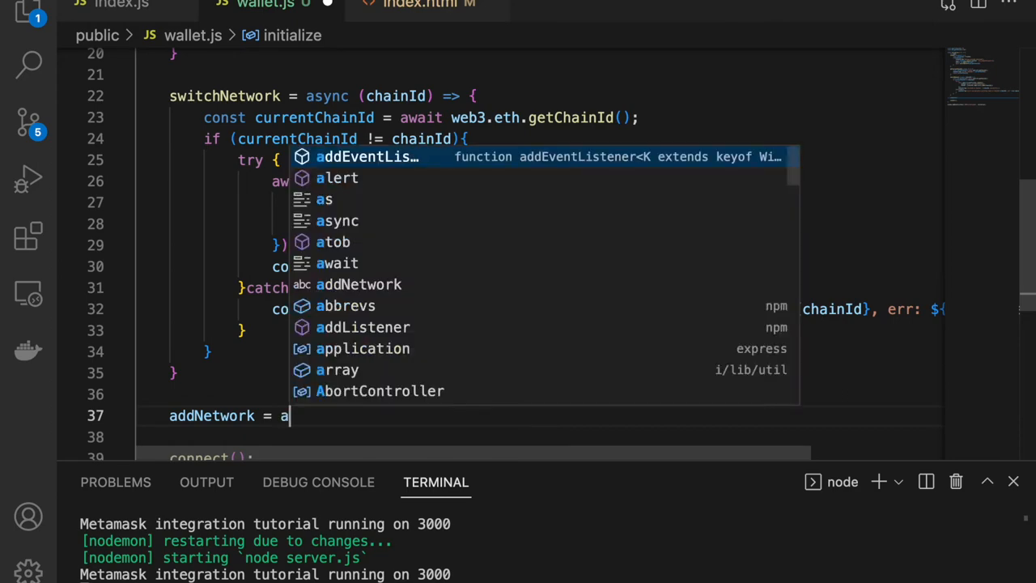
text(sync())
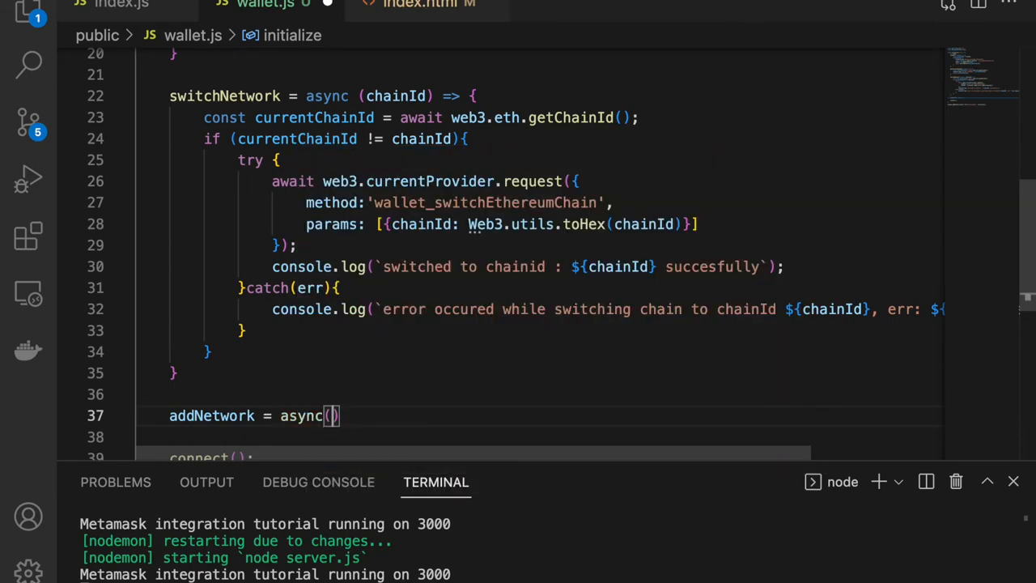
text(network)
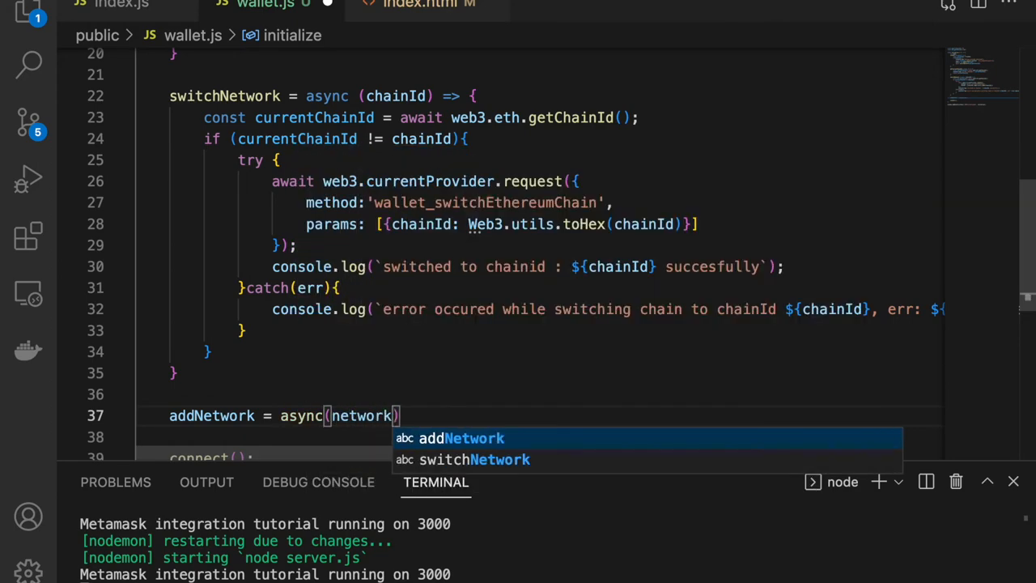
text(DEtails)
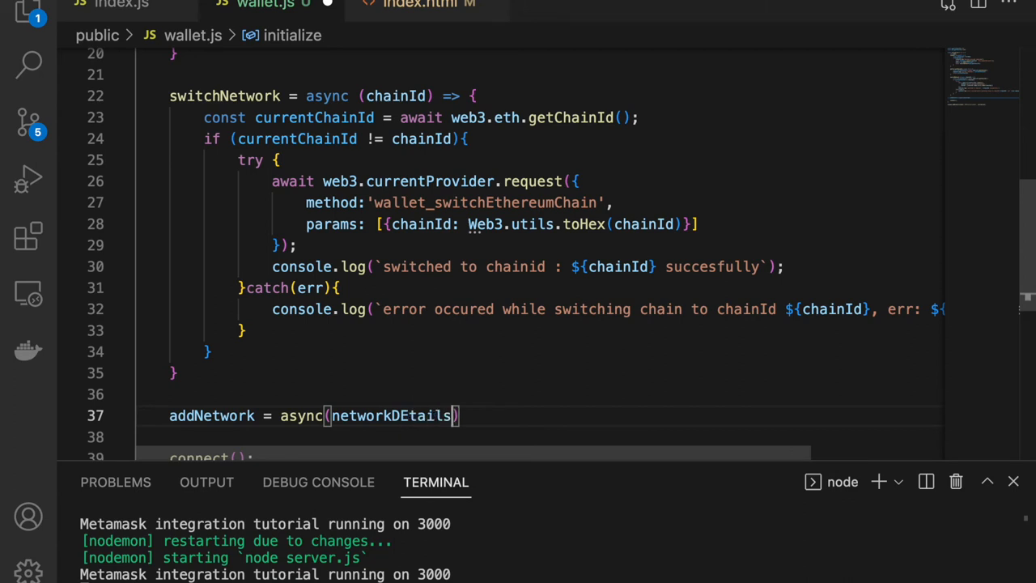
key(Backspace)
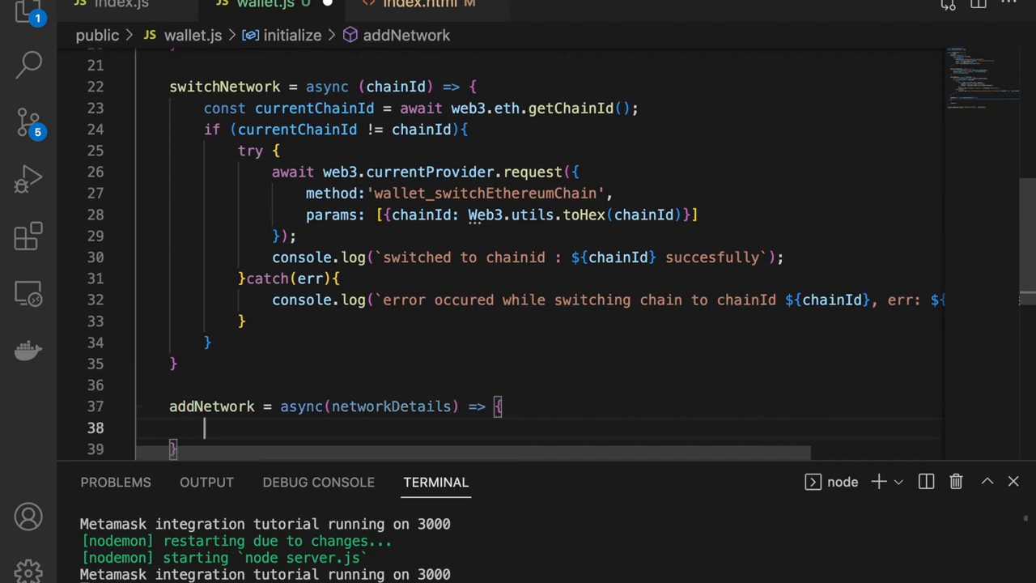
text(try{)
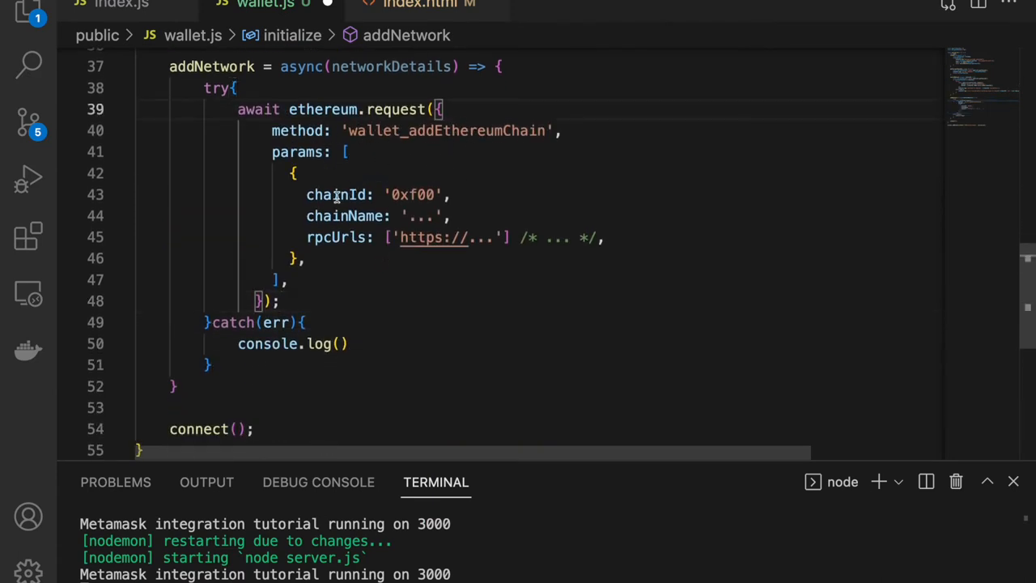
Replace the sample chain object in params with networkDetails.
double_click(345, 216)
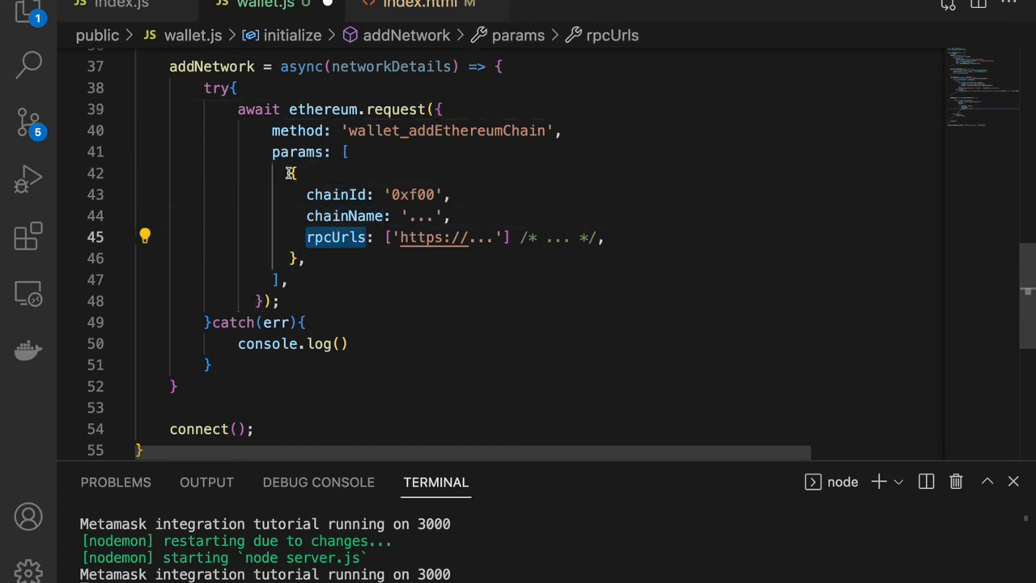
drag(290, 173, 306, 257)
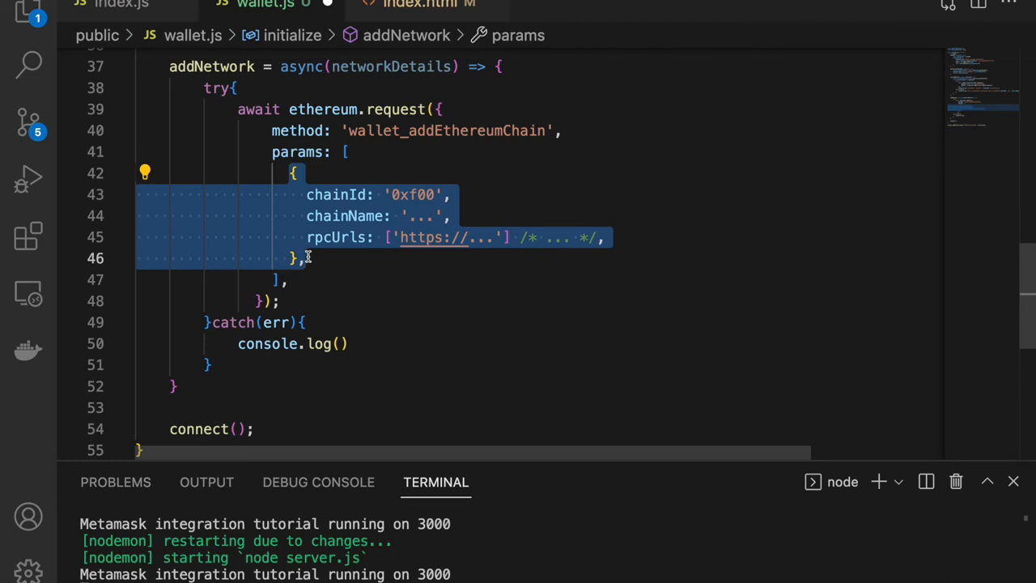
key(Delete)
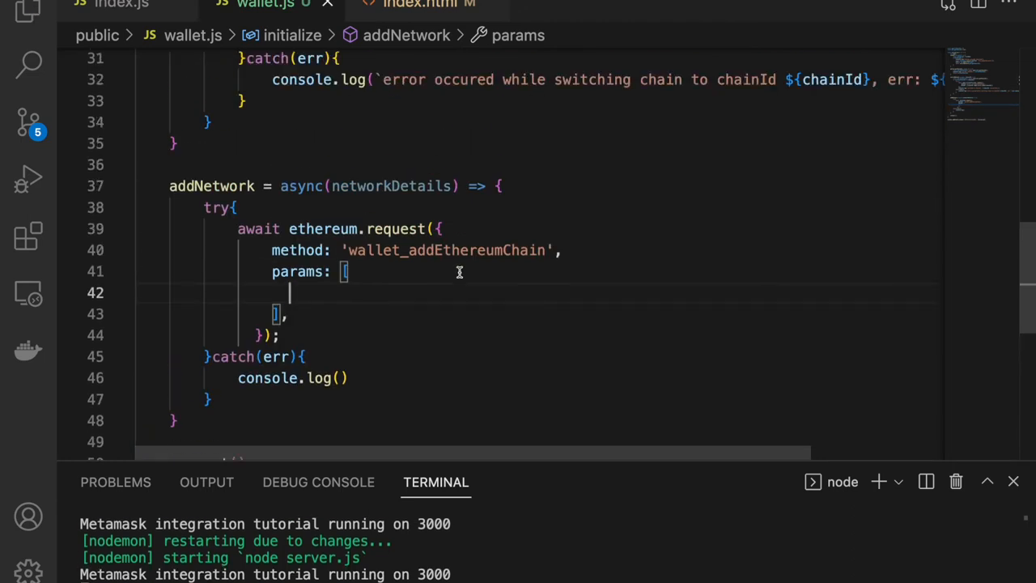
mouse_move(322, 293)
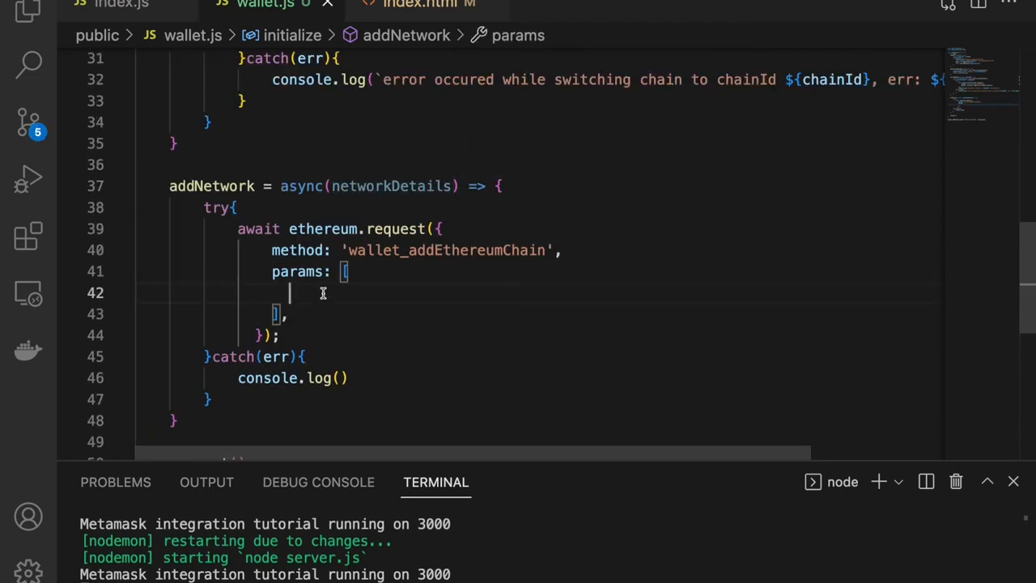
text(networkDetails)
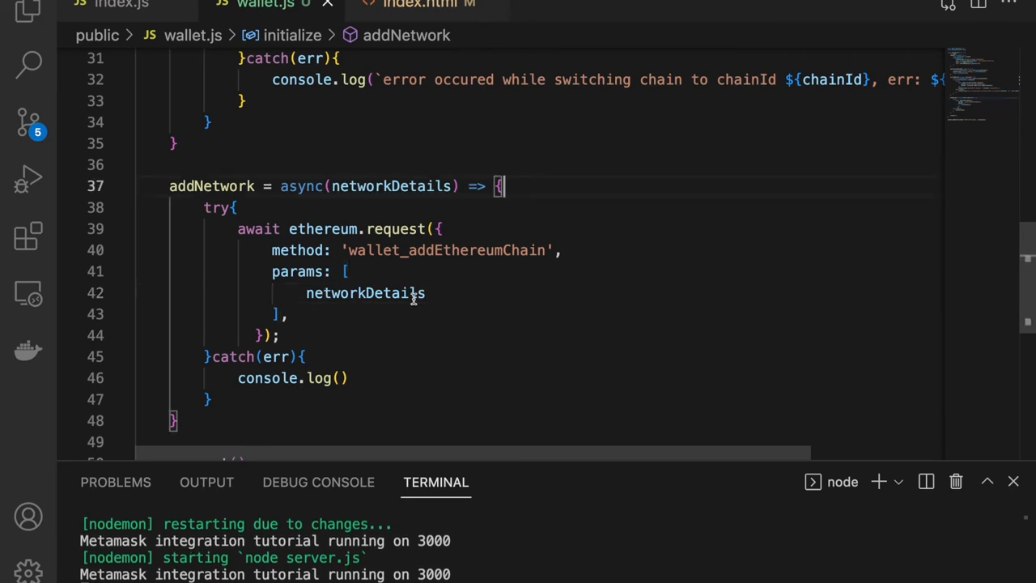
scroll(down, 3)
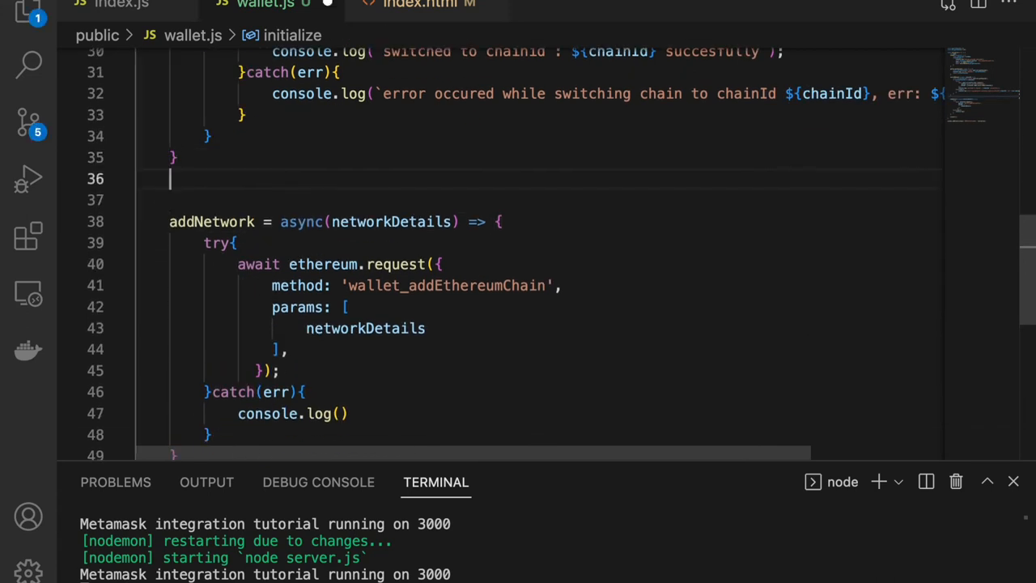
Begin const polygonNetwork = { with a chainId key above addNetwork.
text(const)
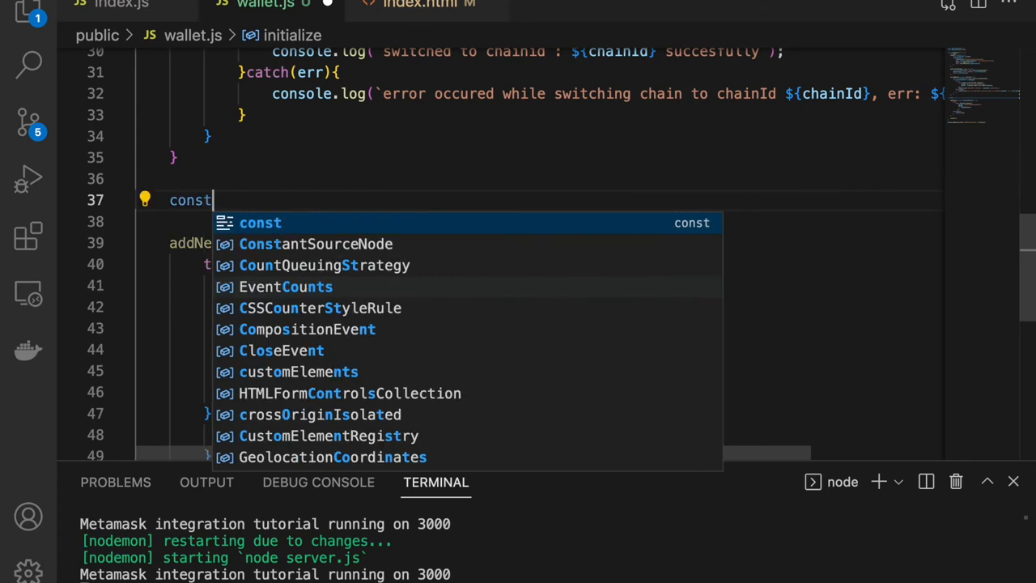
text(polygon)
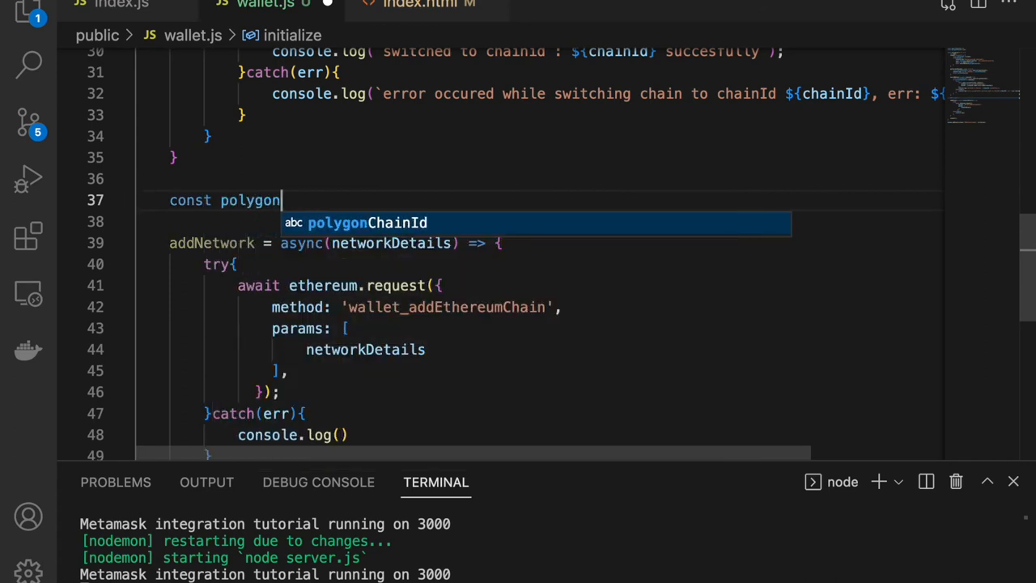
text(Netw)
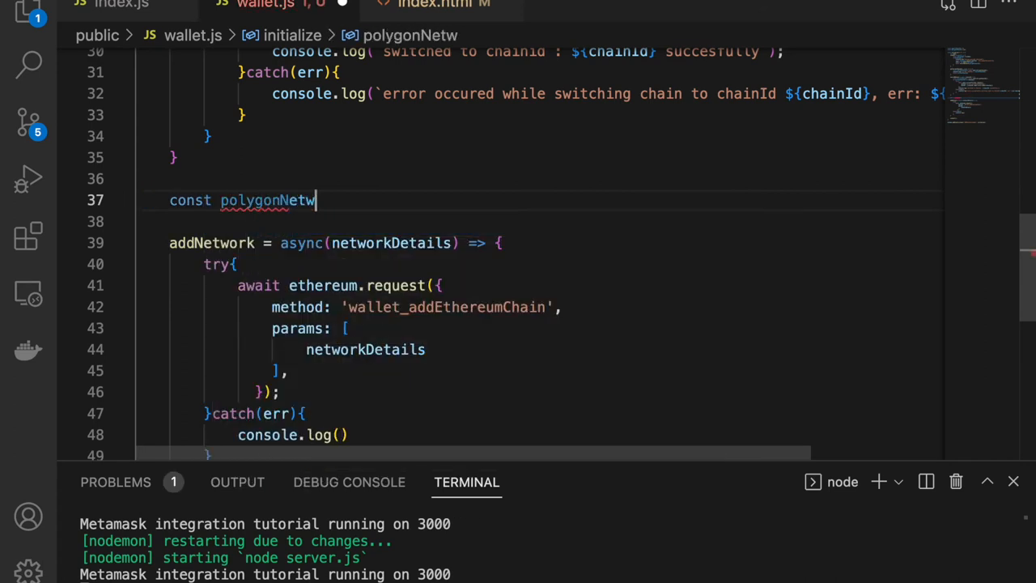
text(ork)
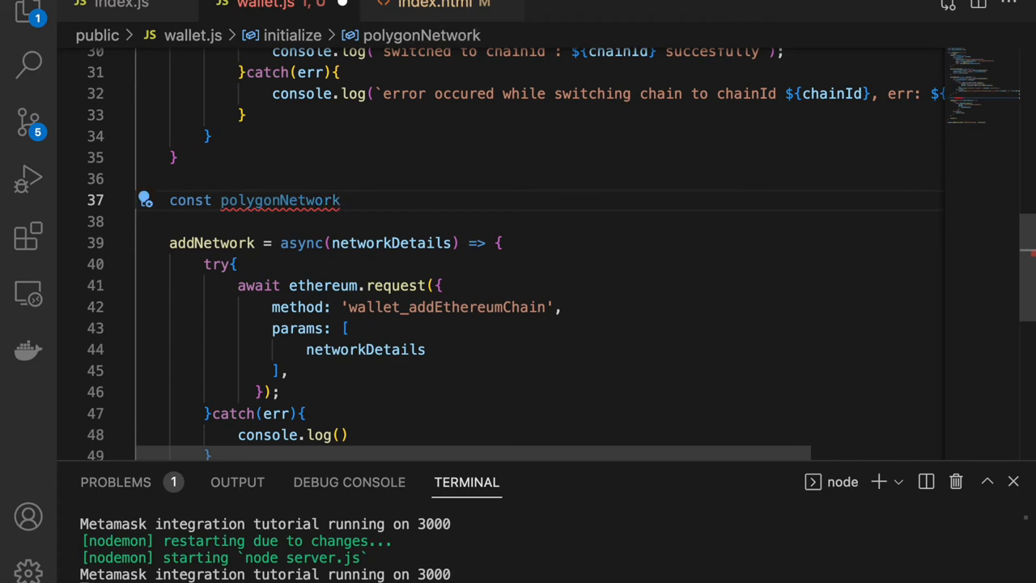
text(= {)
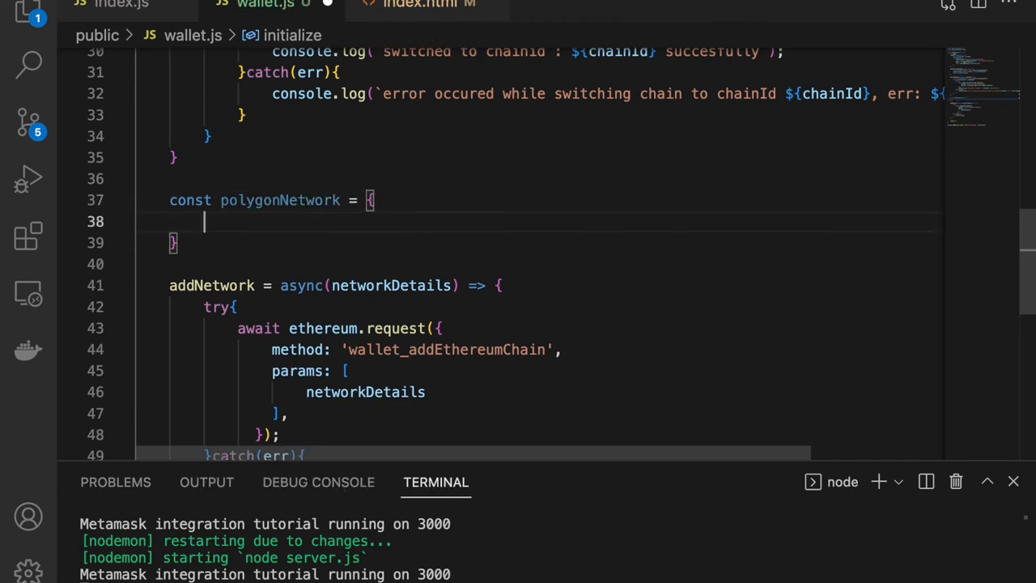
text(chainI)
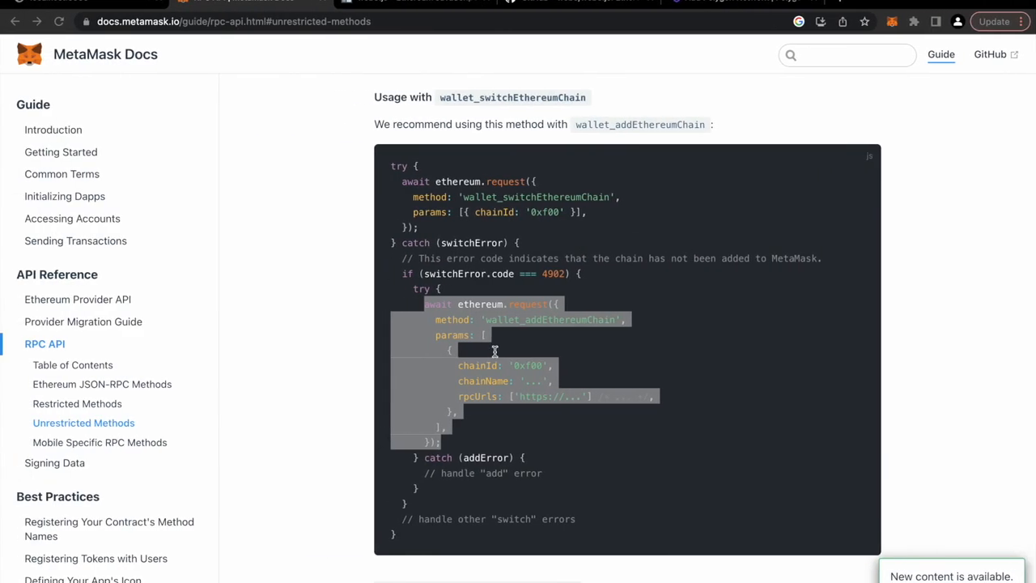
Select the chainName key in the MetaMask docs and scroll down to the AddEthereumChainParameter fields.
double_click(482, 380)
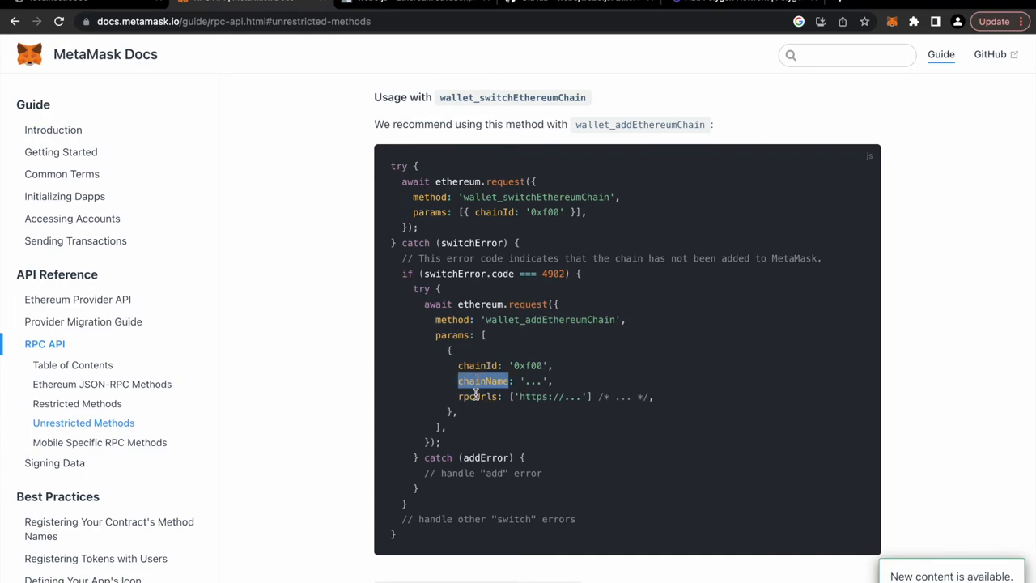
scroll(down, 3)
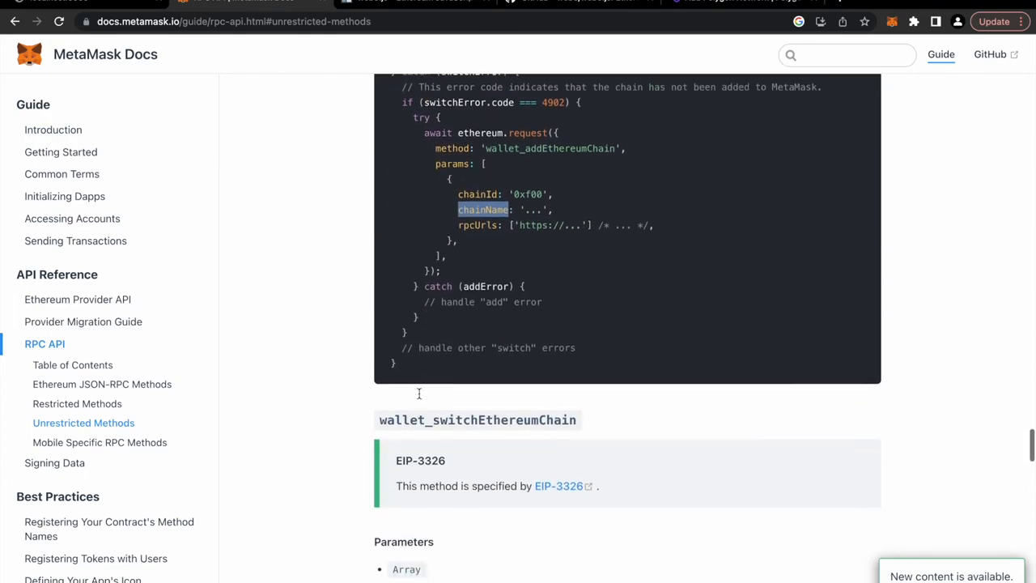
scroll(down, 3)
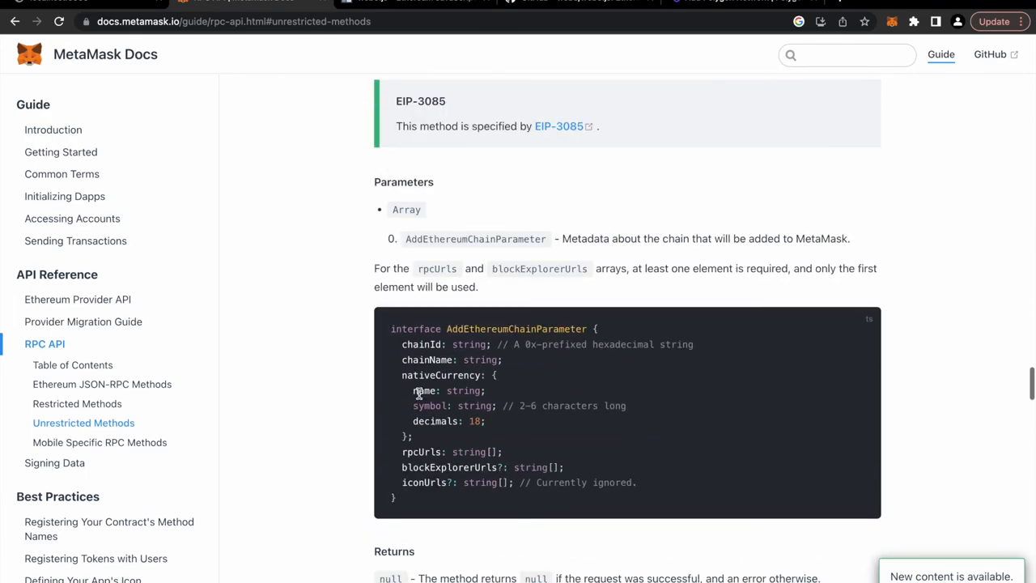
scroll(down, 3)
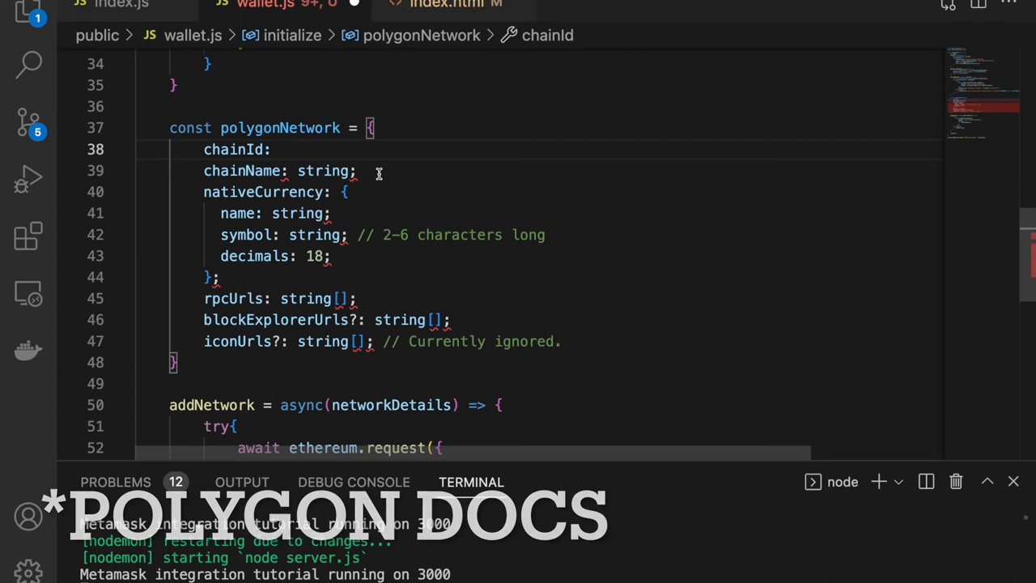
Fill polygonNetwork with chainId WEb3.utils.toHex(polygonChainId) and chainName "MATIC".
text(WEb)
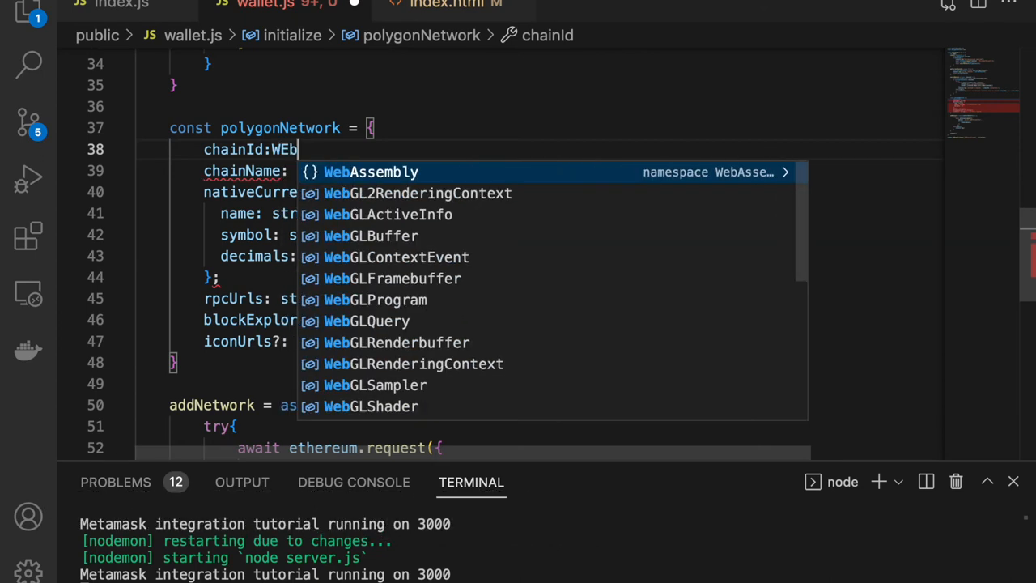
text(3.utils)
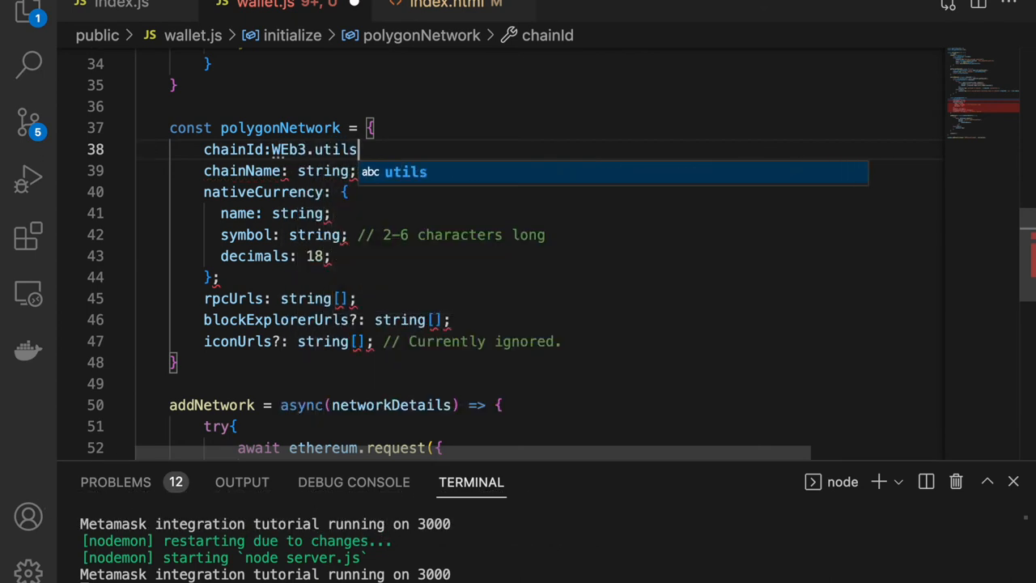
text(.toHex()
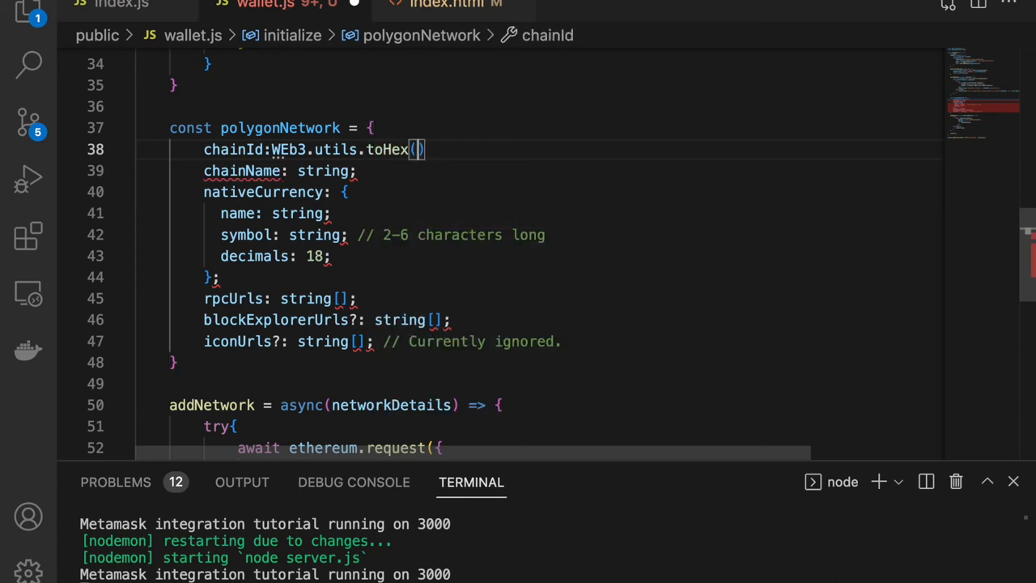
mouse_move(479, 181)
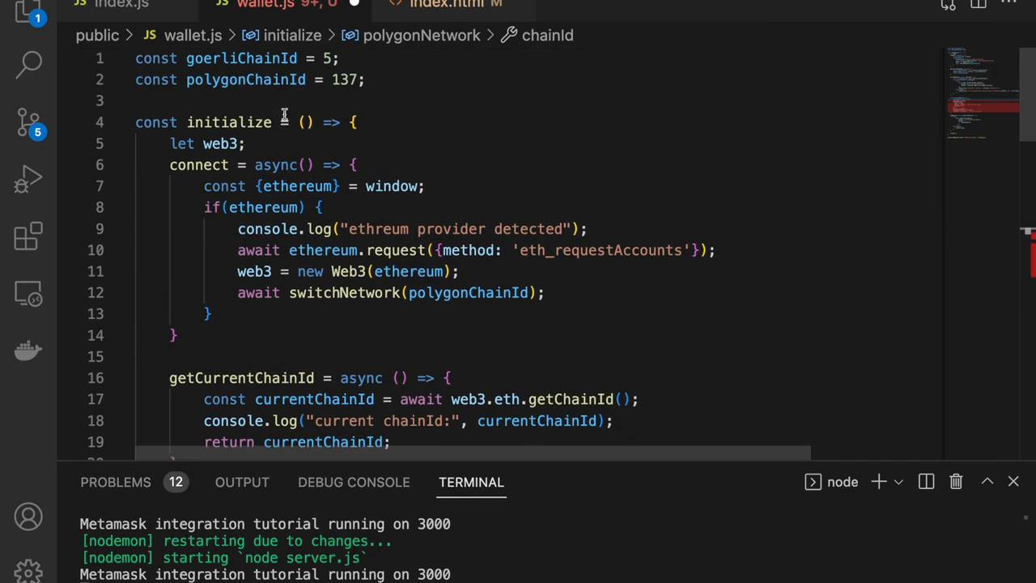
scroll(down, 3)
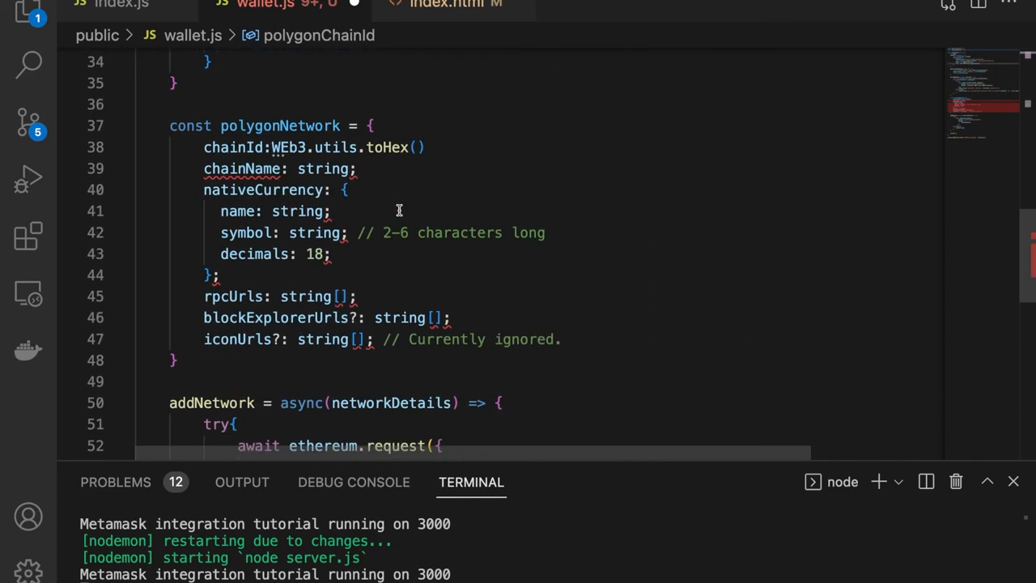
text(polygonChainId)
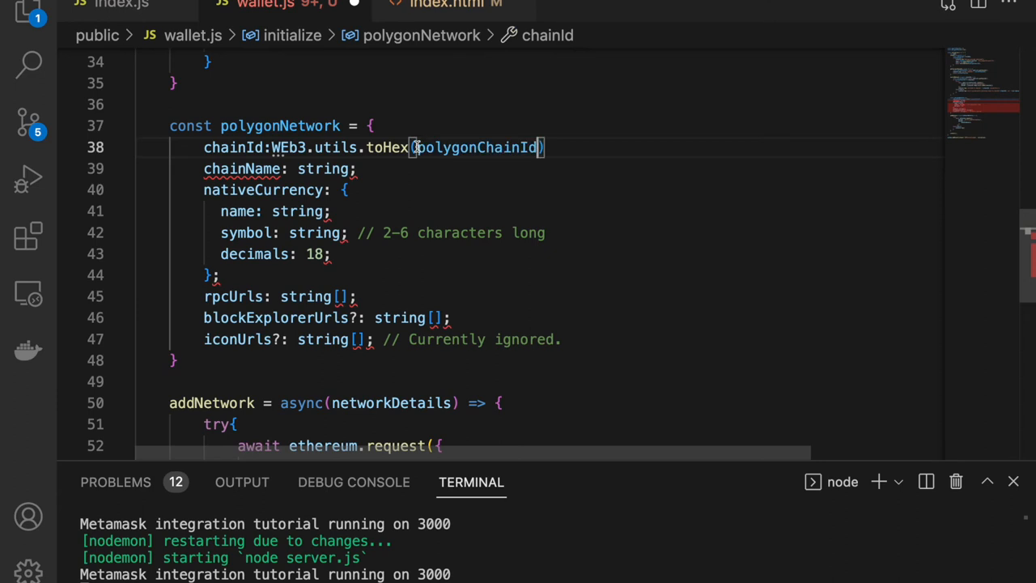
text(,)
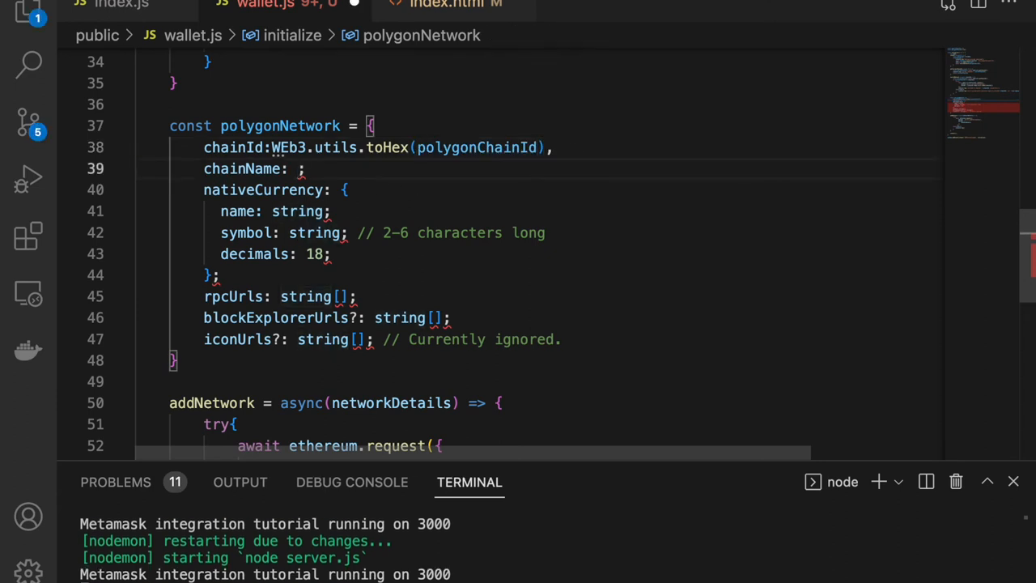
text("MATIC")
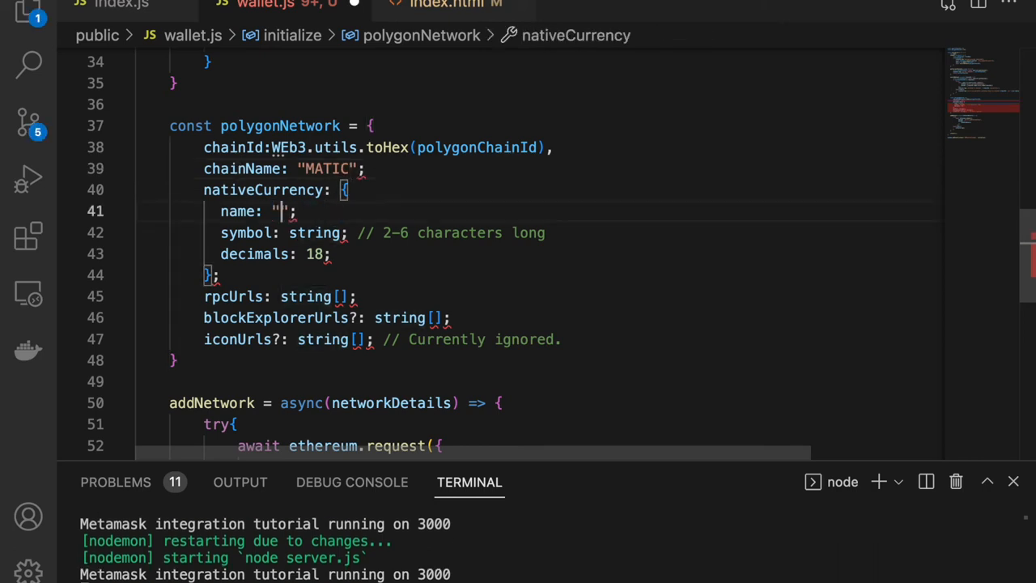
text(MATIC)
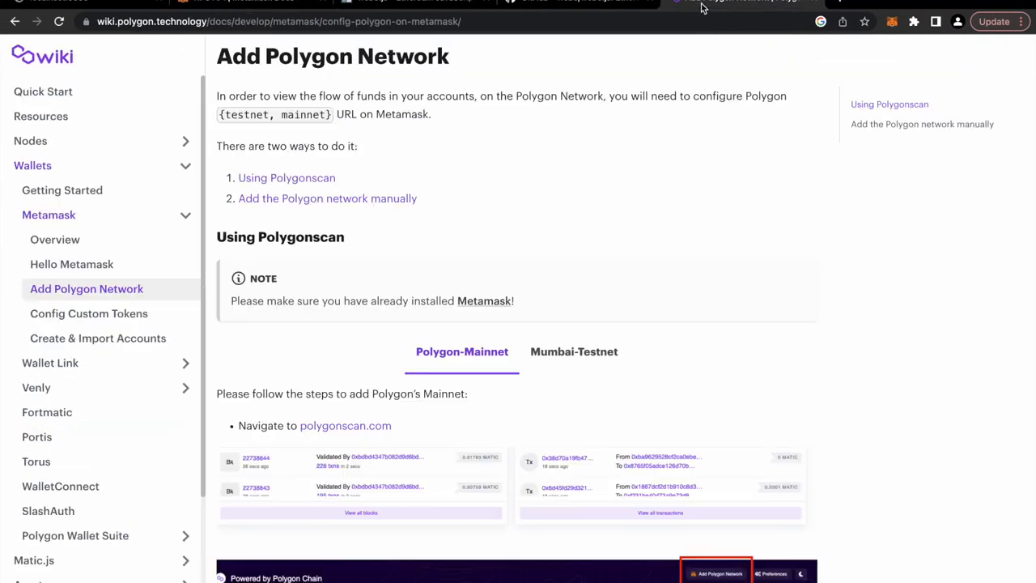
Scroll the Polygon wiki to the manual Mainnet network name, RPC URL, chain ID and symbol.
scroll(down, 3)
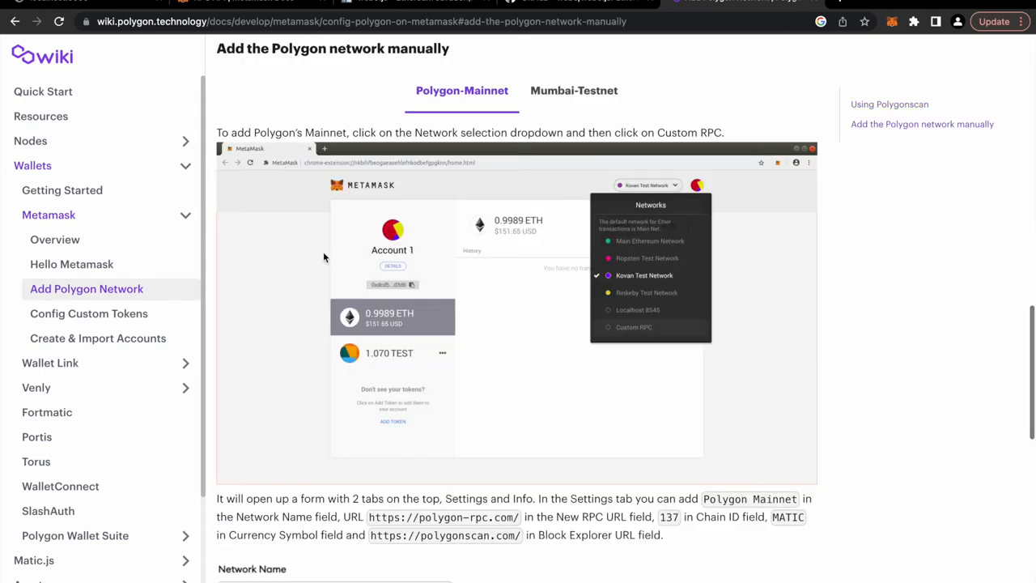
scroll(down, 3)
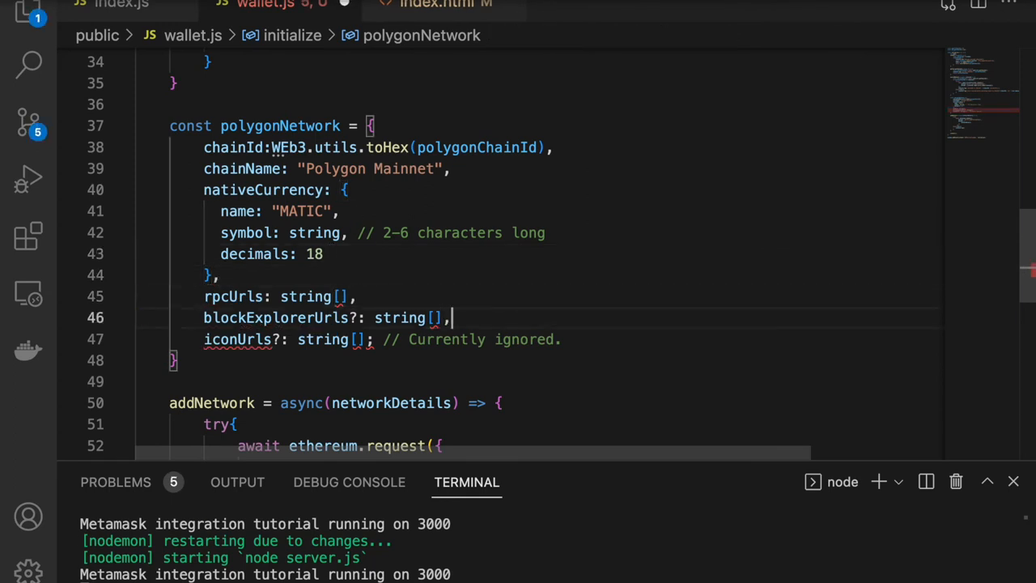
double_click(313, 233)
text(")
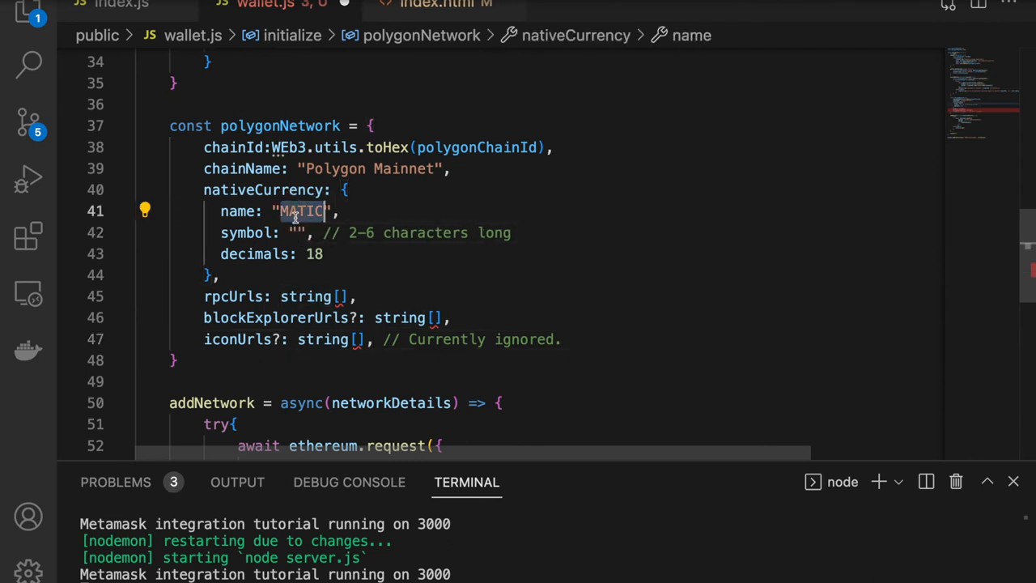
text(MATIC)
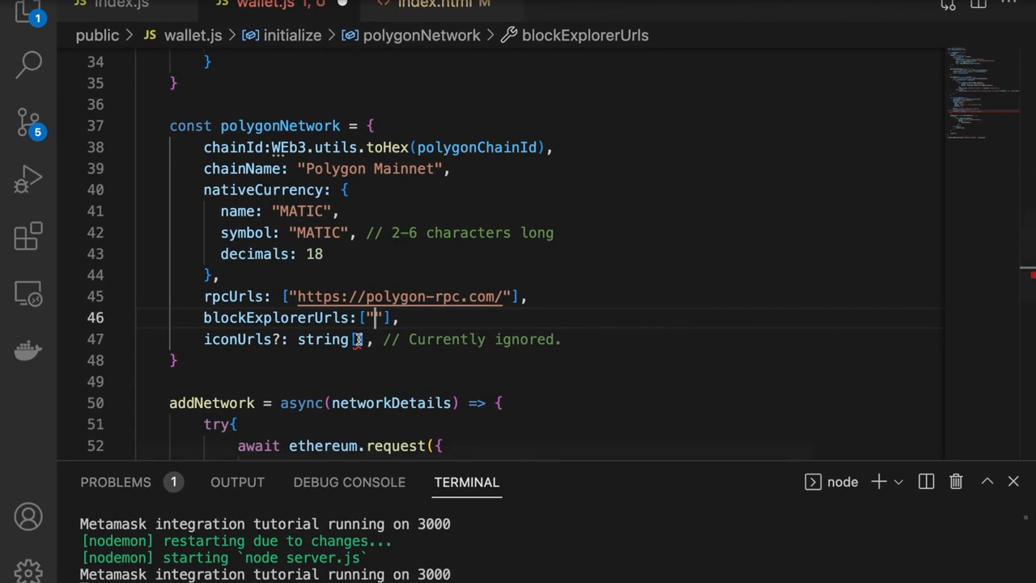
text(https://polygonscan.com/)
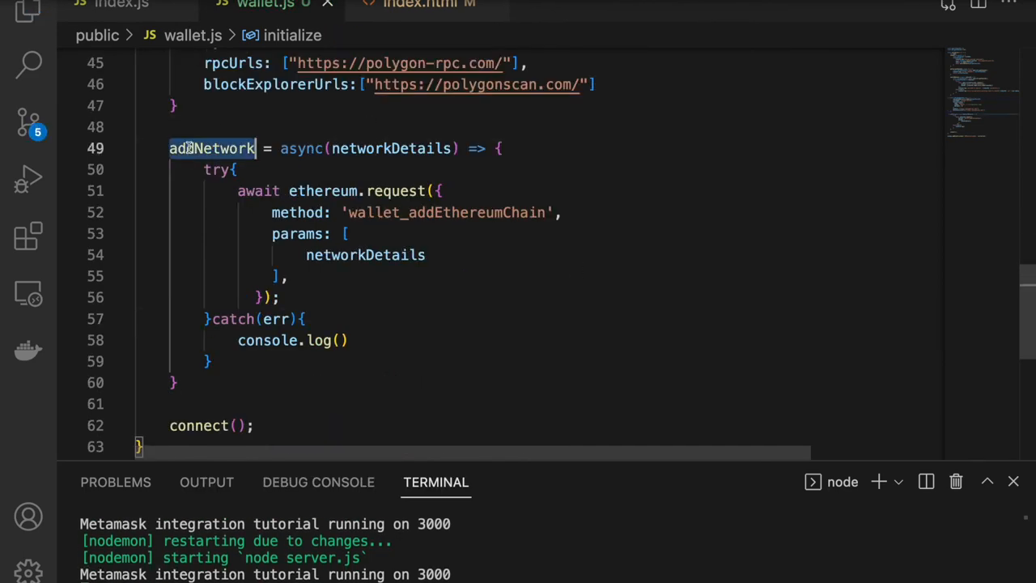
Write addNetwork's catch log as a template string with networkDetails.chainId and `err: ${err.message}`.
scroll(down, 3)
text(`error ocuured while adding new chai)
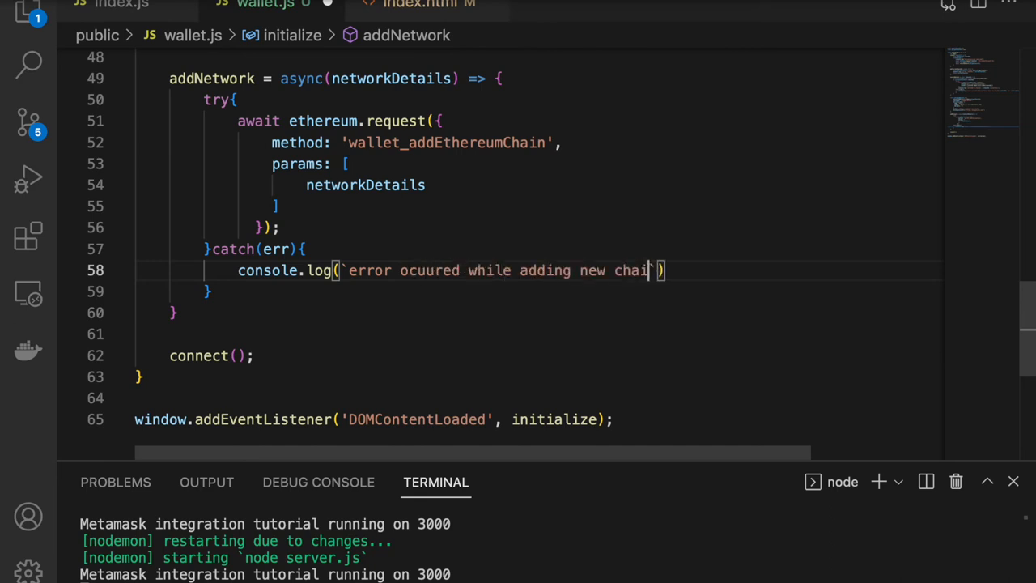
text(with chainId:${networkDetails)
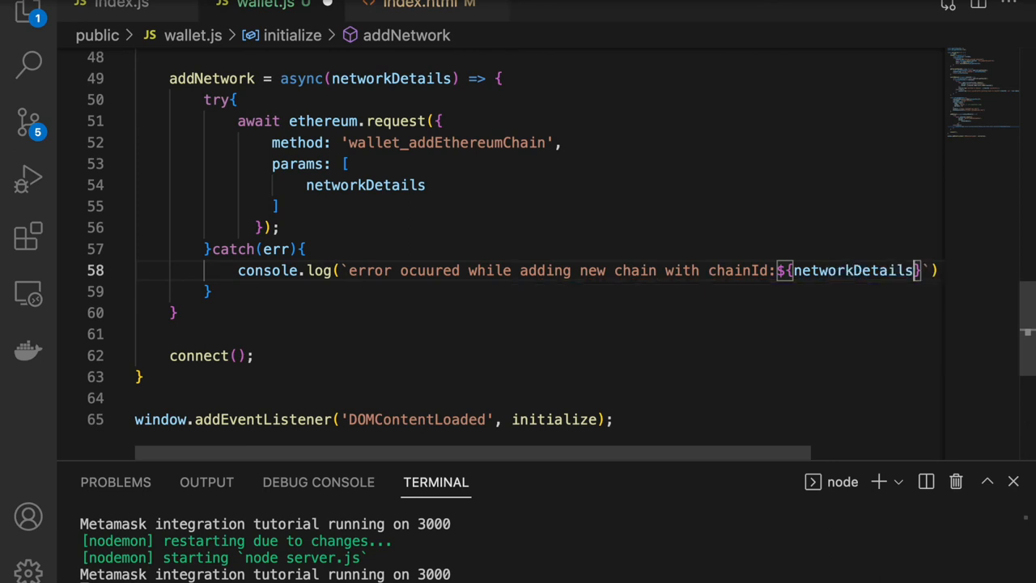
text(.chainId}, err: ${)
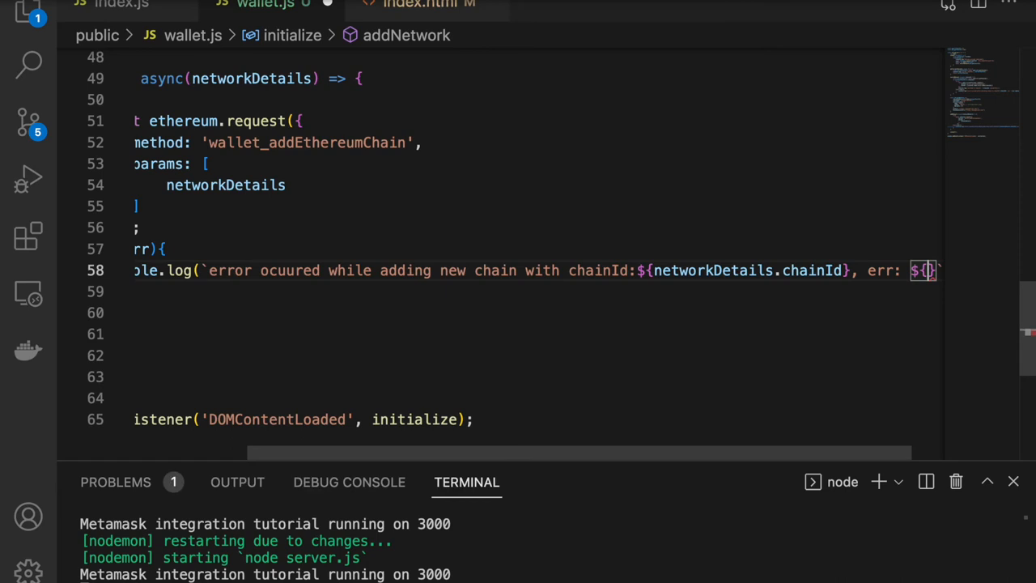
text(err)
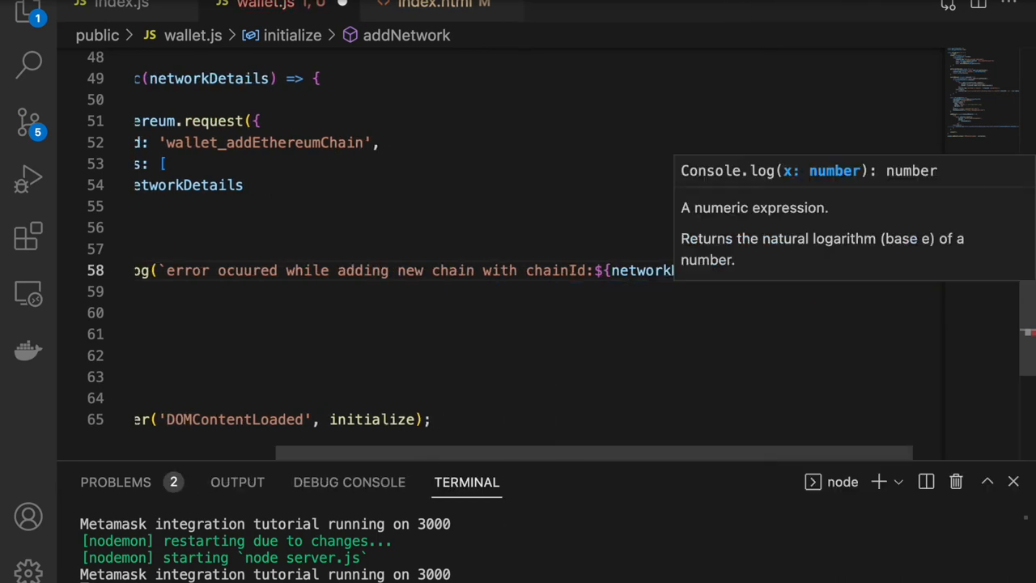
text(, err: ${err.message})
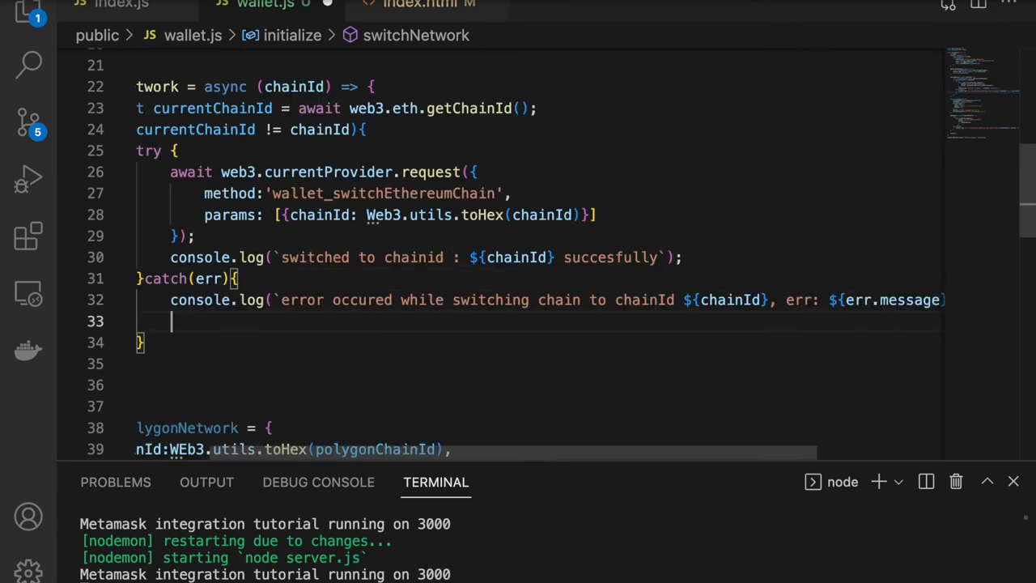
Call addNetwork(polygonNetwork) in switchNetwork's catch and reload to trigger MetaMask's prompt.
text(addNpolygonNetwork)
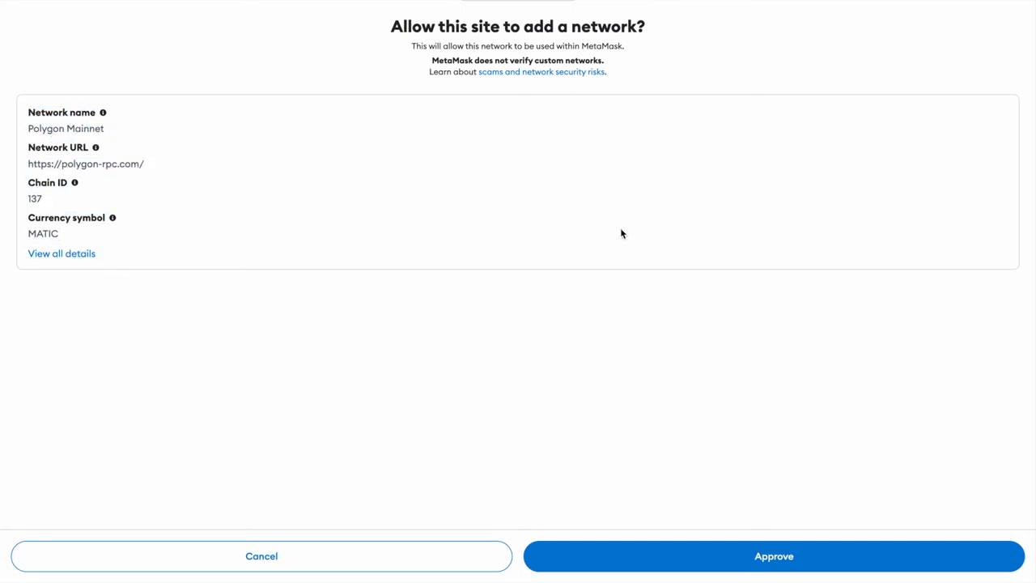
Approve adding Polygon Mainnet in MetaMask, then approve switching to it from Goerli.
click(772, 556)
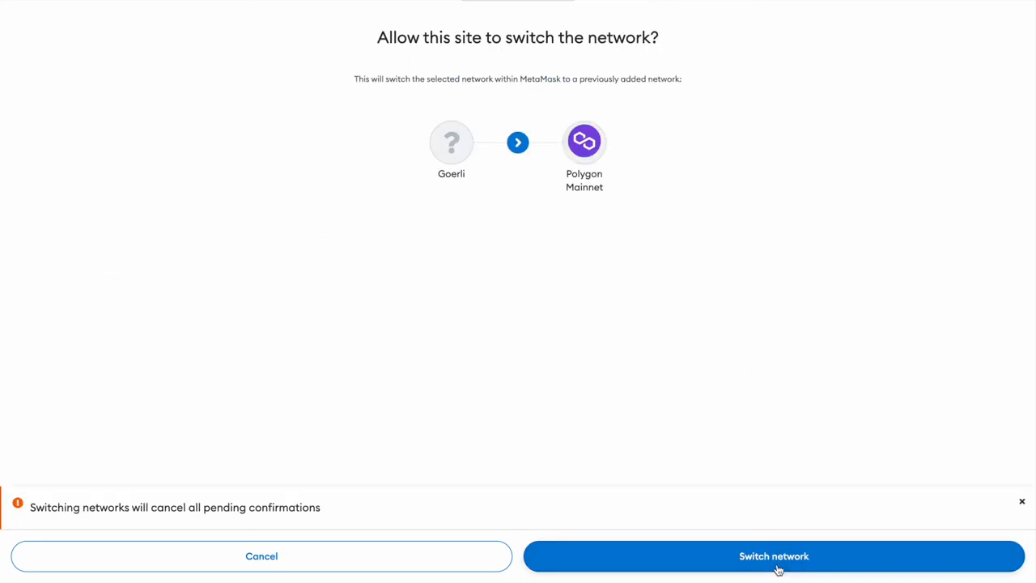
mouse_move(765, 555)
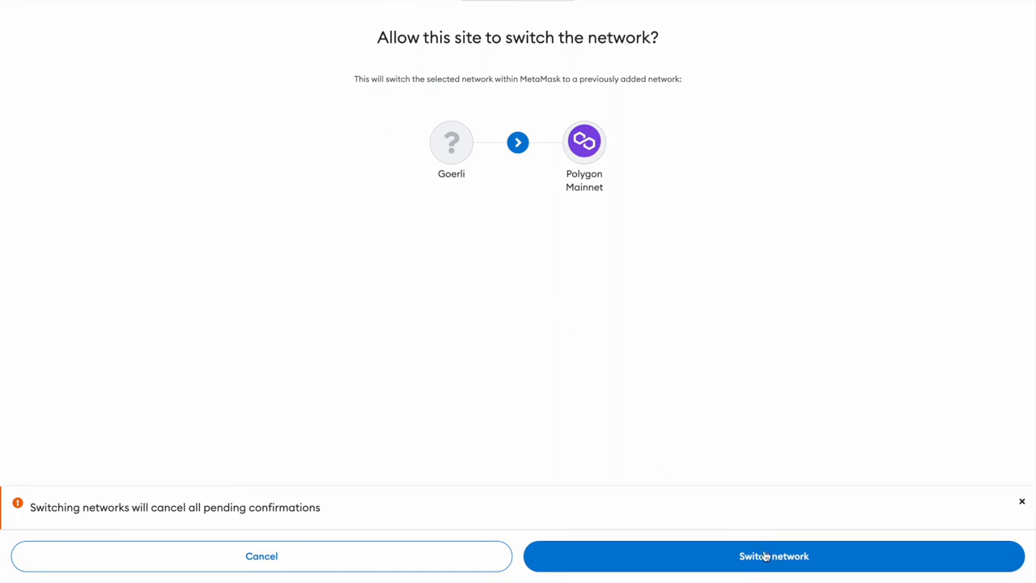
click(771, 556)
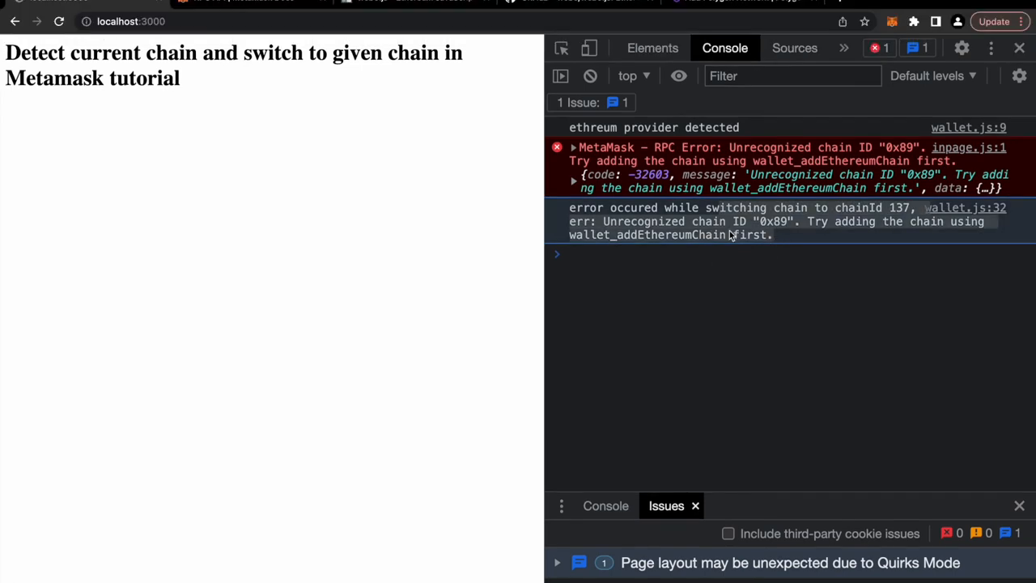
mouse_move(739, 221)
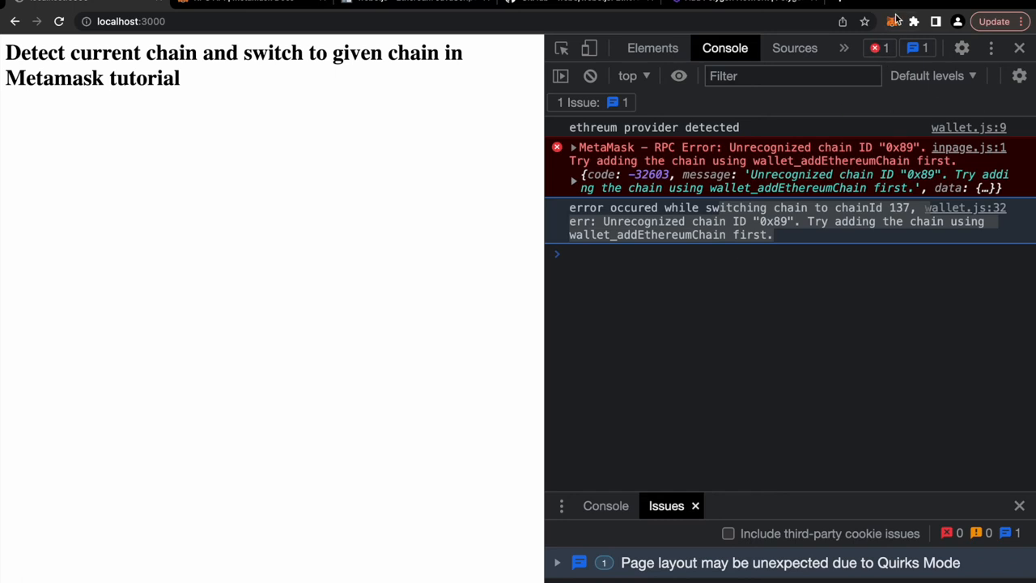
Check the current network in MetaMask, then go to Settings > Networks.
click(889, 21)
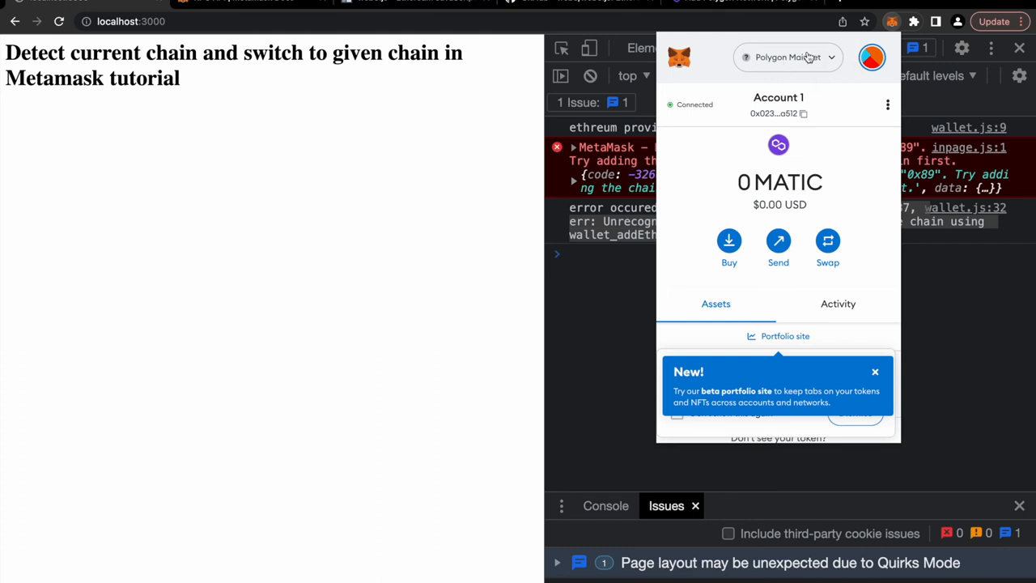
click(887, 22)
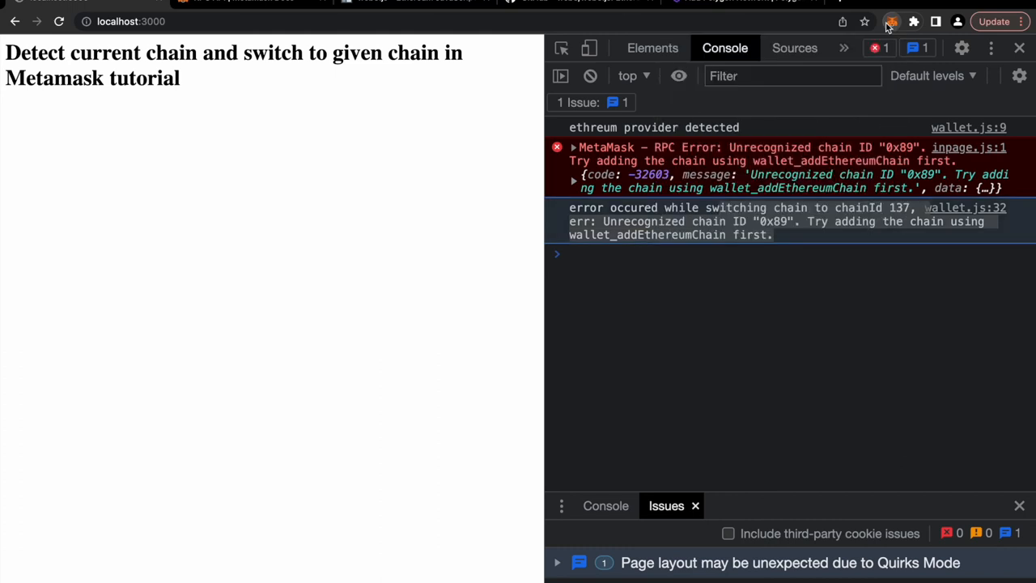
click(894, 20)
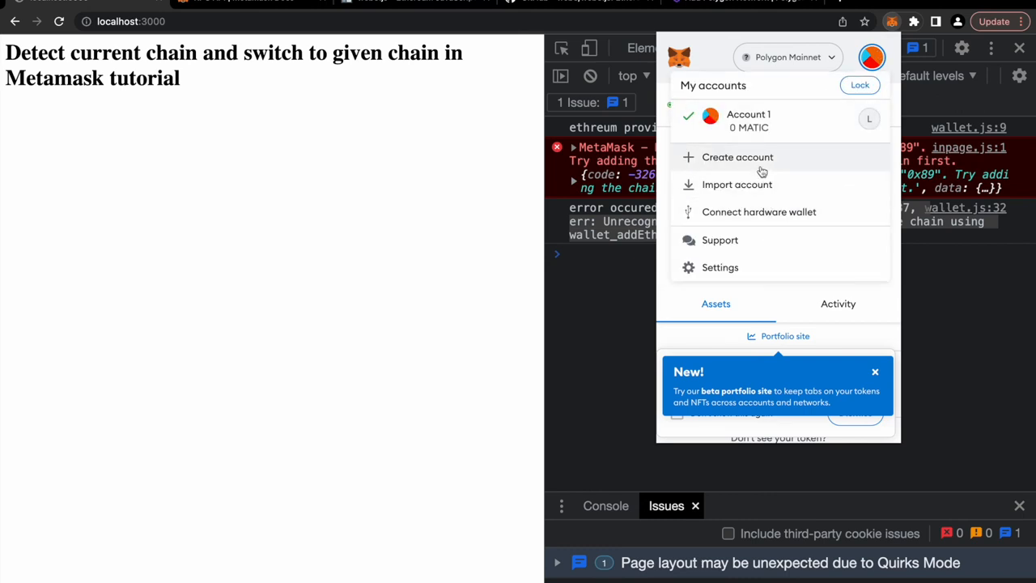
click(719, 267)
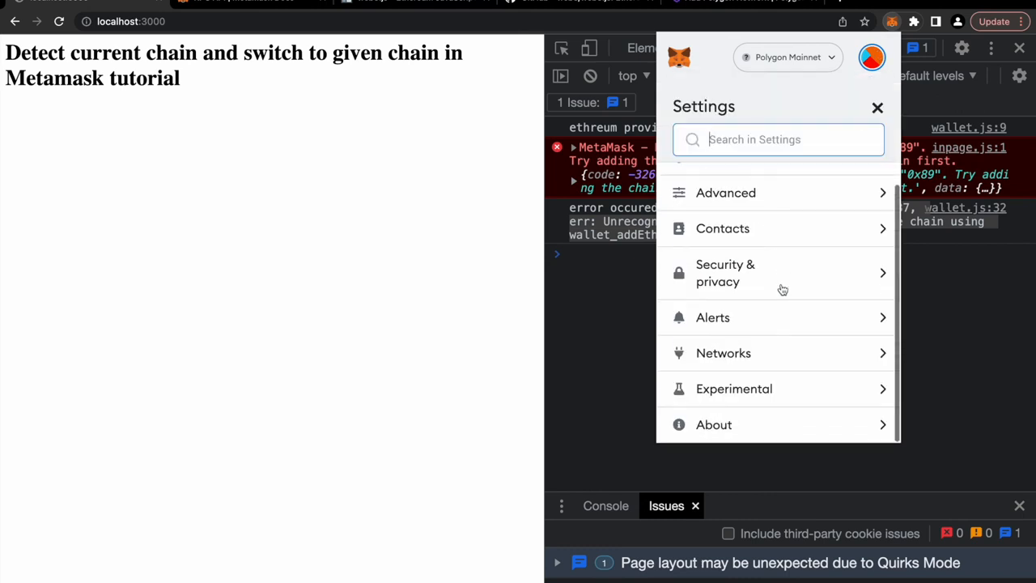
click(723, 353)
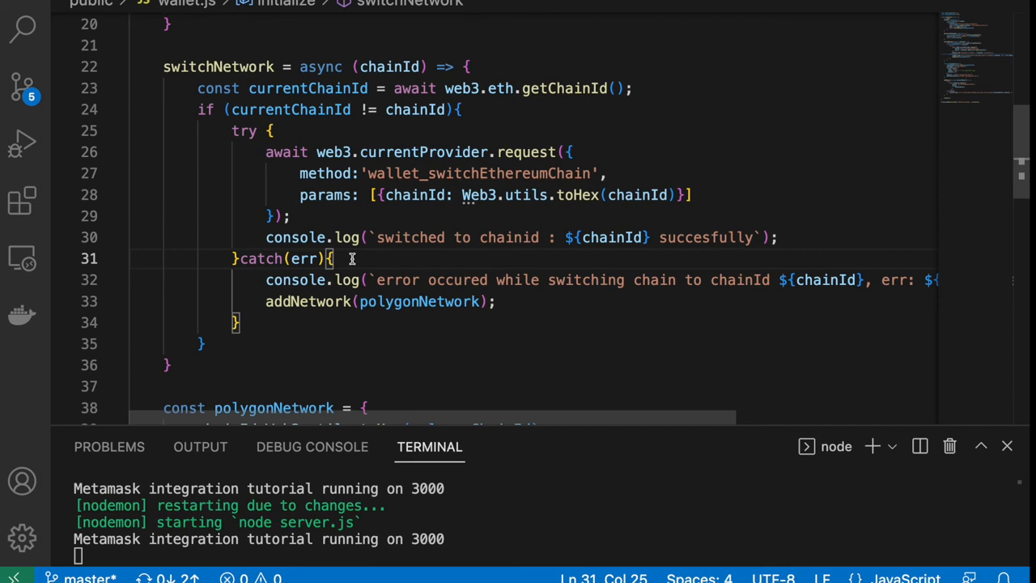
Highlight the addNetwork(polygonNetwork) line in wallet.js.
drag(265, 301, 495, 301)
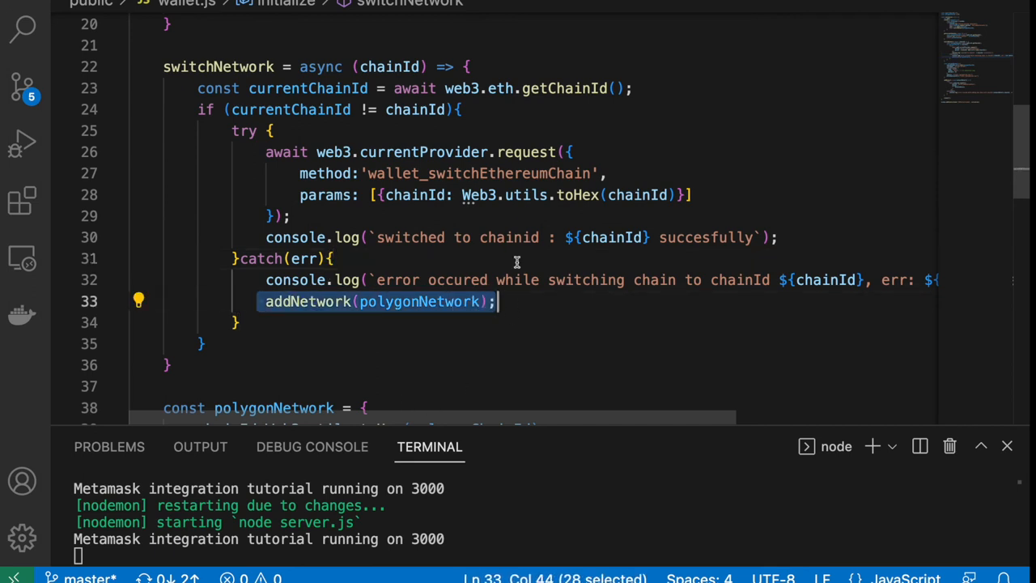
mouse_move(610, 290)
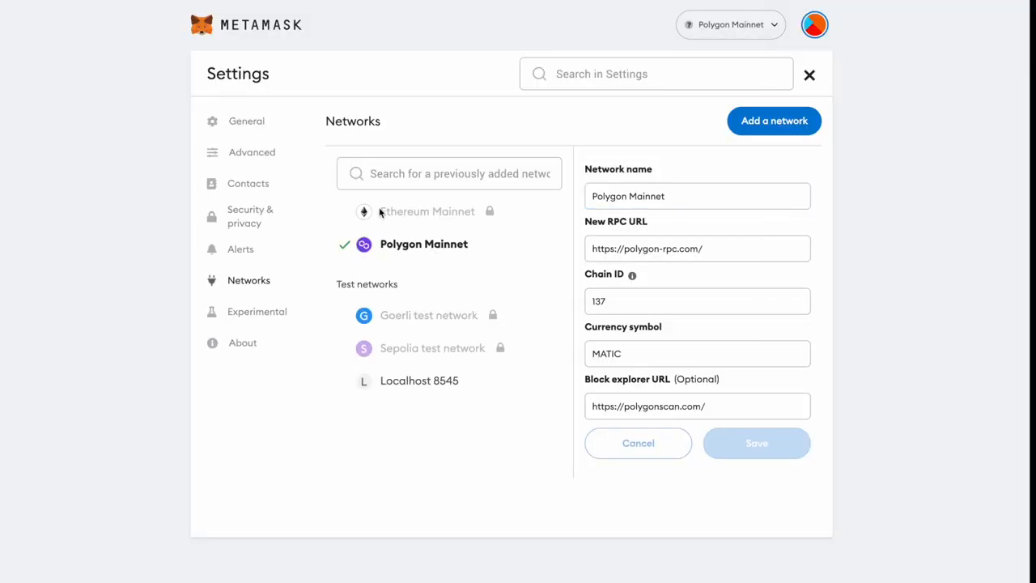
mouse_move(485, 272)
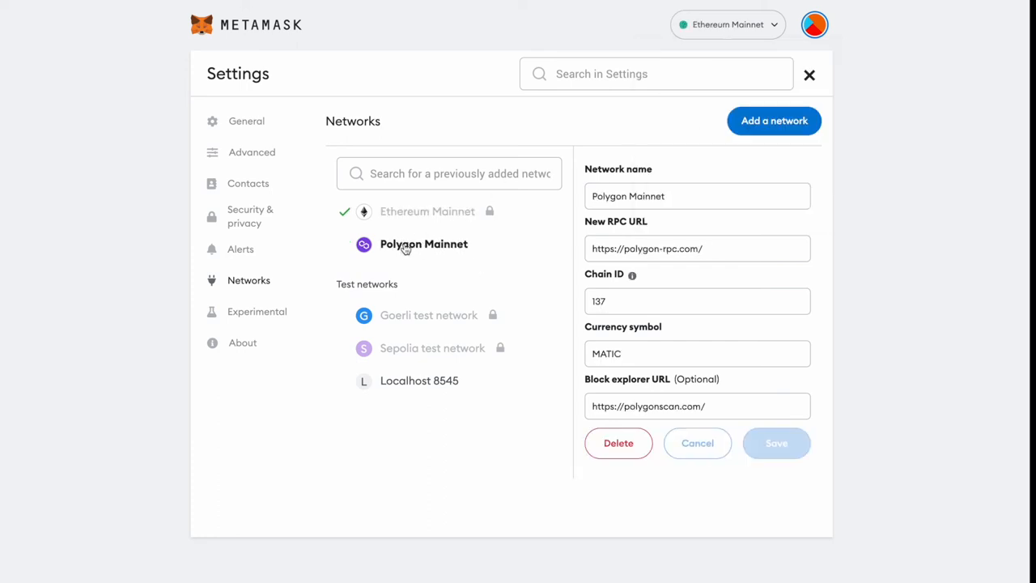
Delete Polygon Mainnet from MetaMask's networks and confirm the deletion.
click(618, 443)
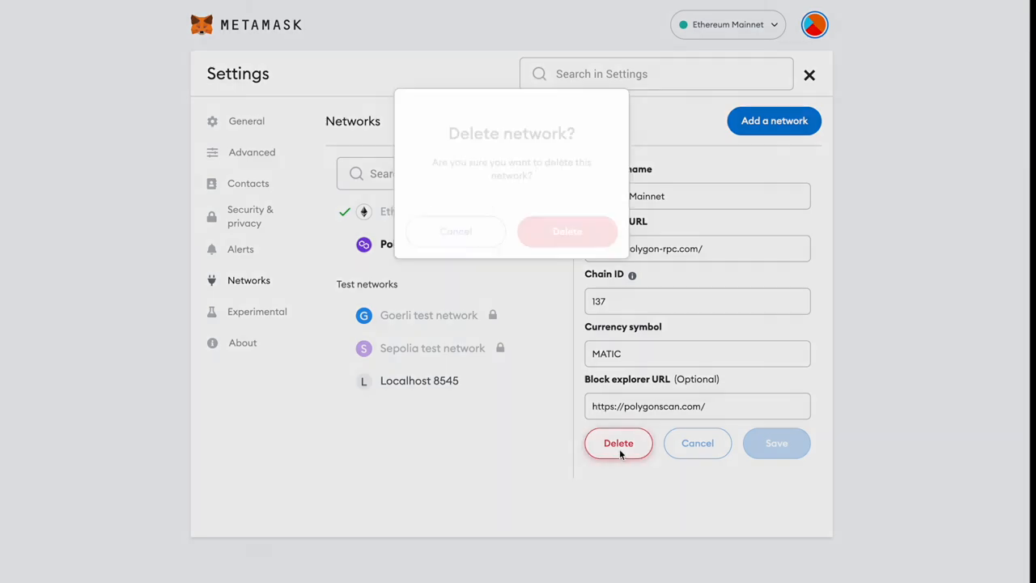
click(567, 231)
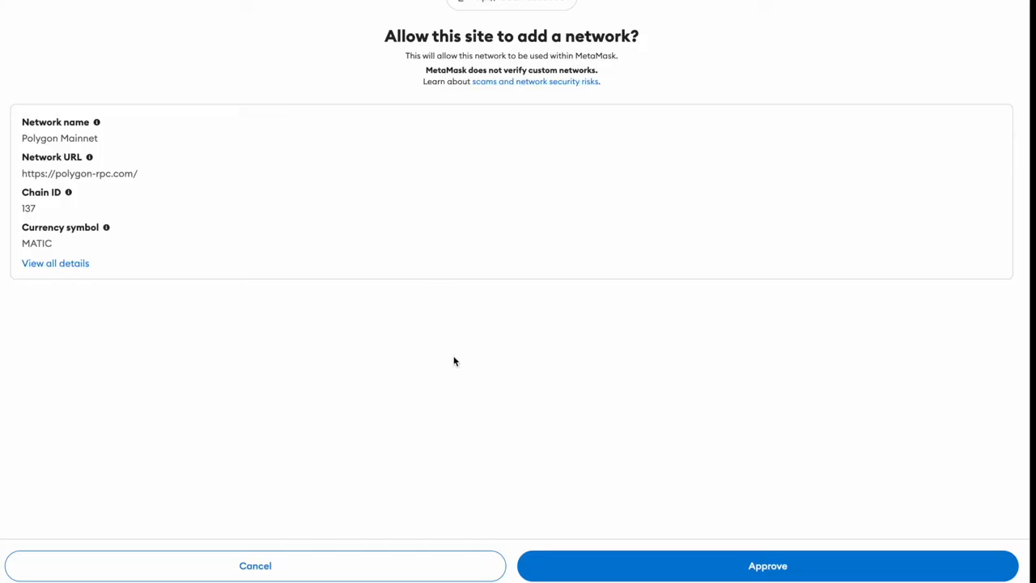
mouse_move(626, 298)
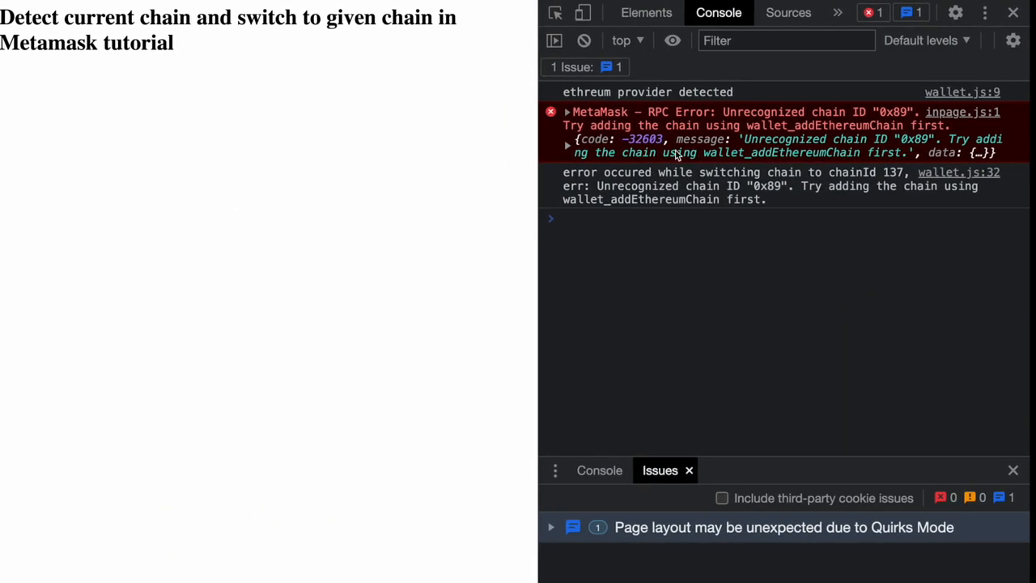
Expand the MetaMask RPC error and its data field, showing code -32603 and unrecognized chain ID 0x89.
click(567, 153)
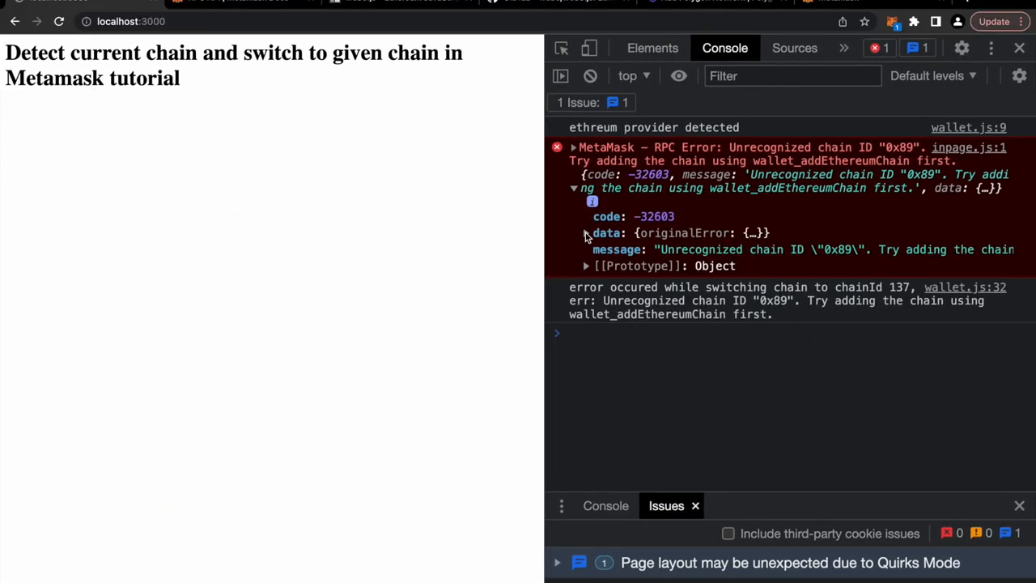
click(586, 233)
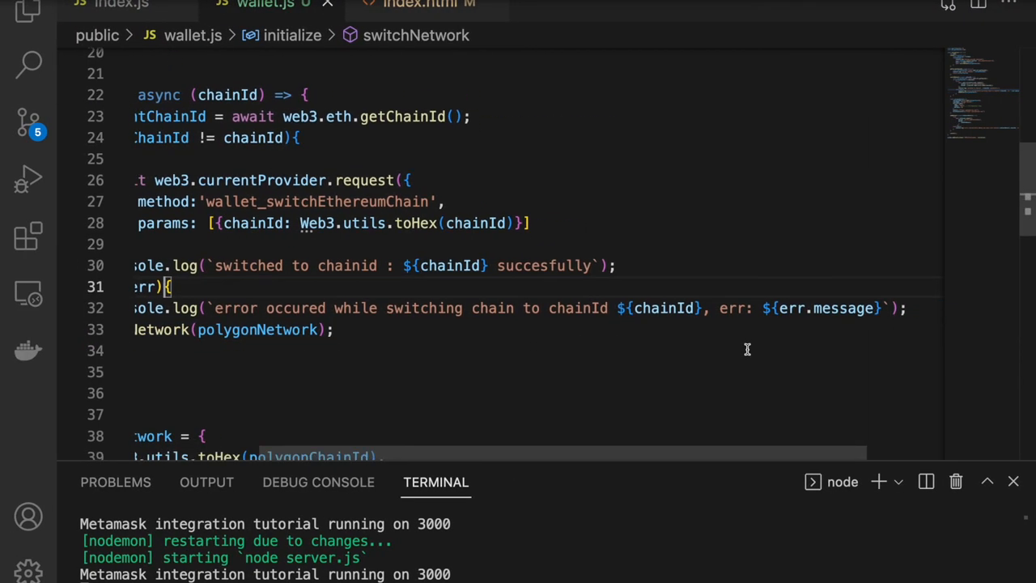
Change the duplicated err.message placeholder in the catch log to err.code.
drag(718, 308, 874, 307)
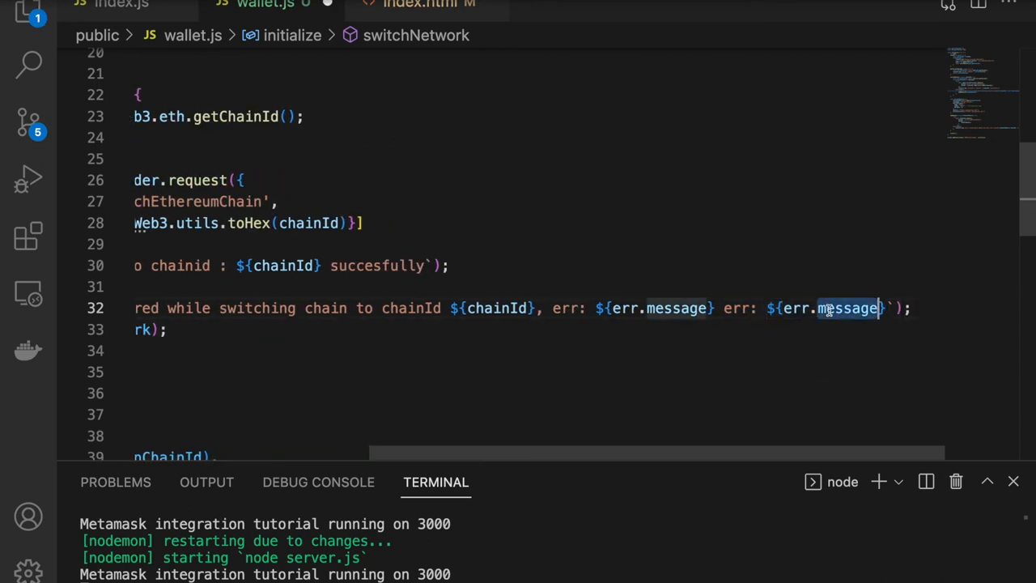
text(code)
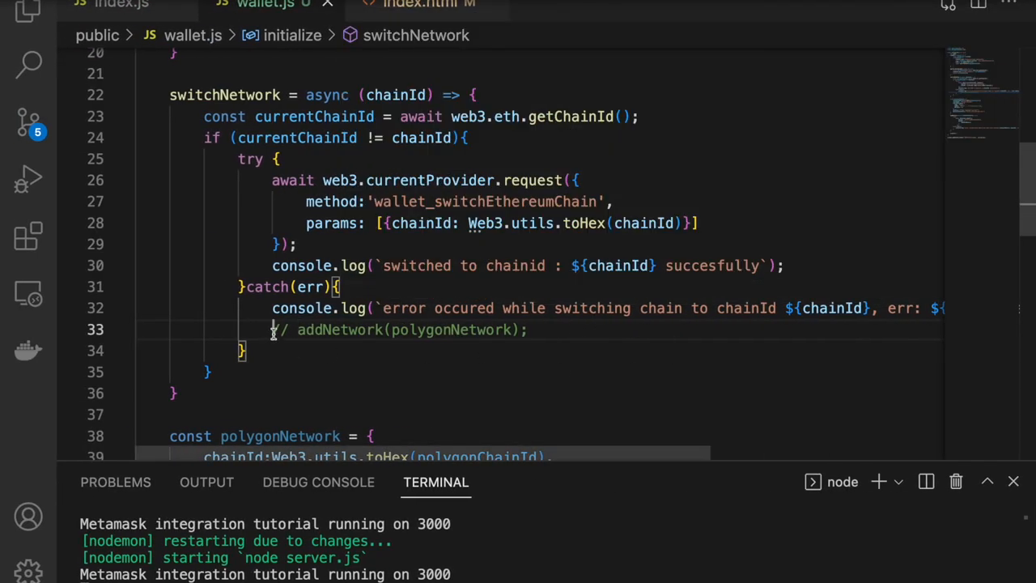
Wrap the commented addNetwork(polygonNetwork) call in an if (err.code === 4902) block.
key(Enter)
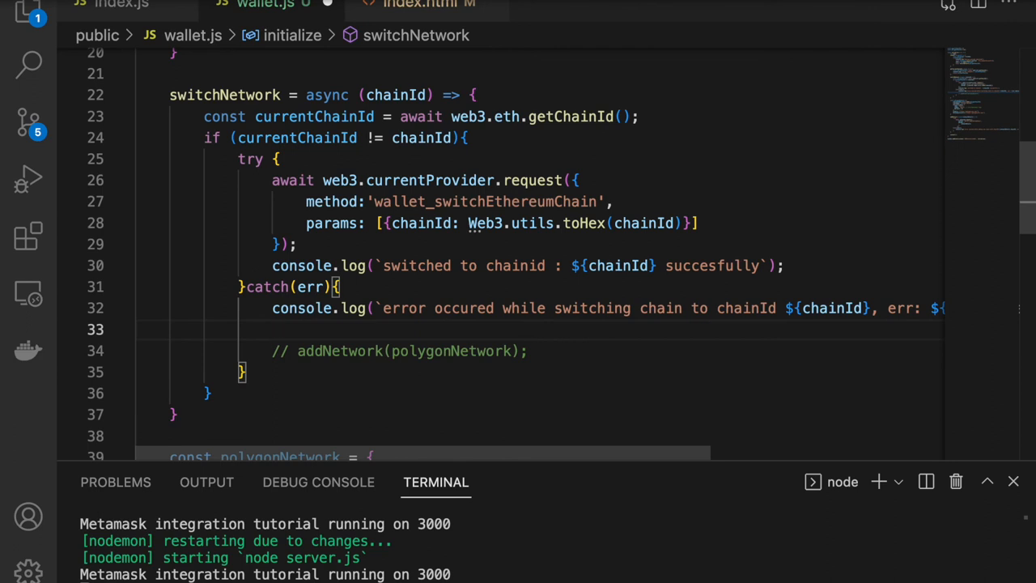
text(if err.code)
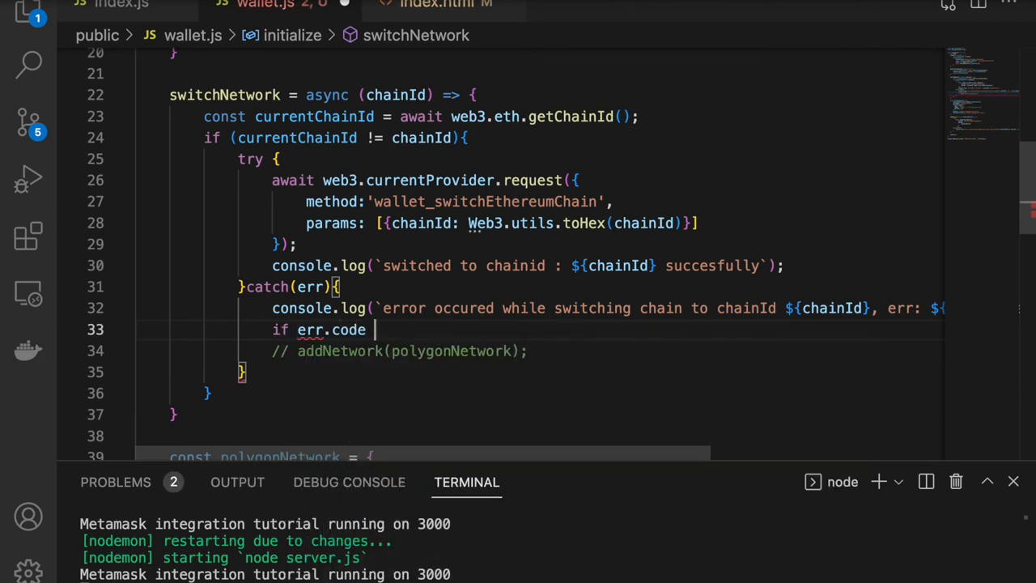
text(=== 4)
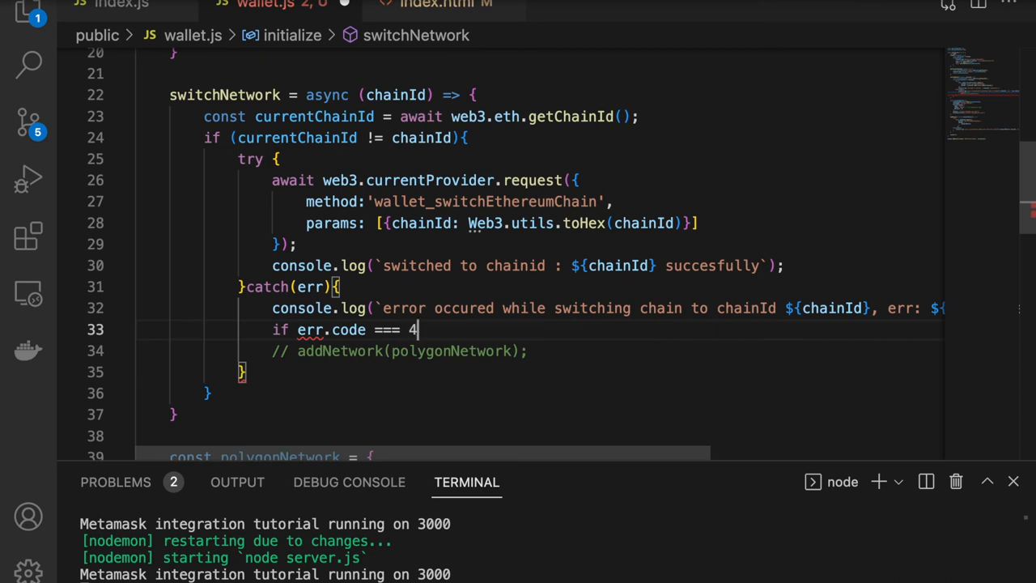
text(902{)
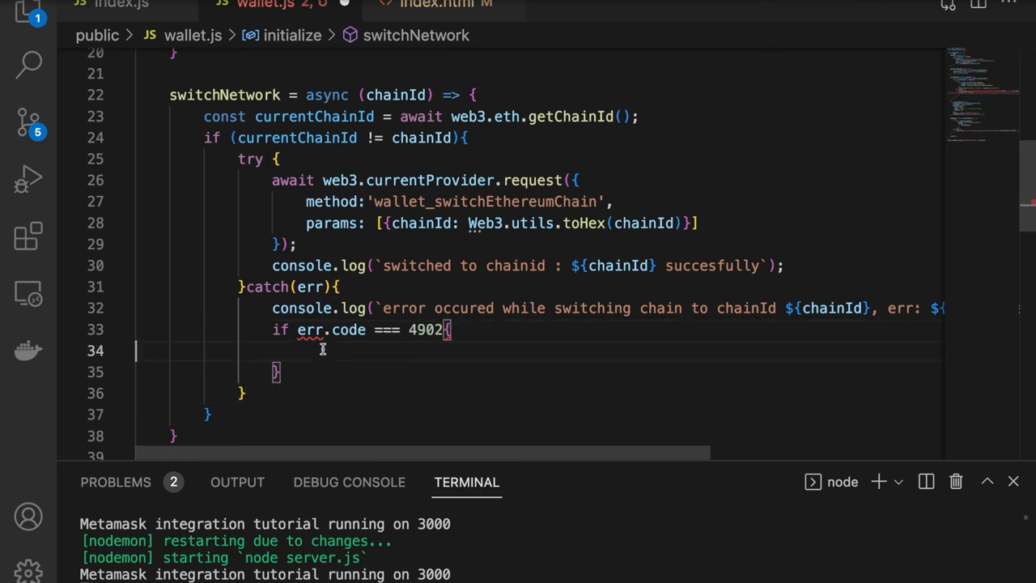
text(// addNetwork(polygonNetwork);)
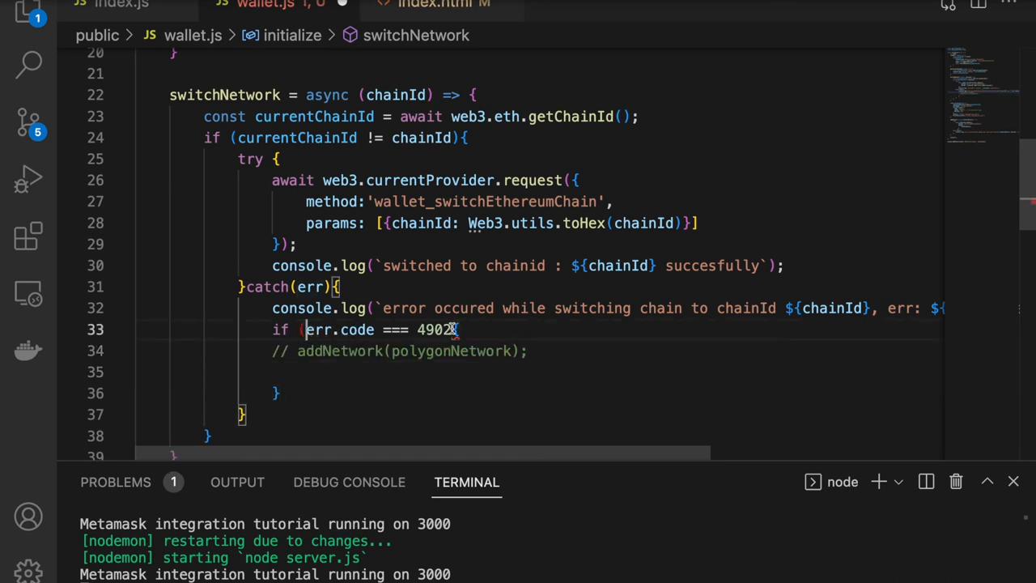
text(){)
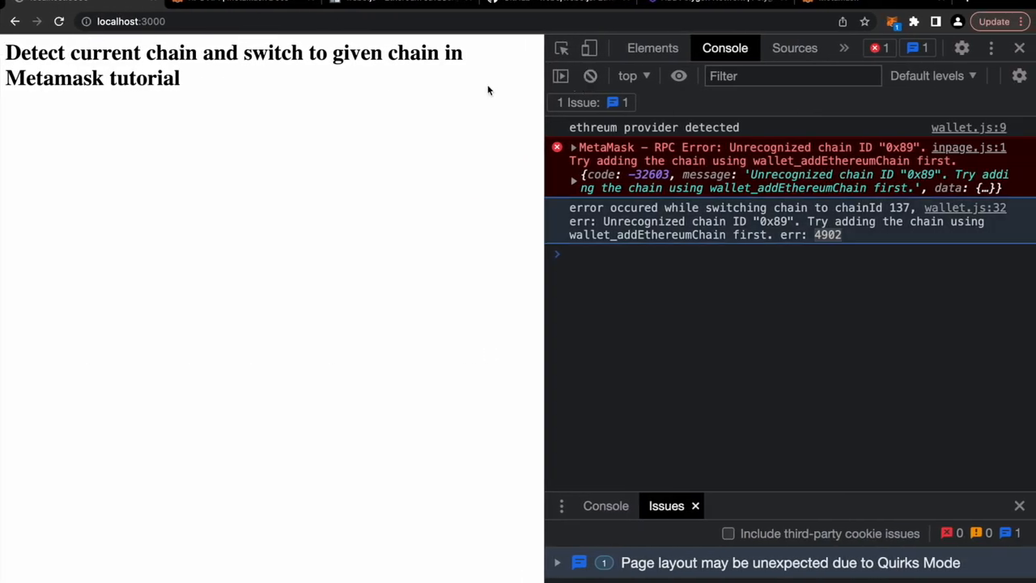
Reload the page to rerun the switch, then open MetaMask's pending add-network request.
click(58, 23)
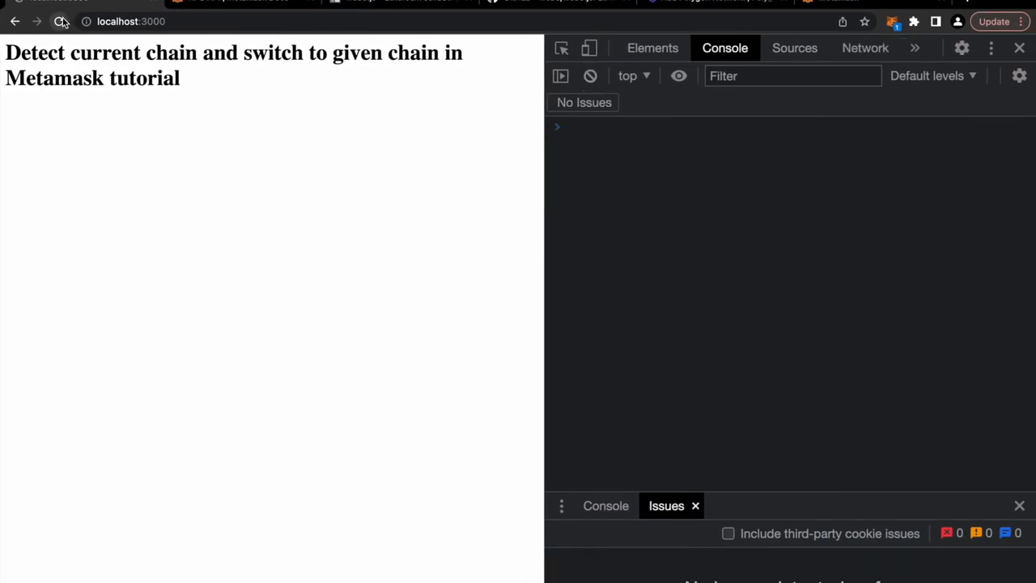
click(58, 23)
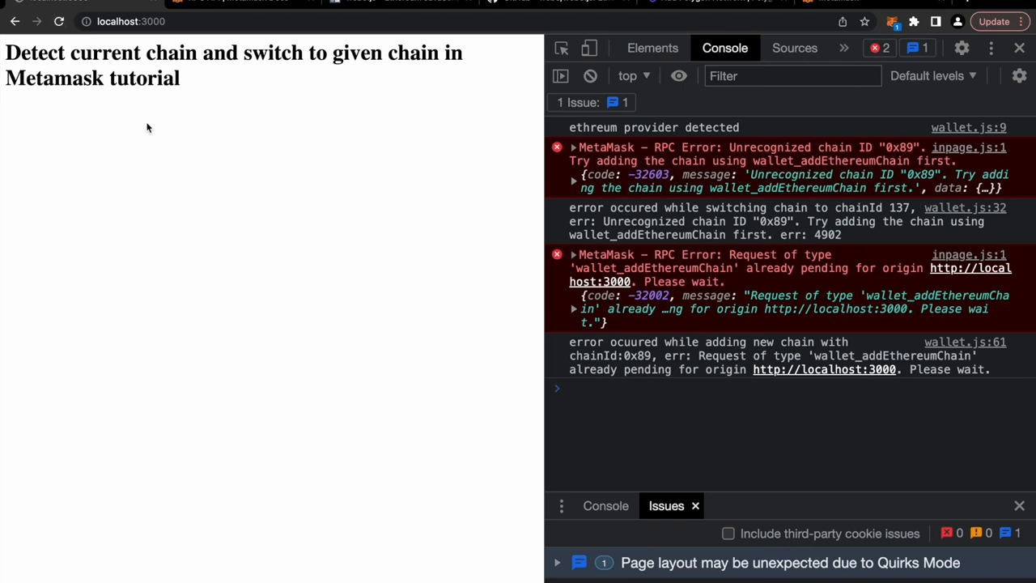
mouse_move(913, 369)
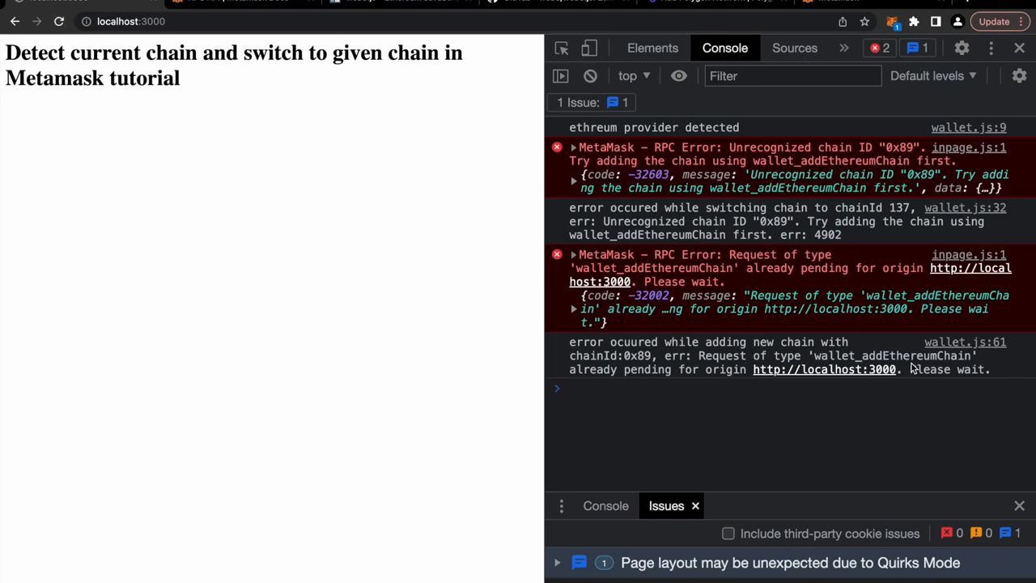
mouse_move(719, 404)
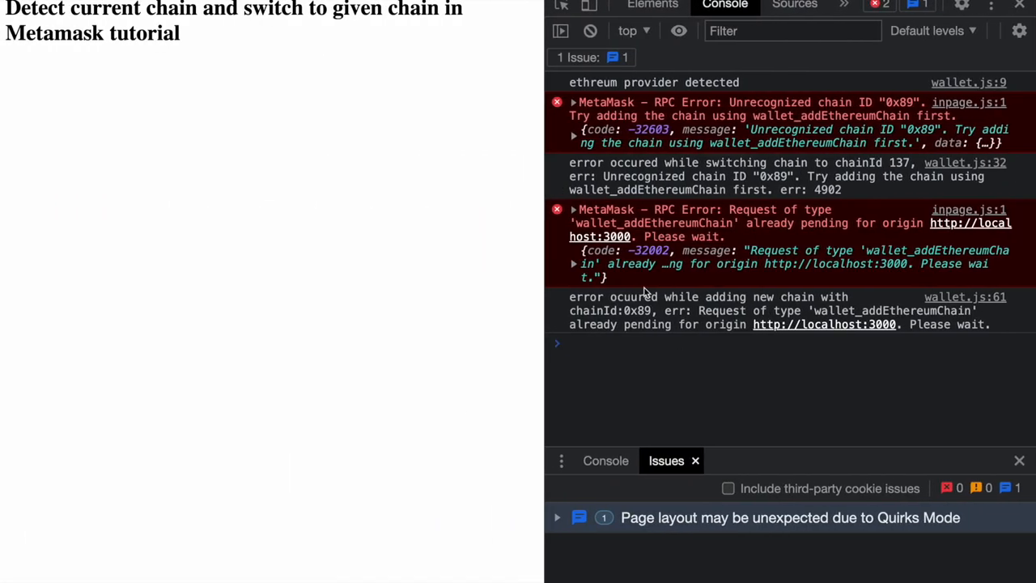
click(590, 30)
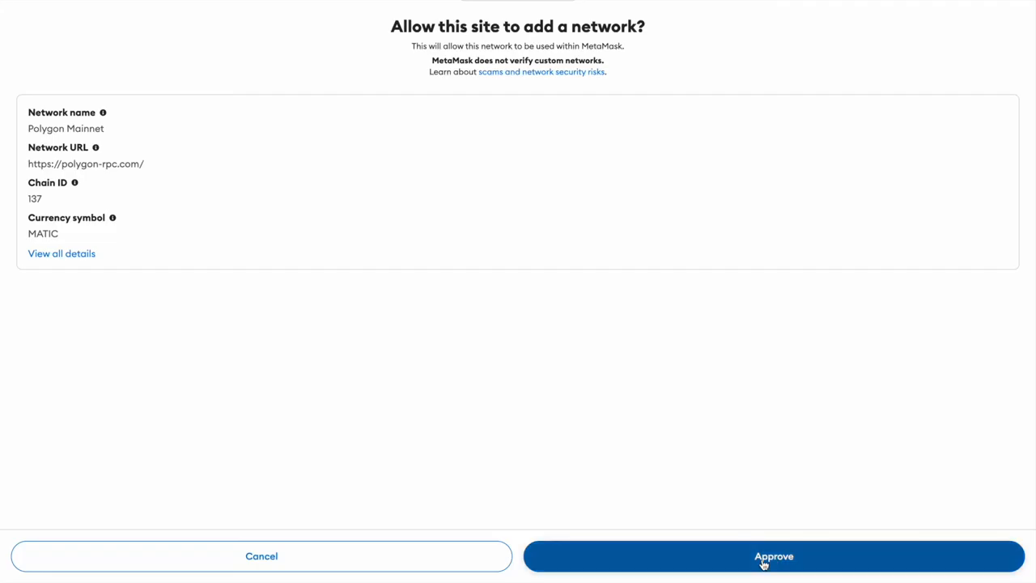
Approve adding Polygon Mainnet (chain ID 137) in the MetaMask popup.
click(771, 555)
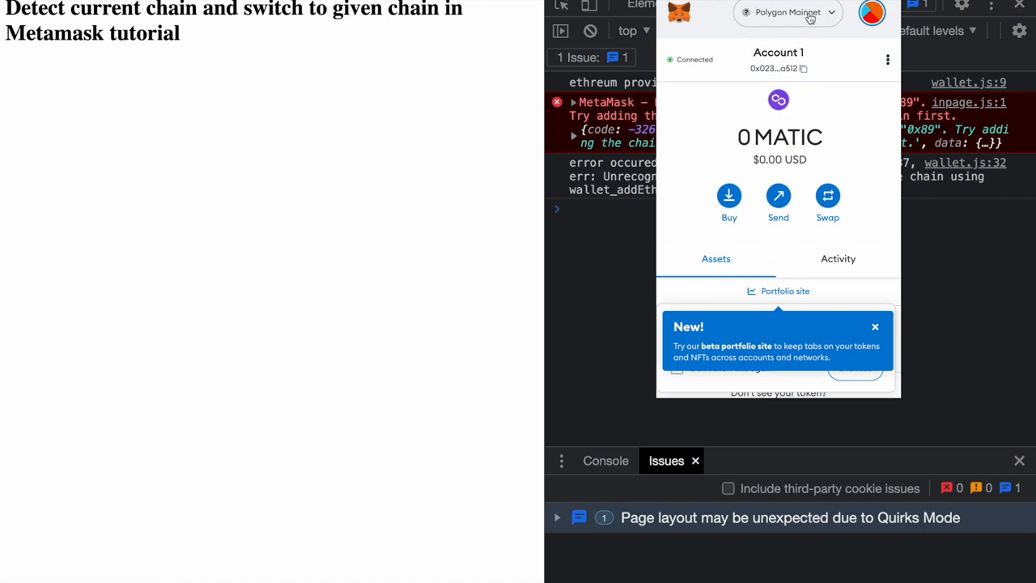
mouse_move(349, 244)
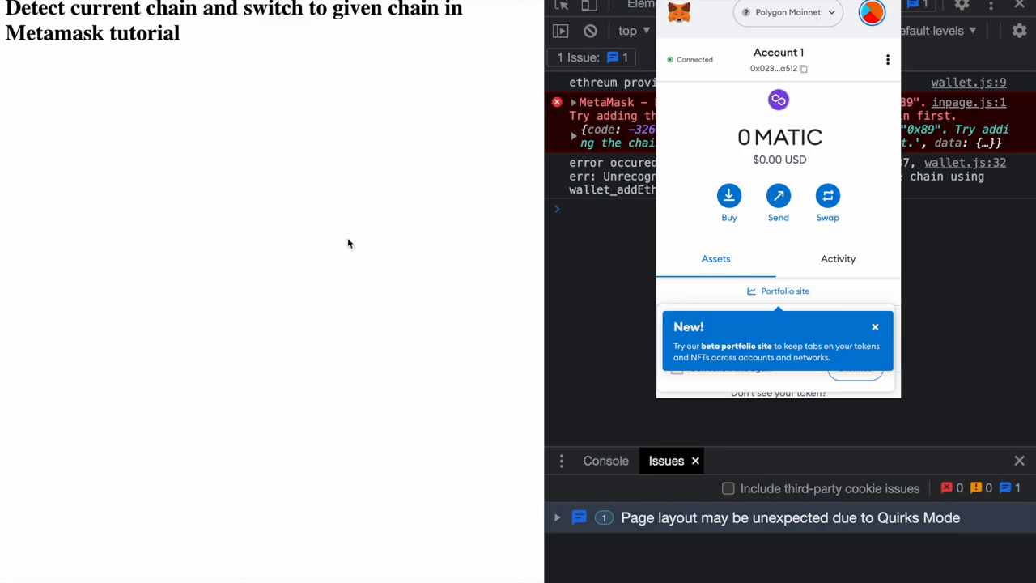